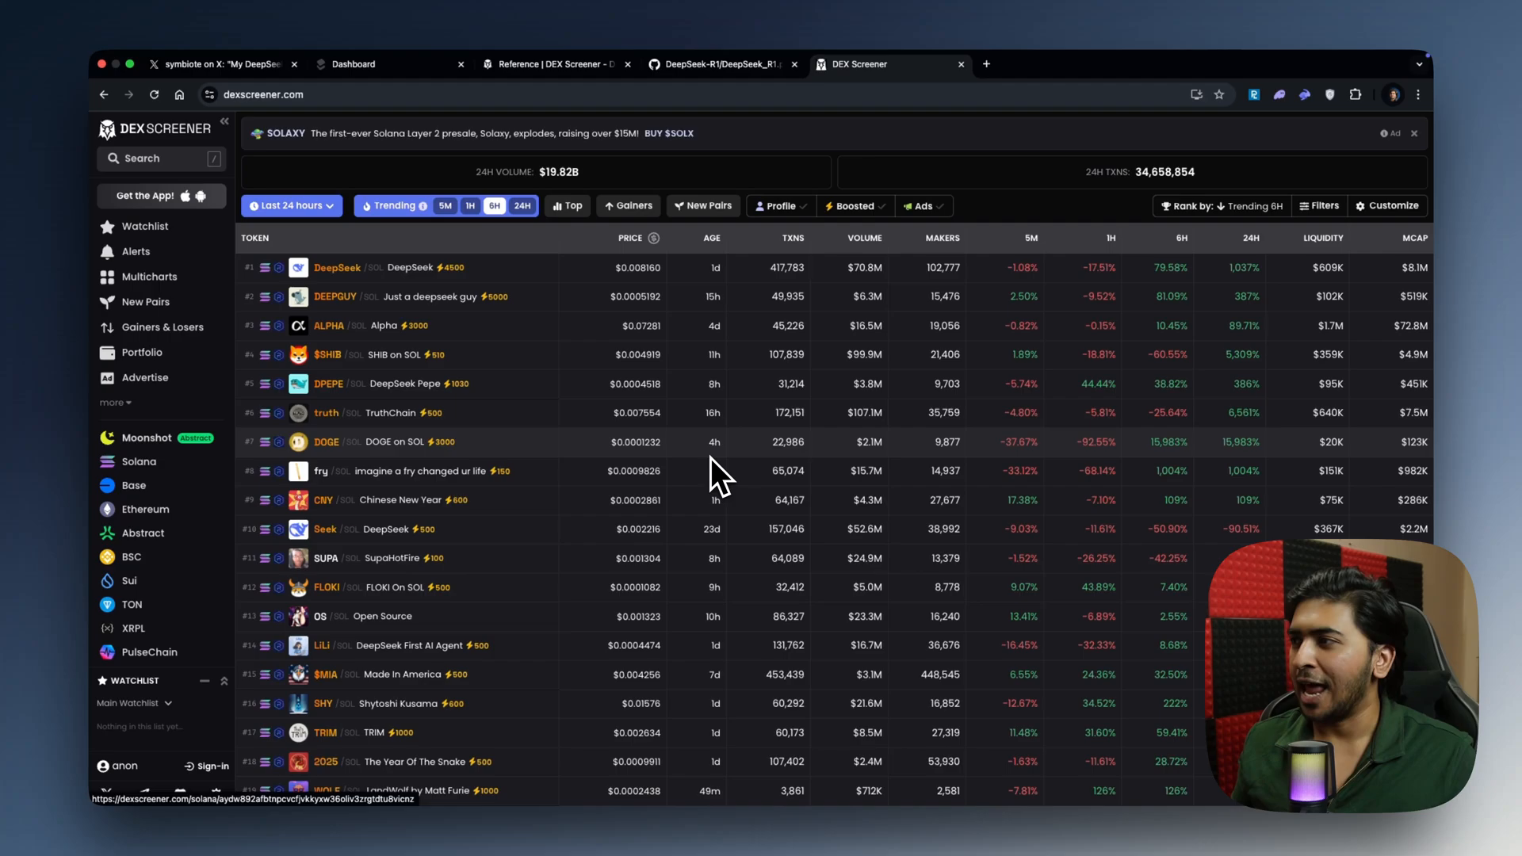
- Glance at the DeepSeek token's chart, then bring the DeepSeek-R1 paper's Figure 1 benchmark chart into view on GitHub
left_click(329, 325)
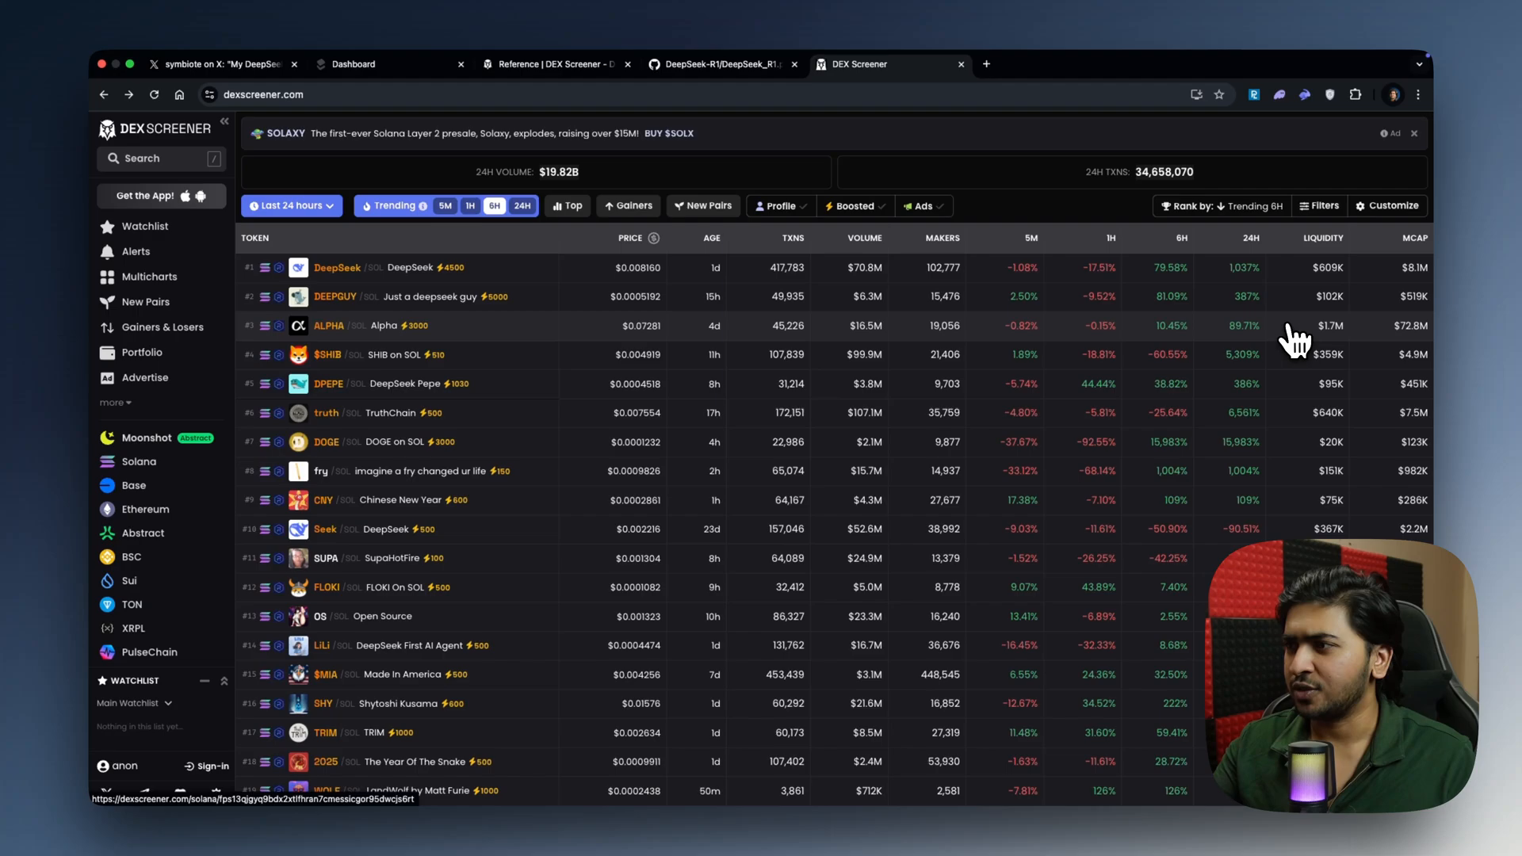
mouse_move(946, 296)
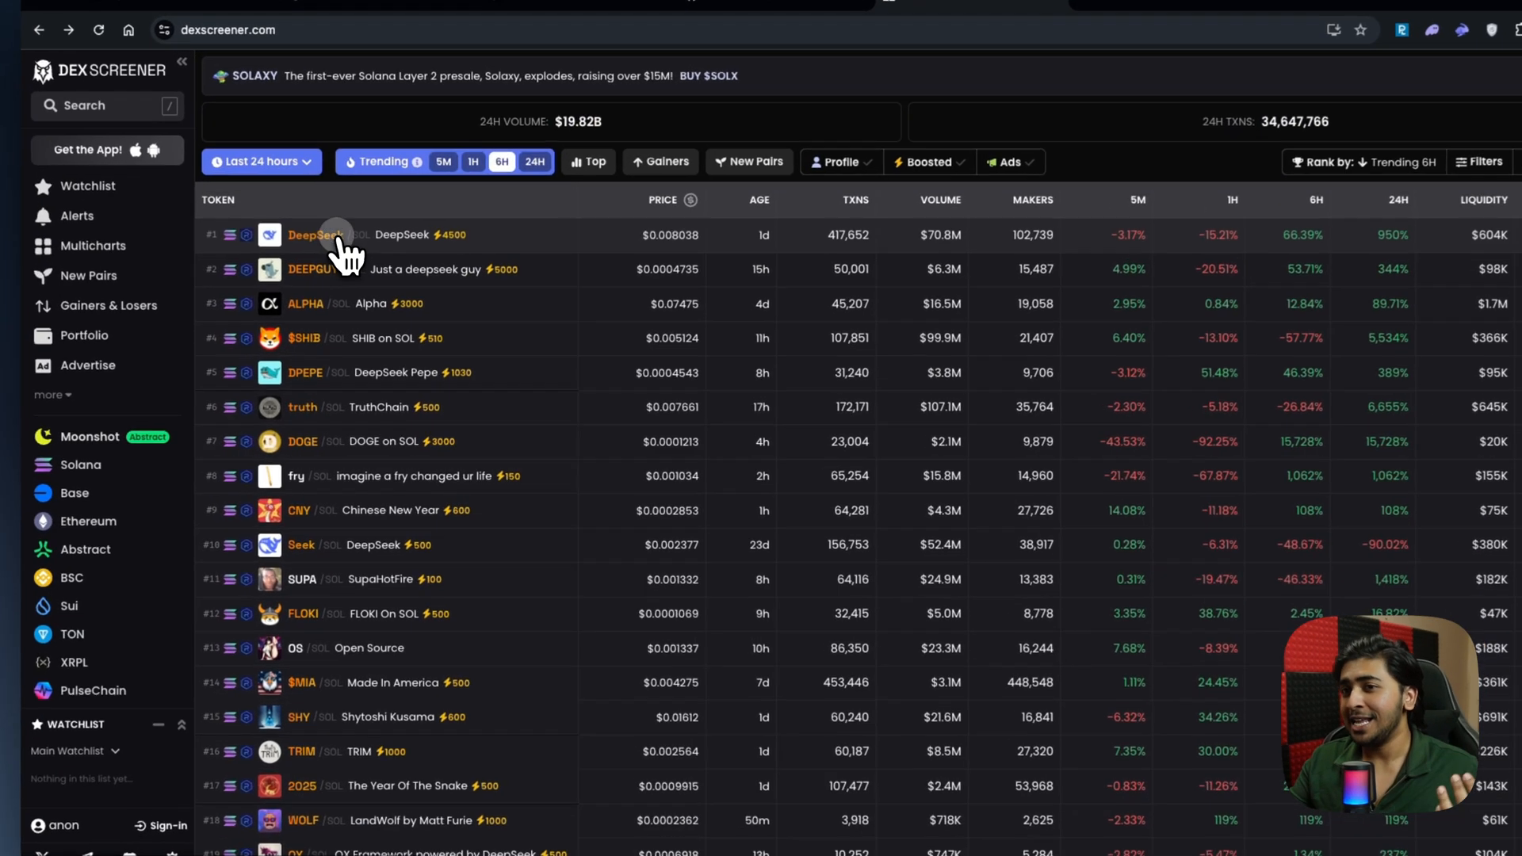
left_click(320, 235)
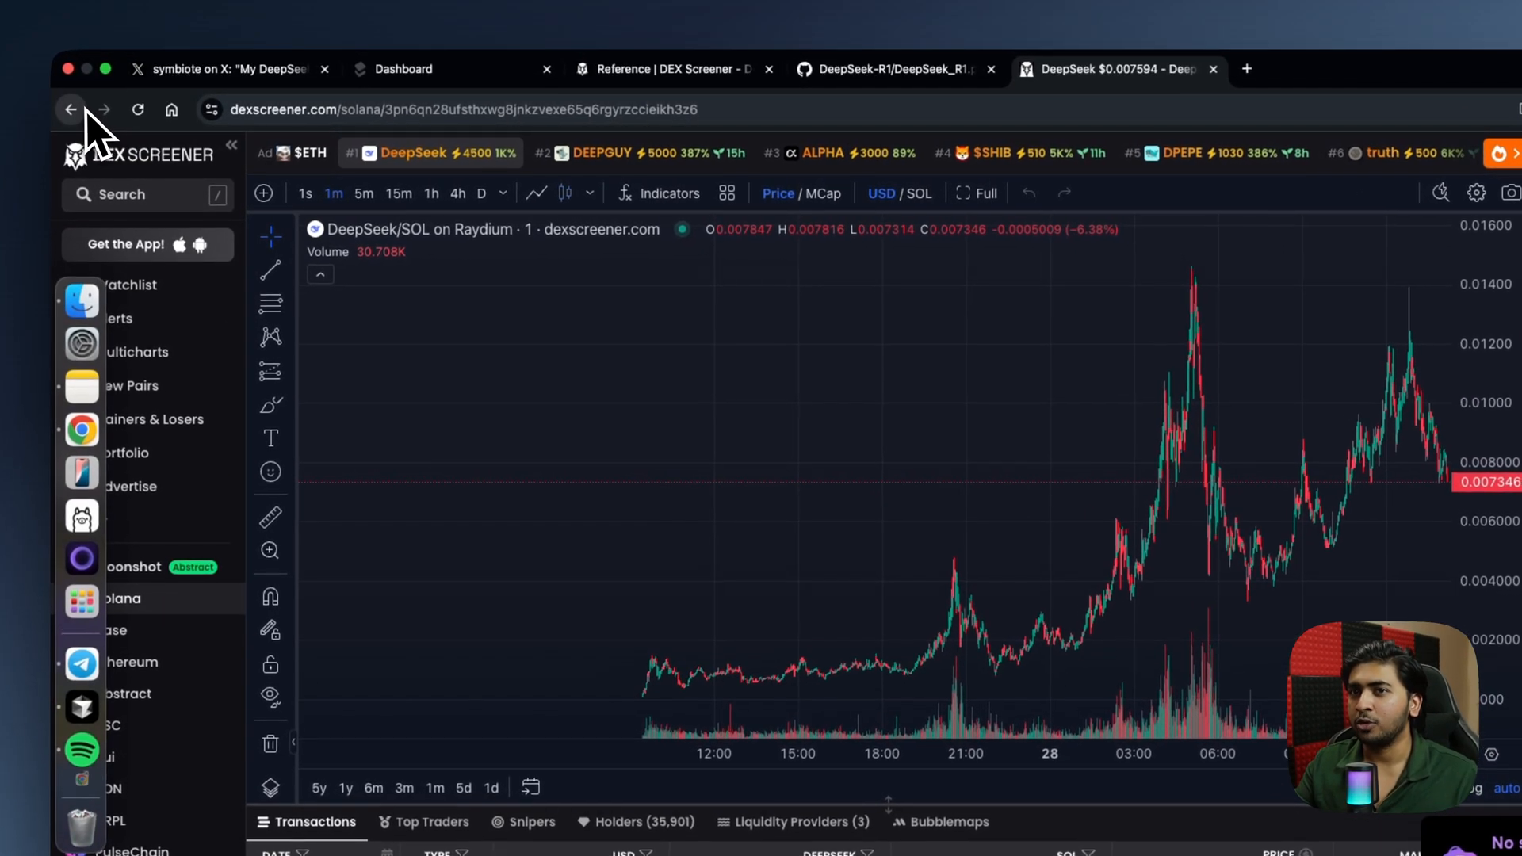
left_click(70, 109)
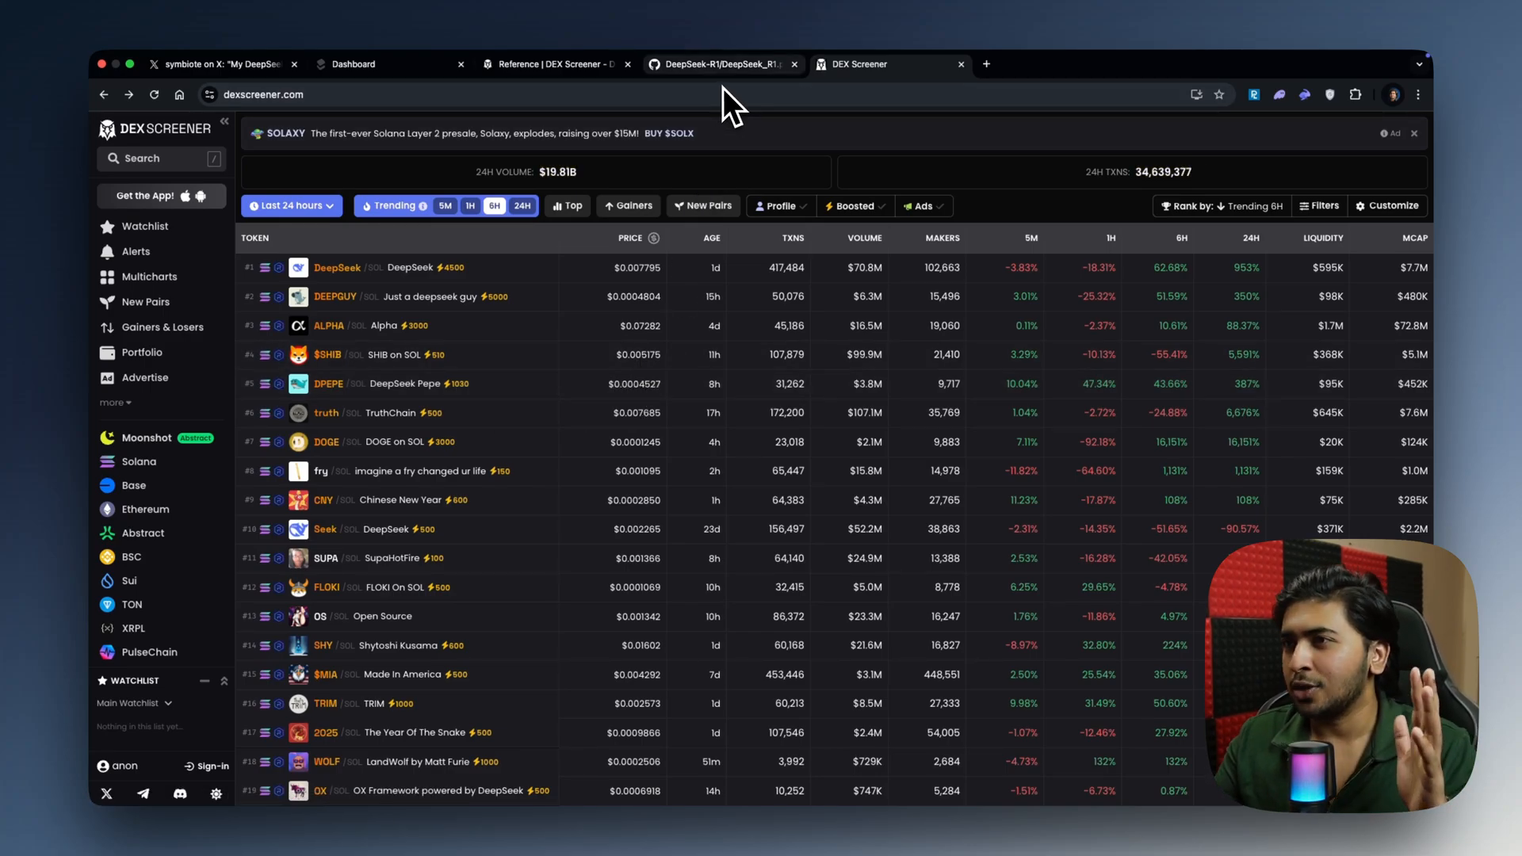
left_click(723, 63)
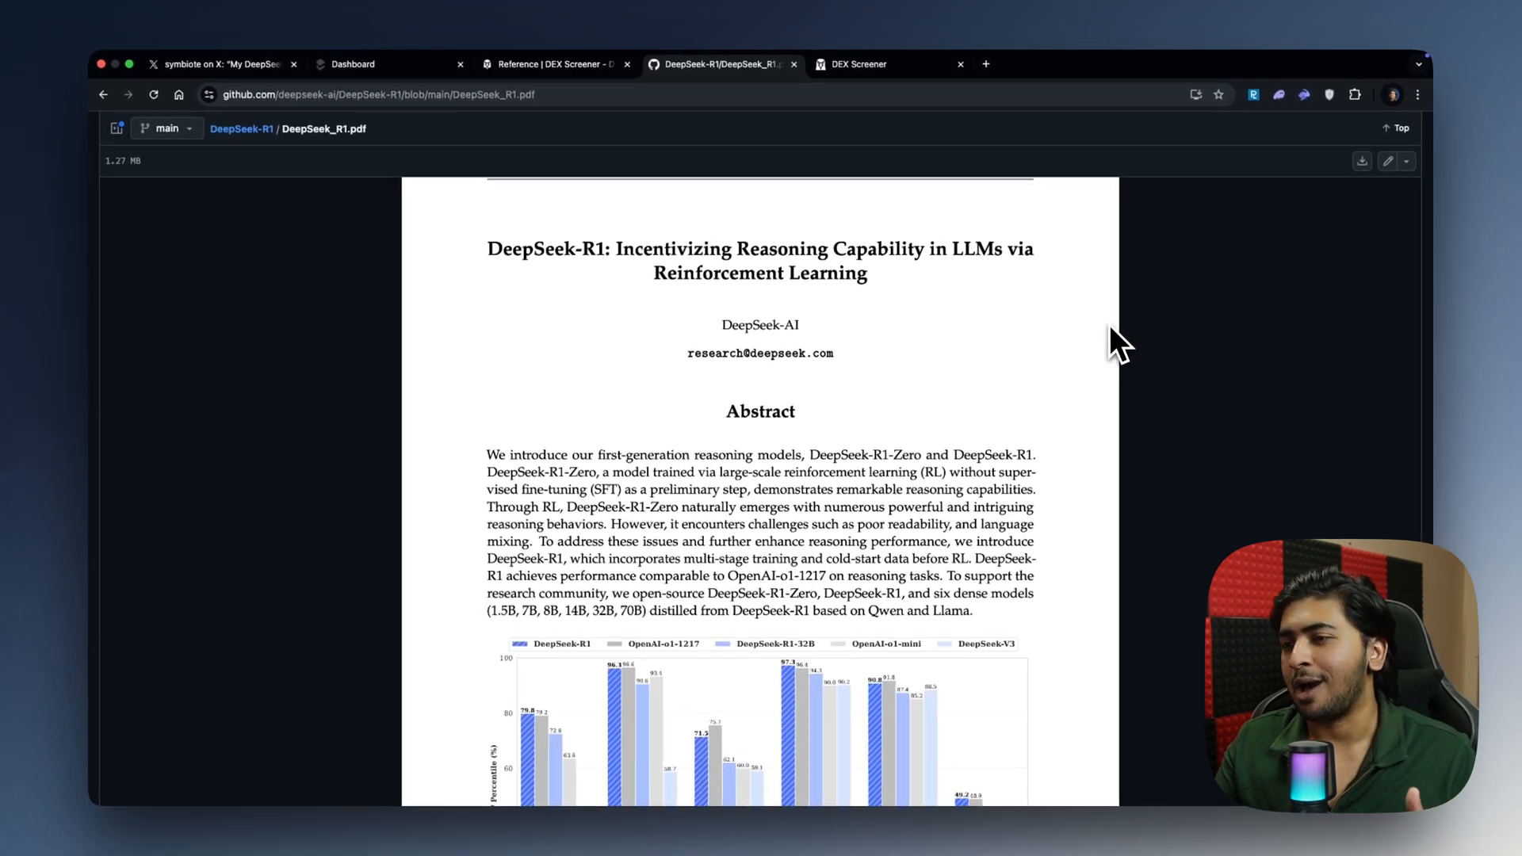
scroll("down", 3)
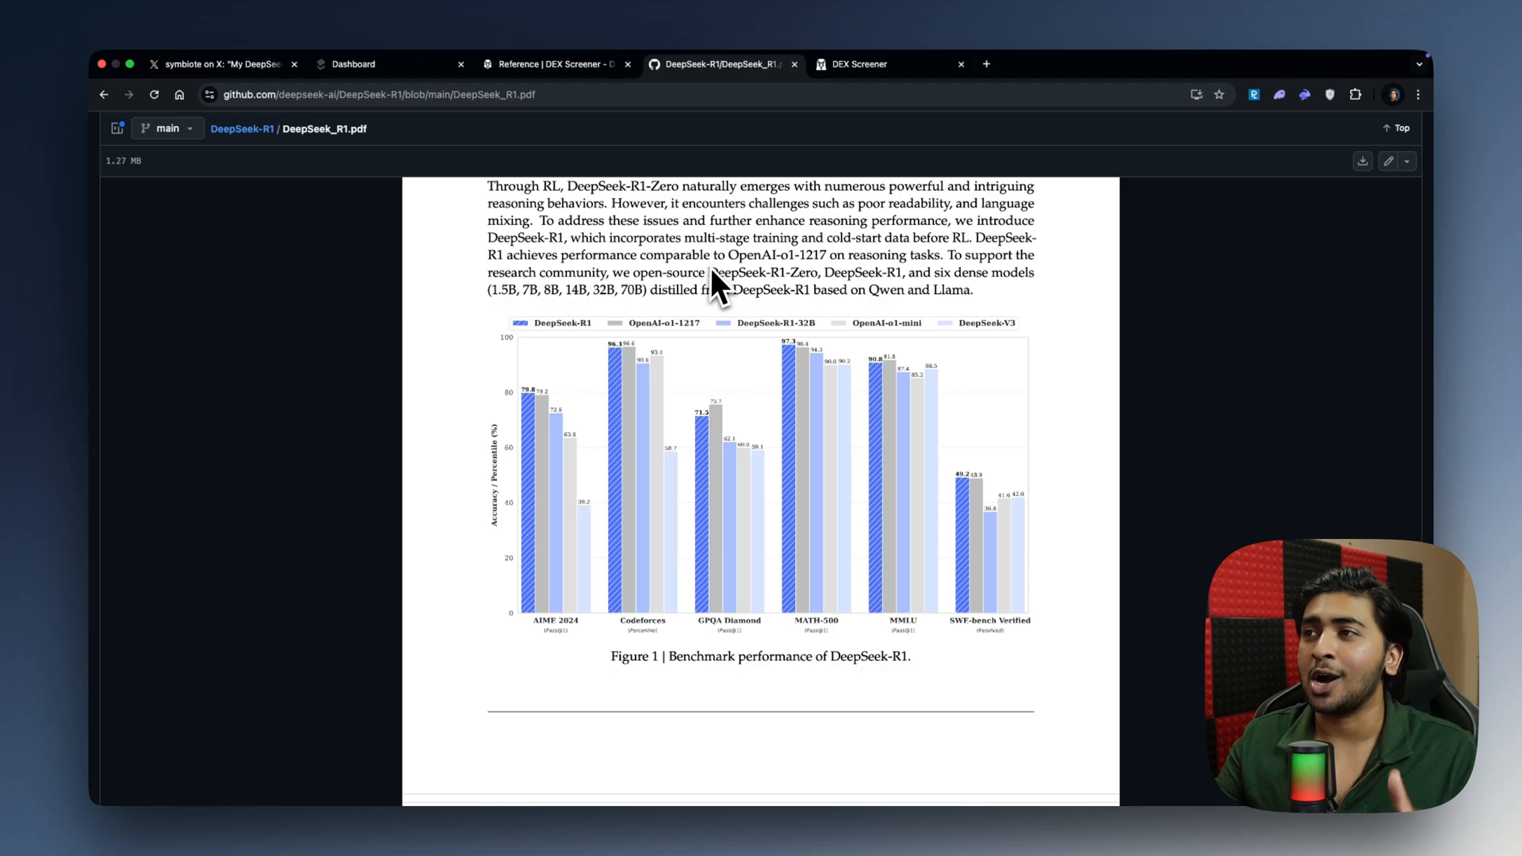
mouse_move(845, 184)
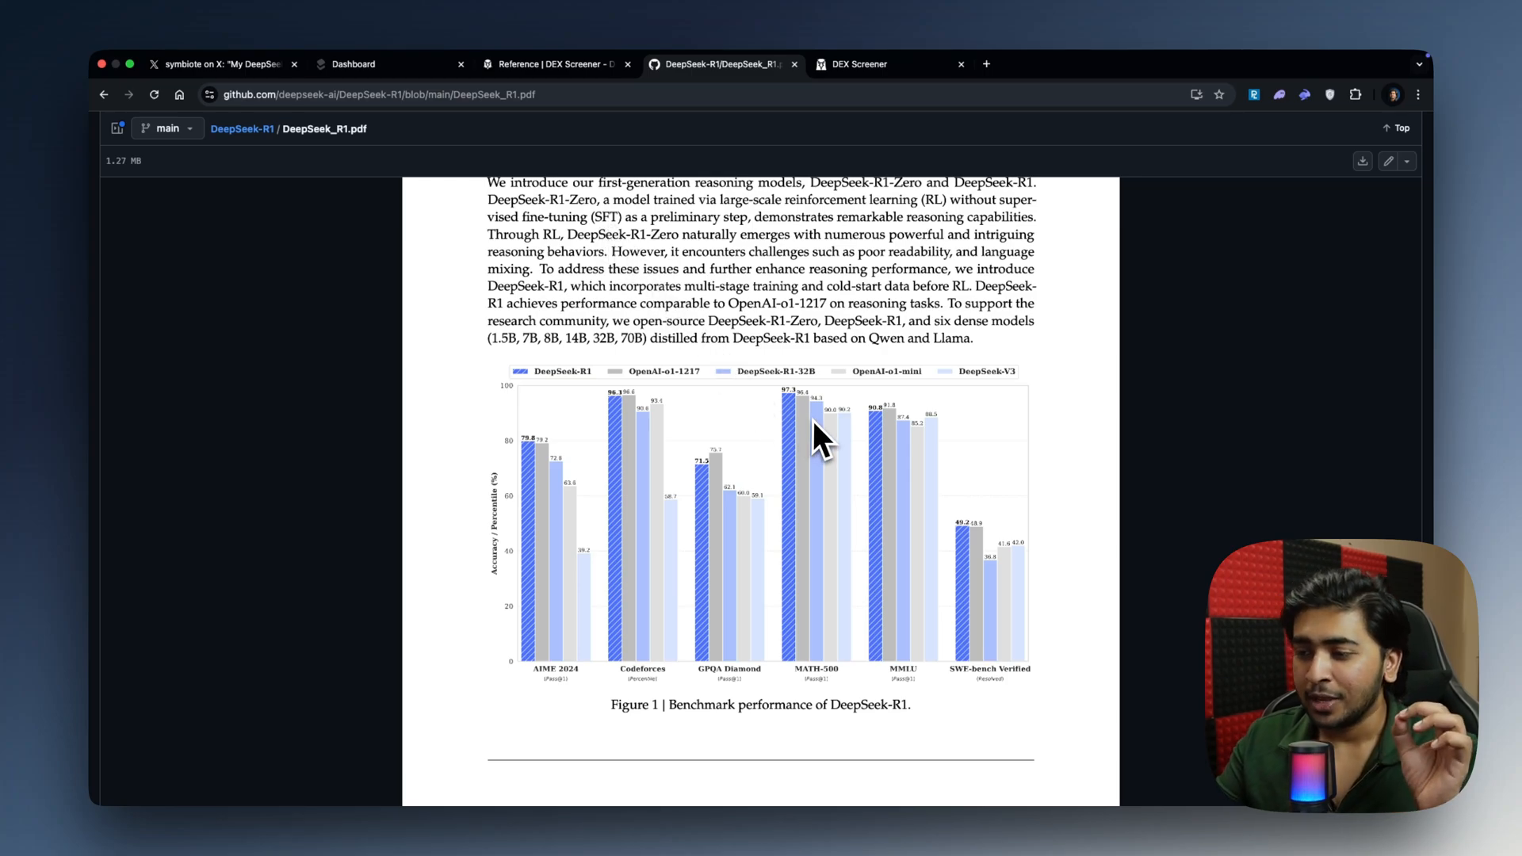
mouse_move(832, 439)
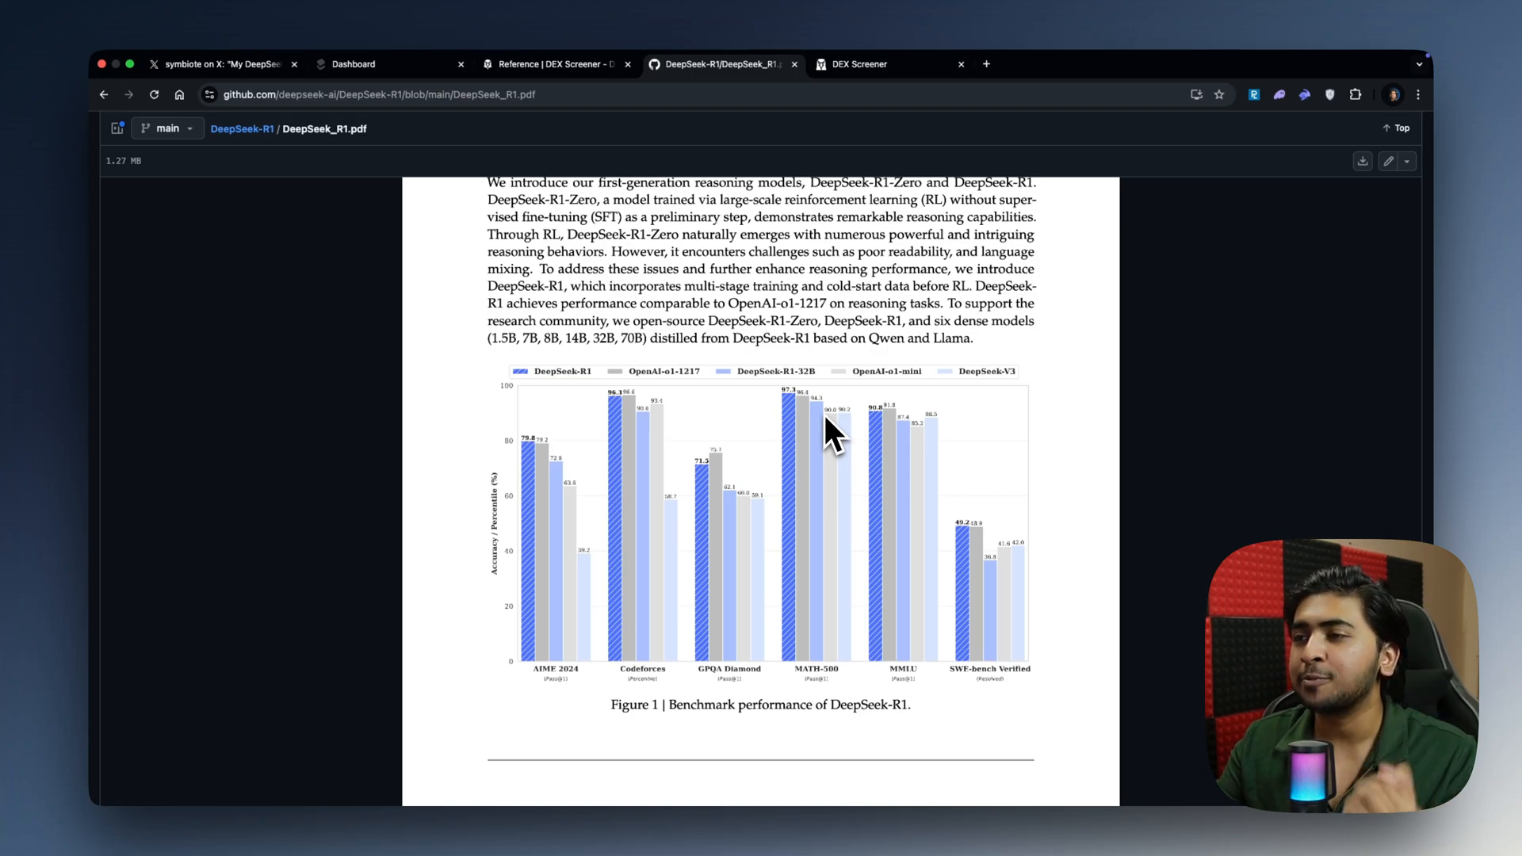
mouse_move(864, 325)
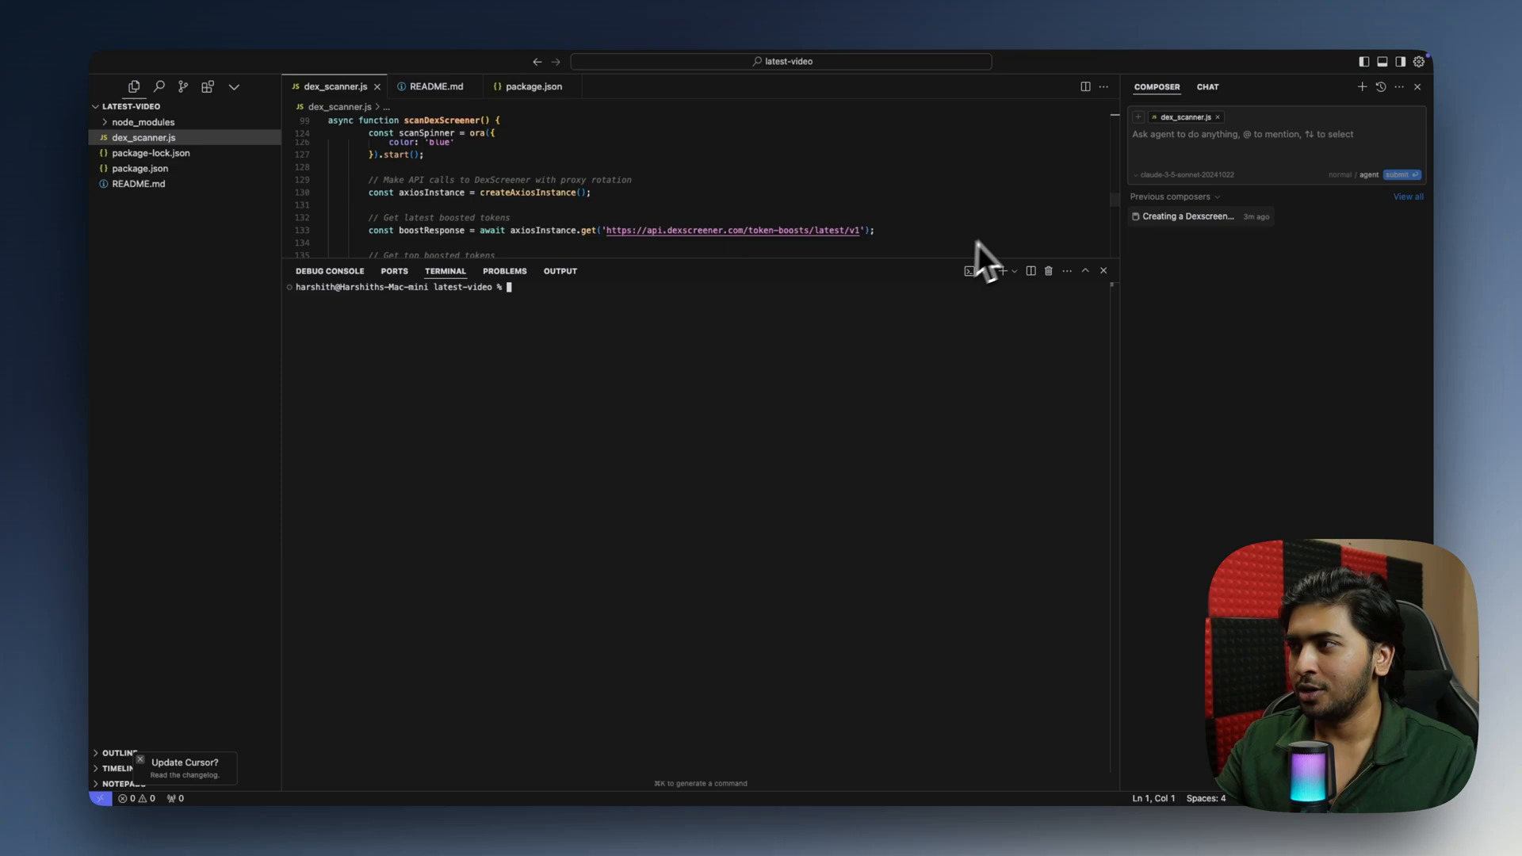
- Switch the assistant to Chat mode and review the Models settings listing deepseek-r1 and deepseek-v3
left_click(1234, 98)
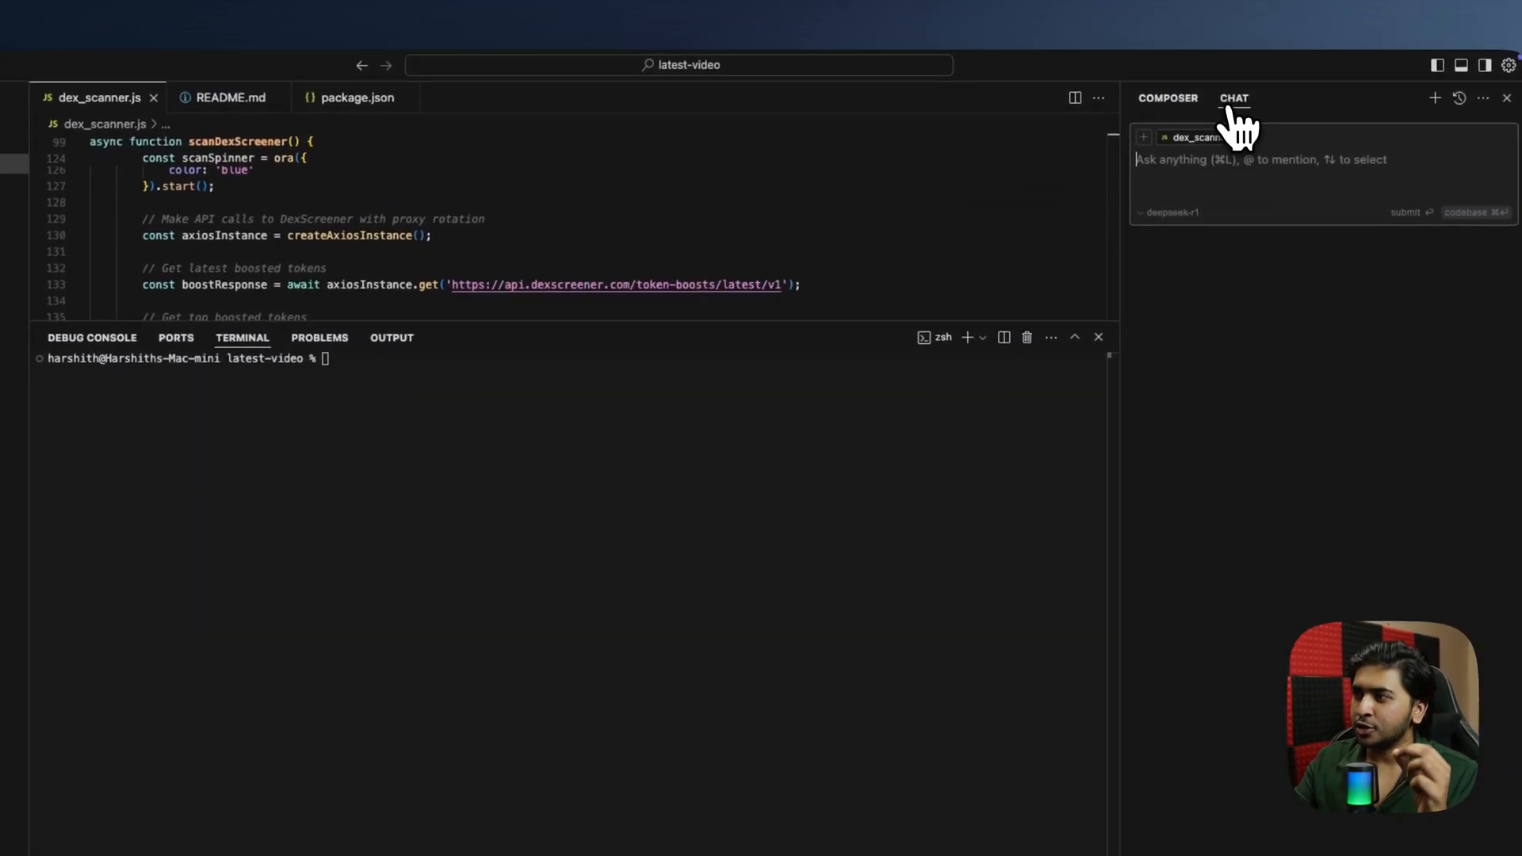
left_click(1175, 217)
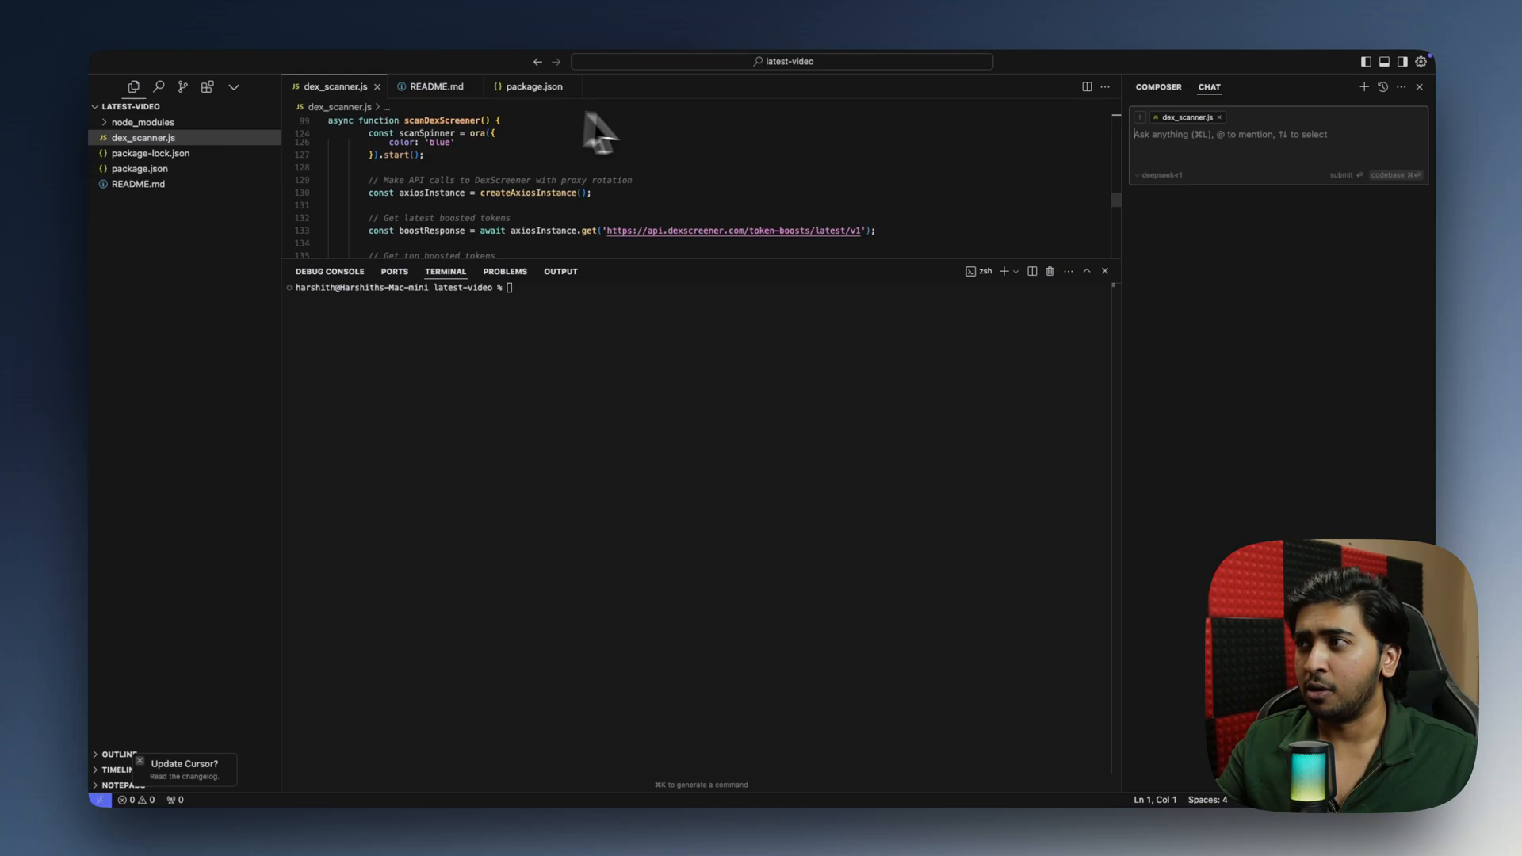
left_click(1206, 175)
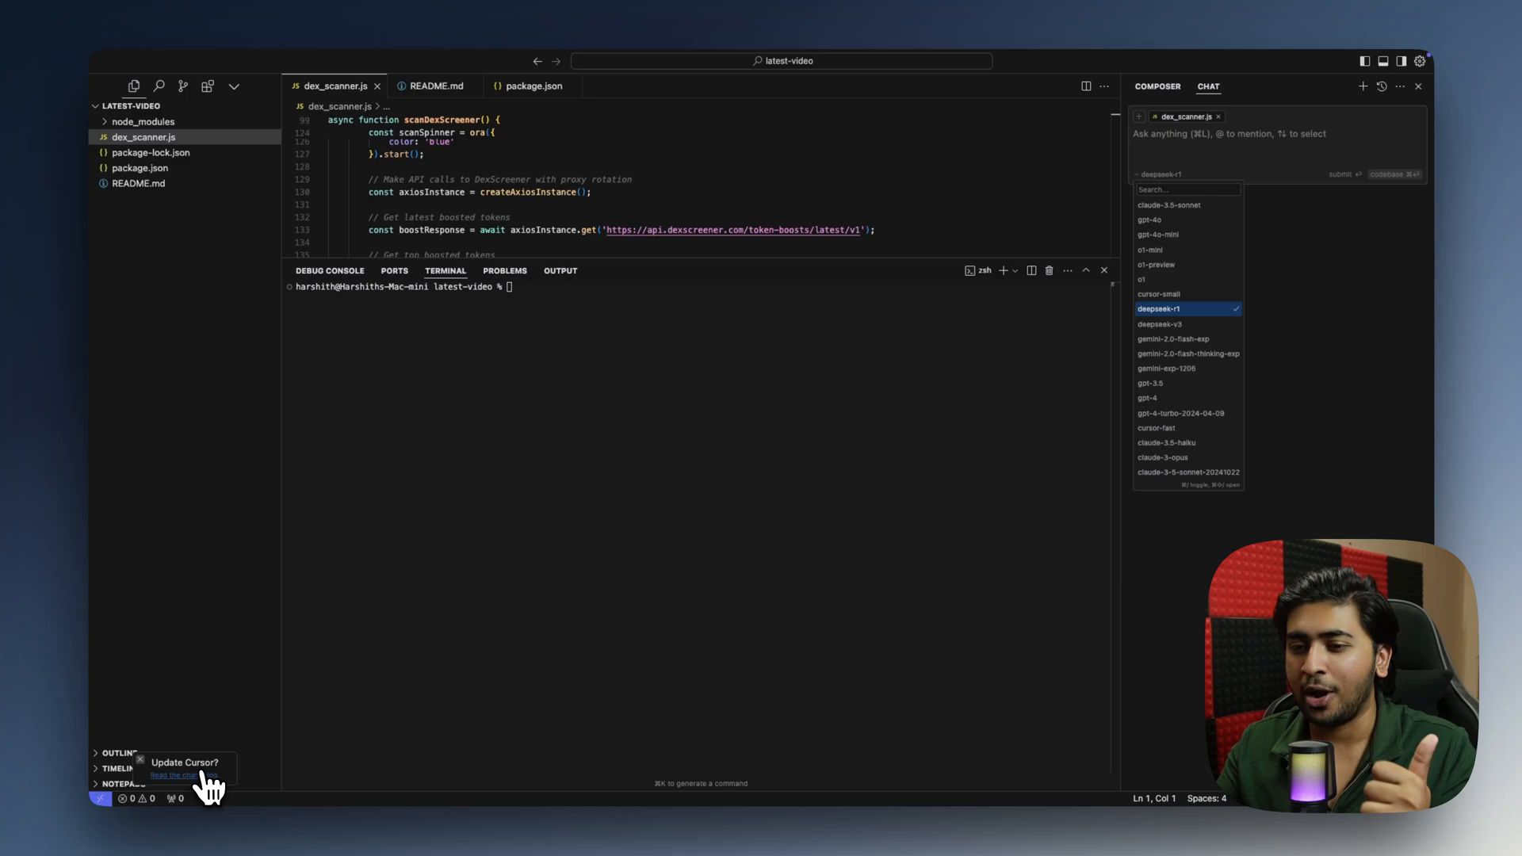
mouse_move(1199, 247)
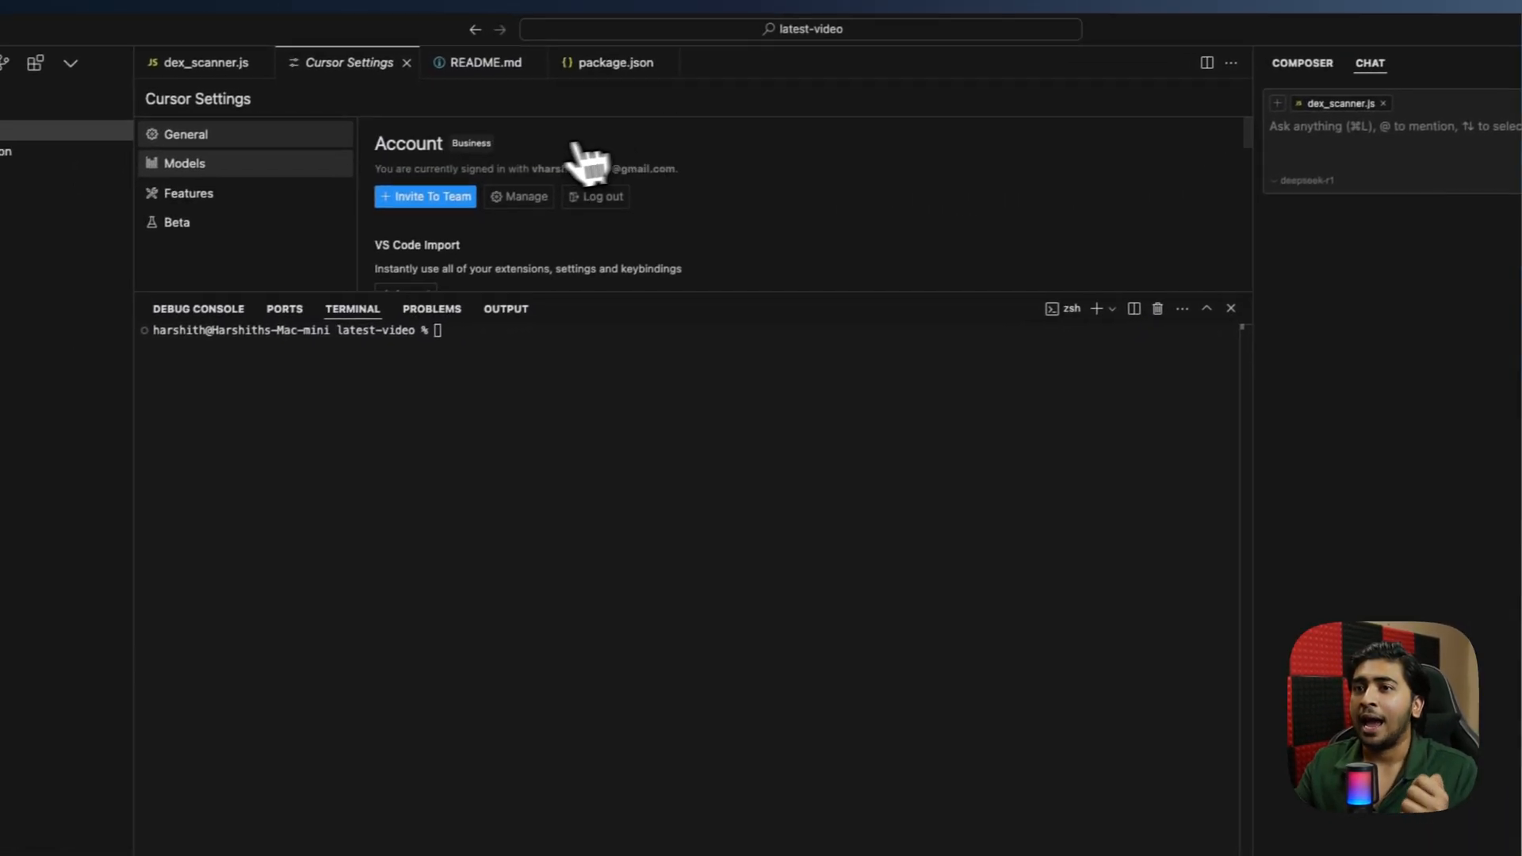
left_click(184, 163)
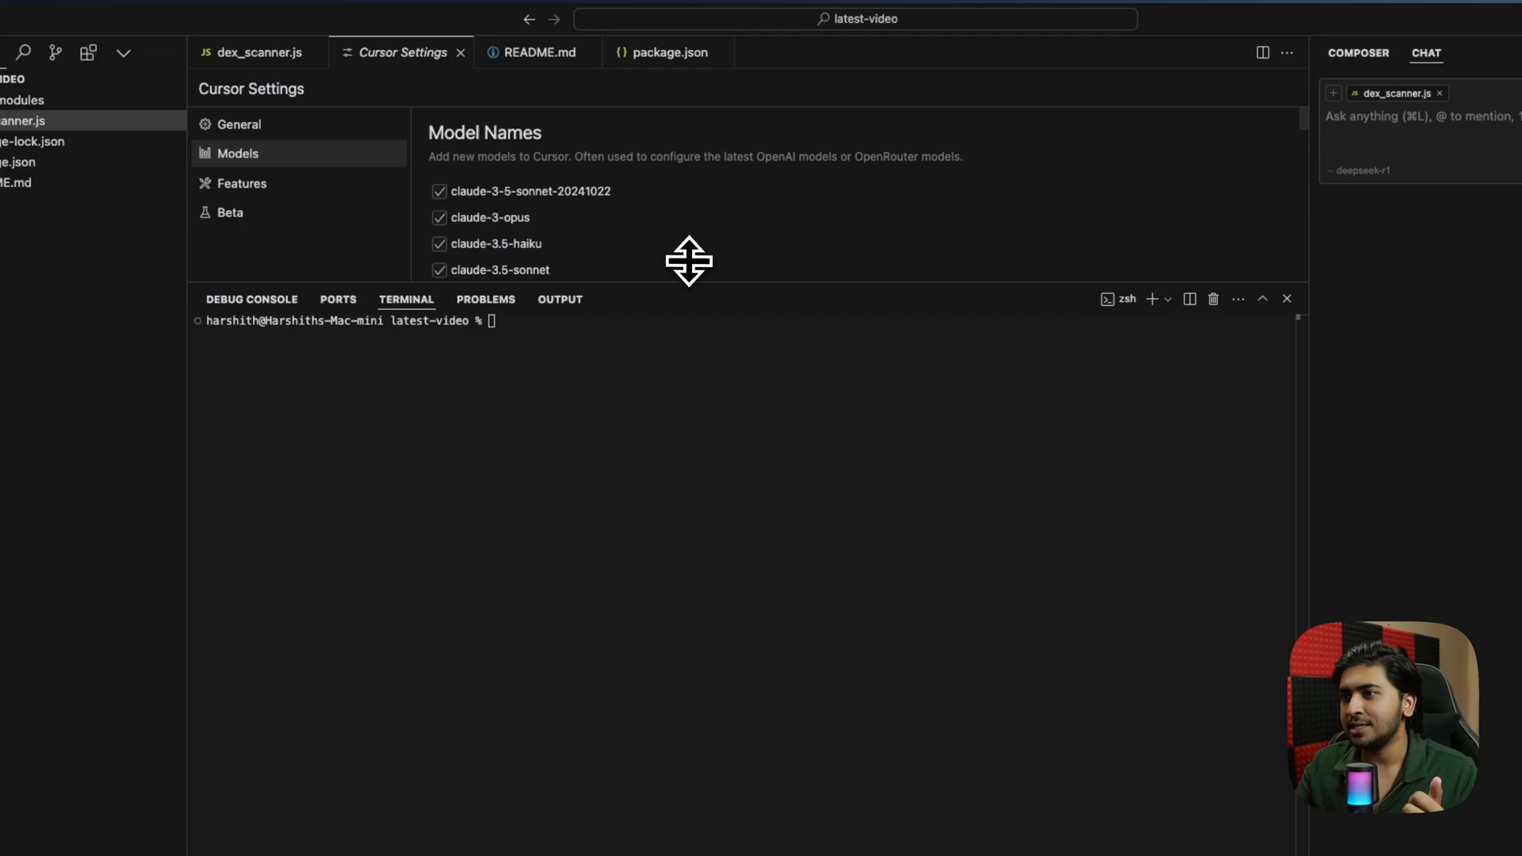
scroll("down", 3)
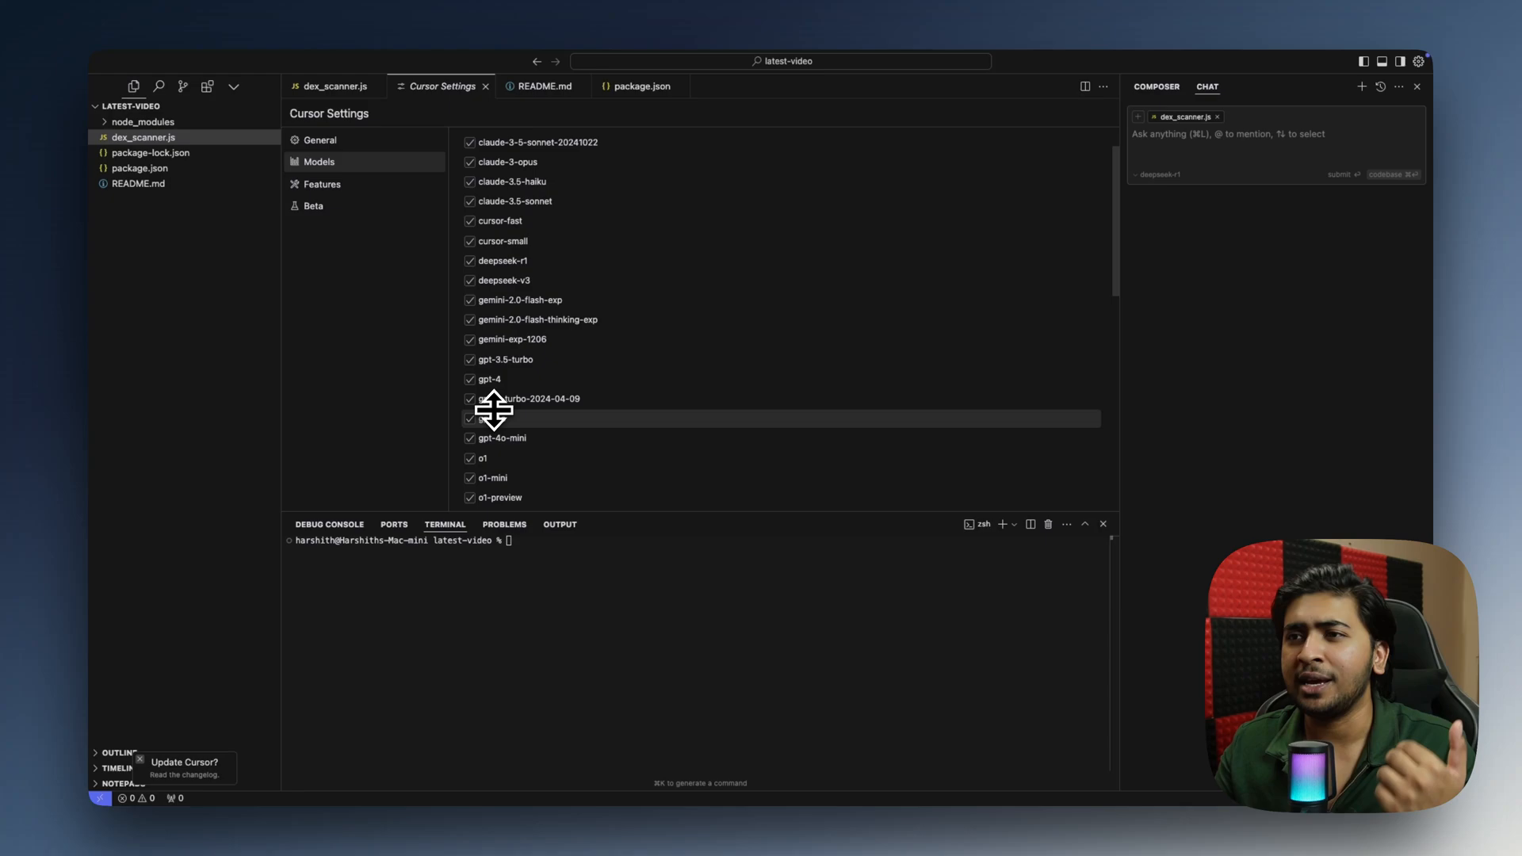
scroll("up", 3)
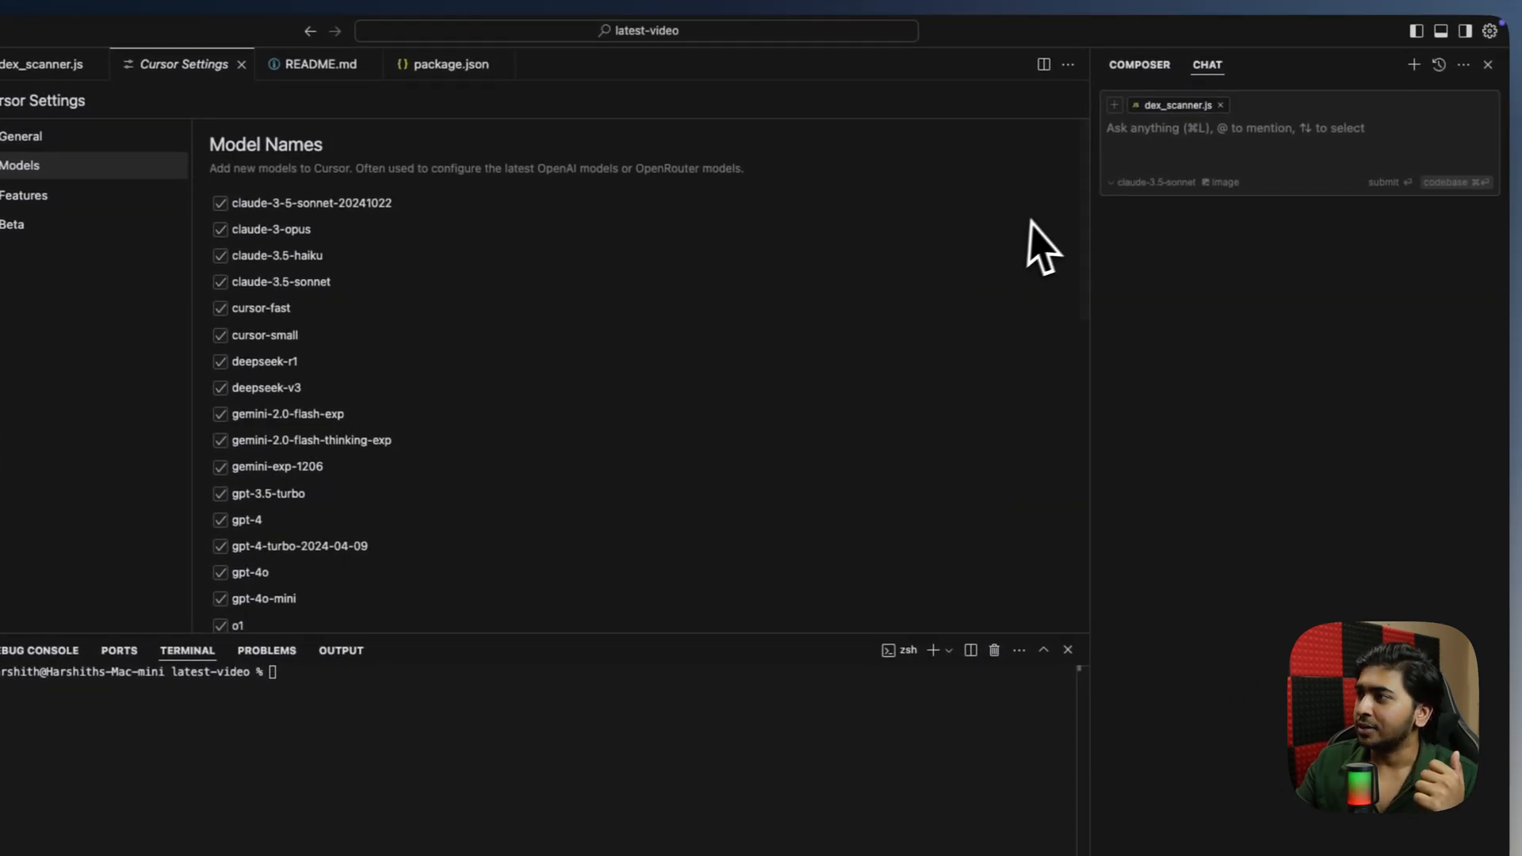
- Choose deepseek-r1 as the chat model from the model list
left_click(1153, 181)
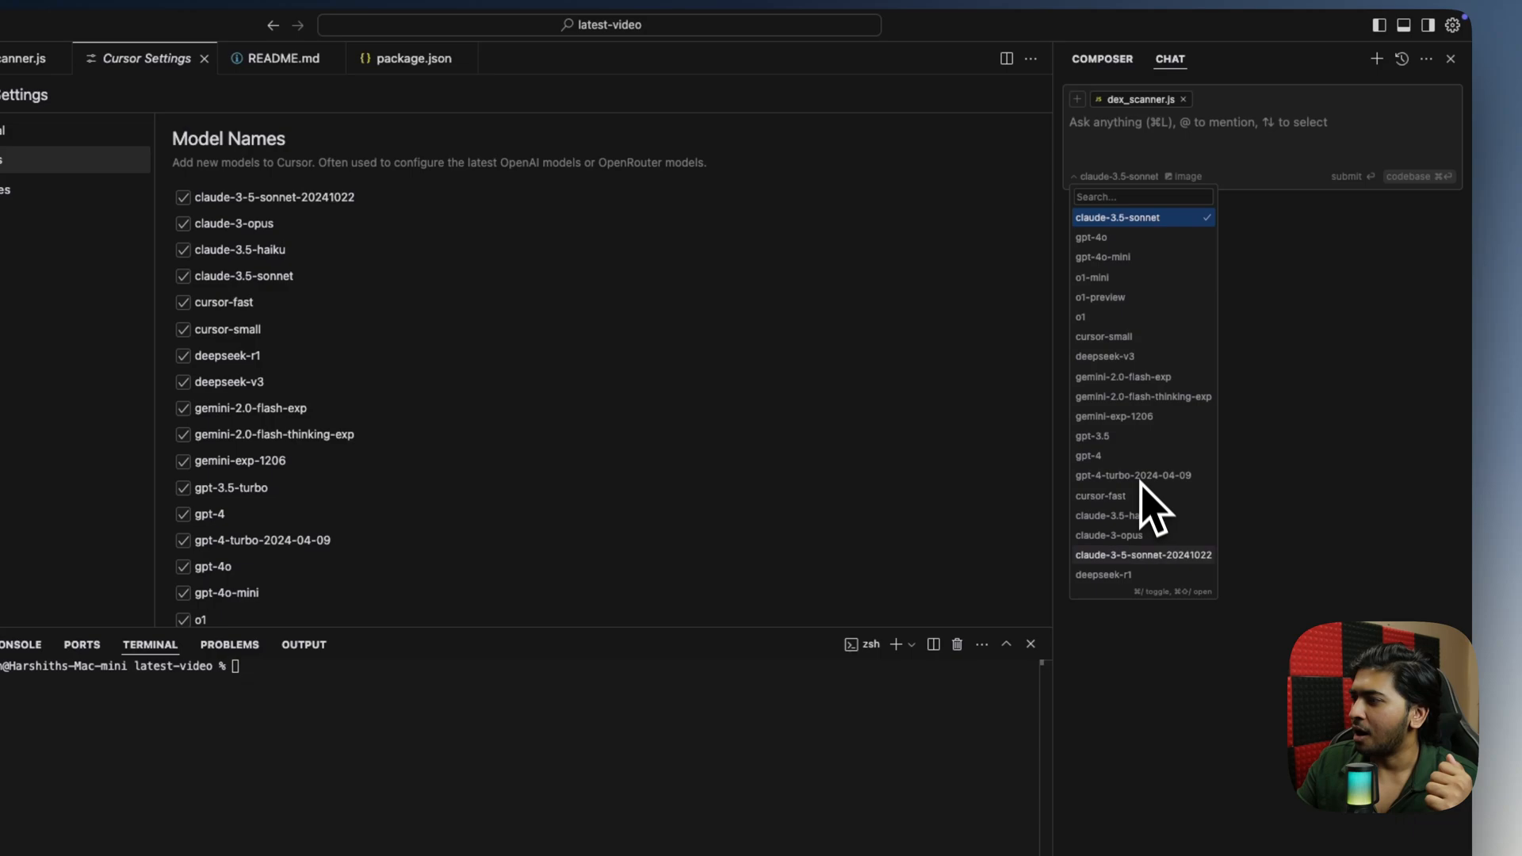
left_click(1115, 574)
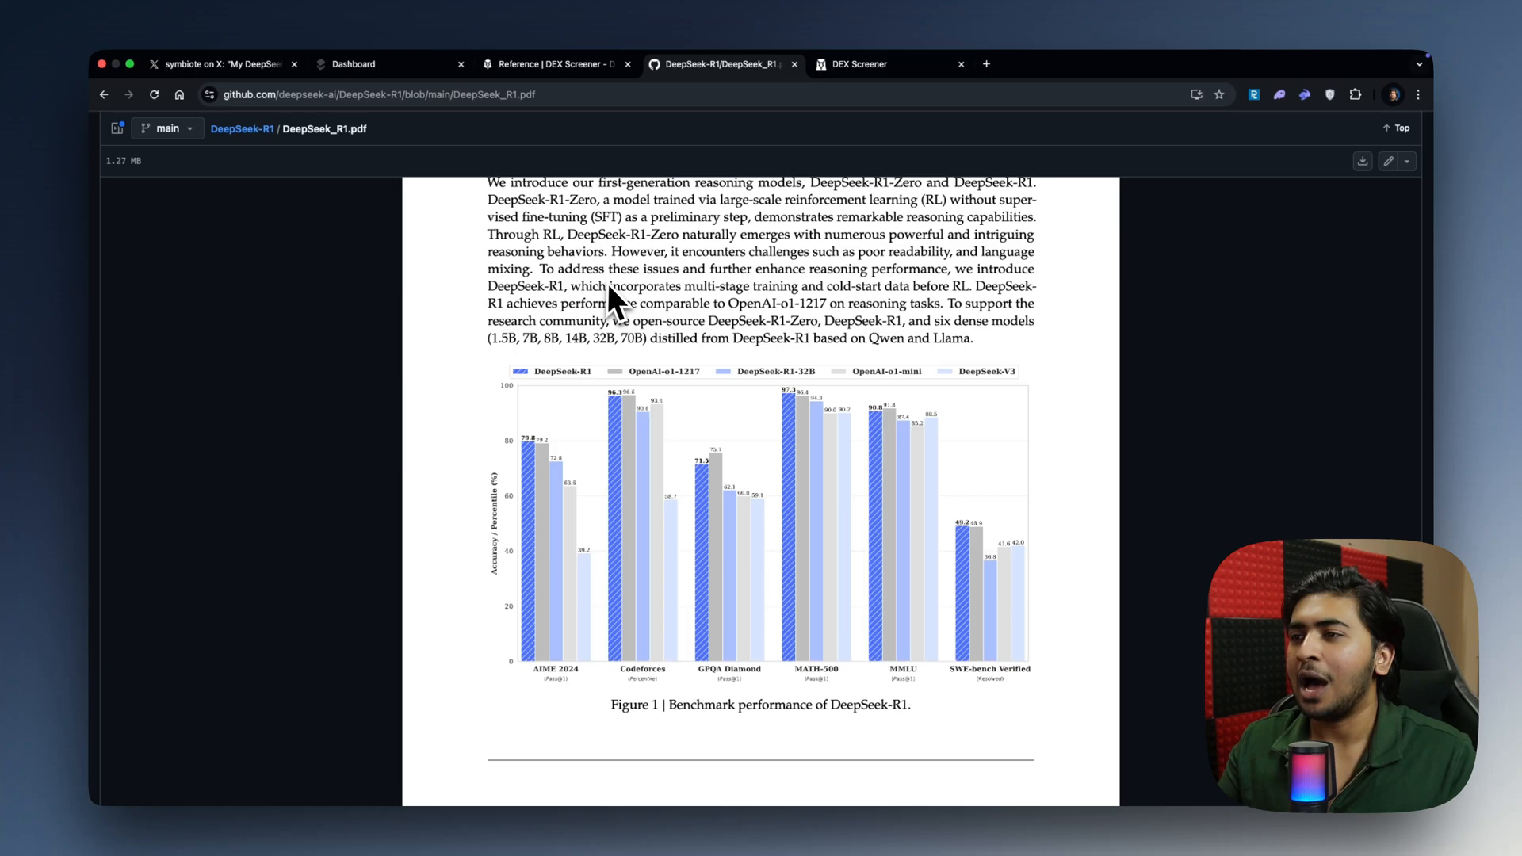
mouse_move(729, 319)
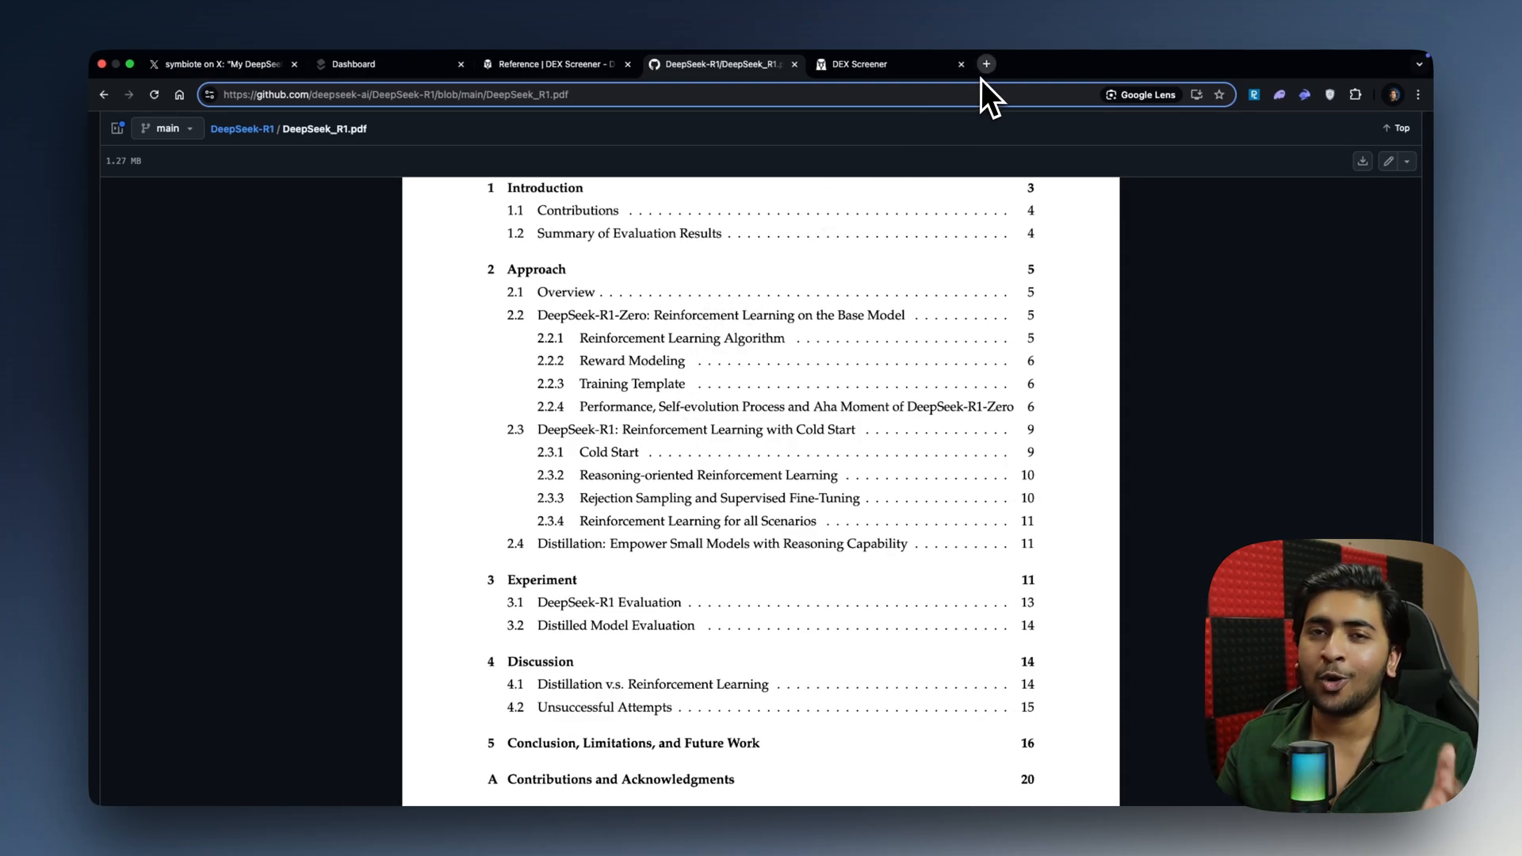
mouse_move(777, 116)
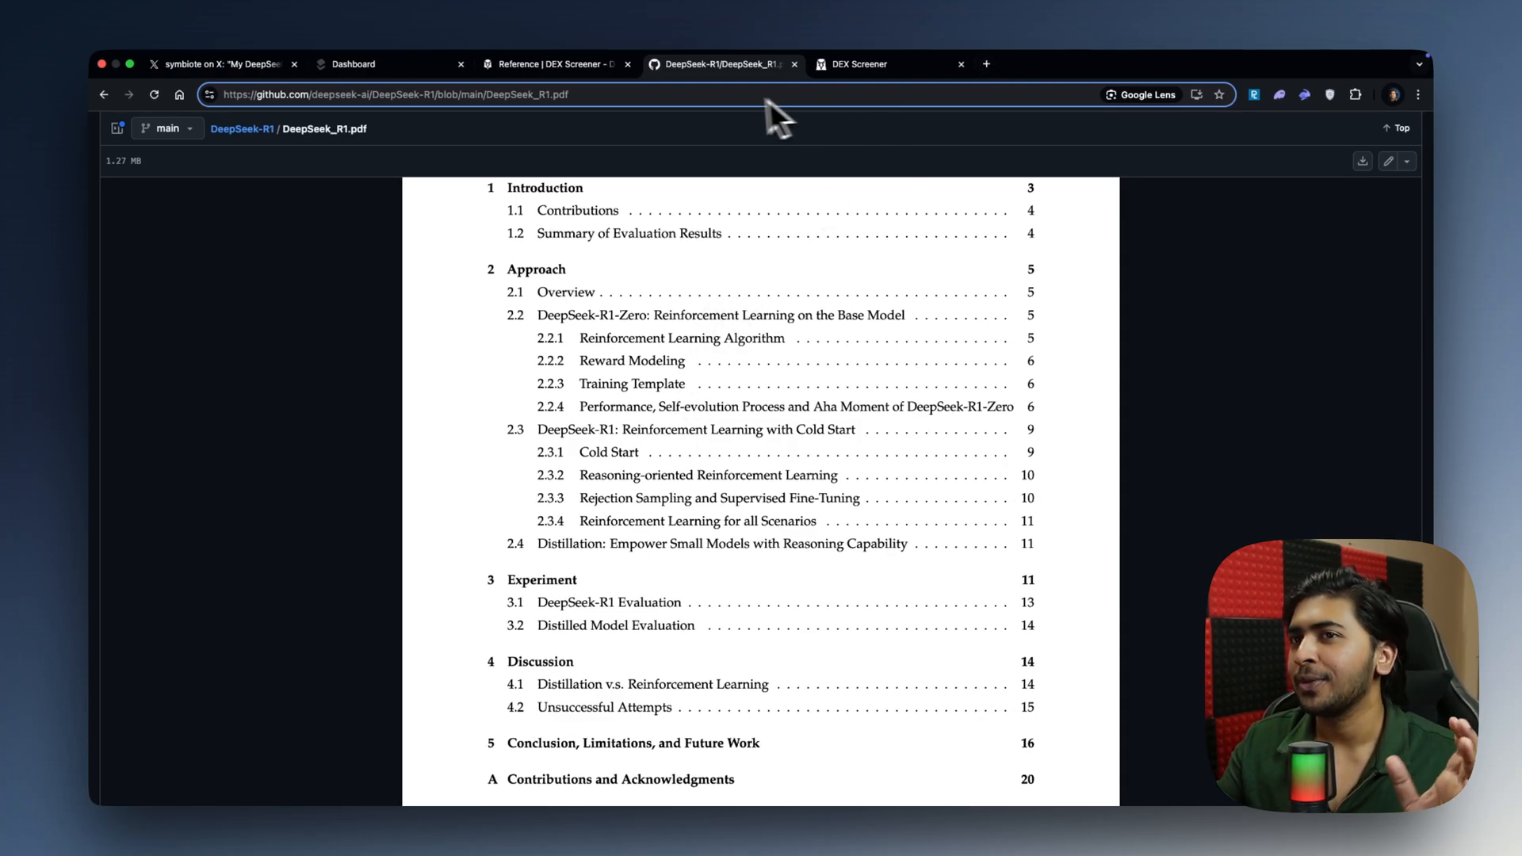
- Scroll down the X trading-bot thread to its Dexscreener API reference screenshot
left_click(219, 63)
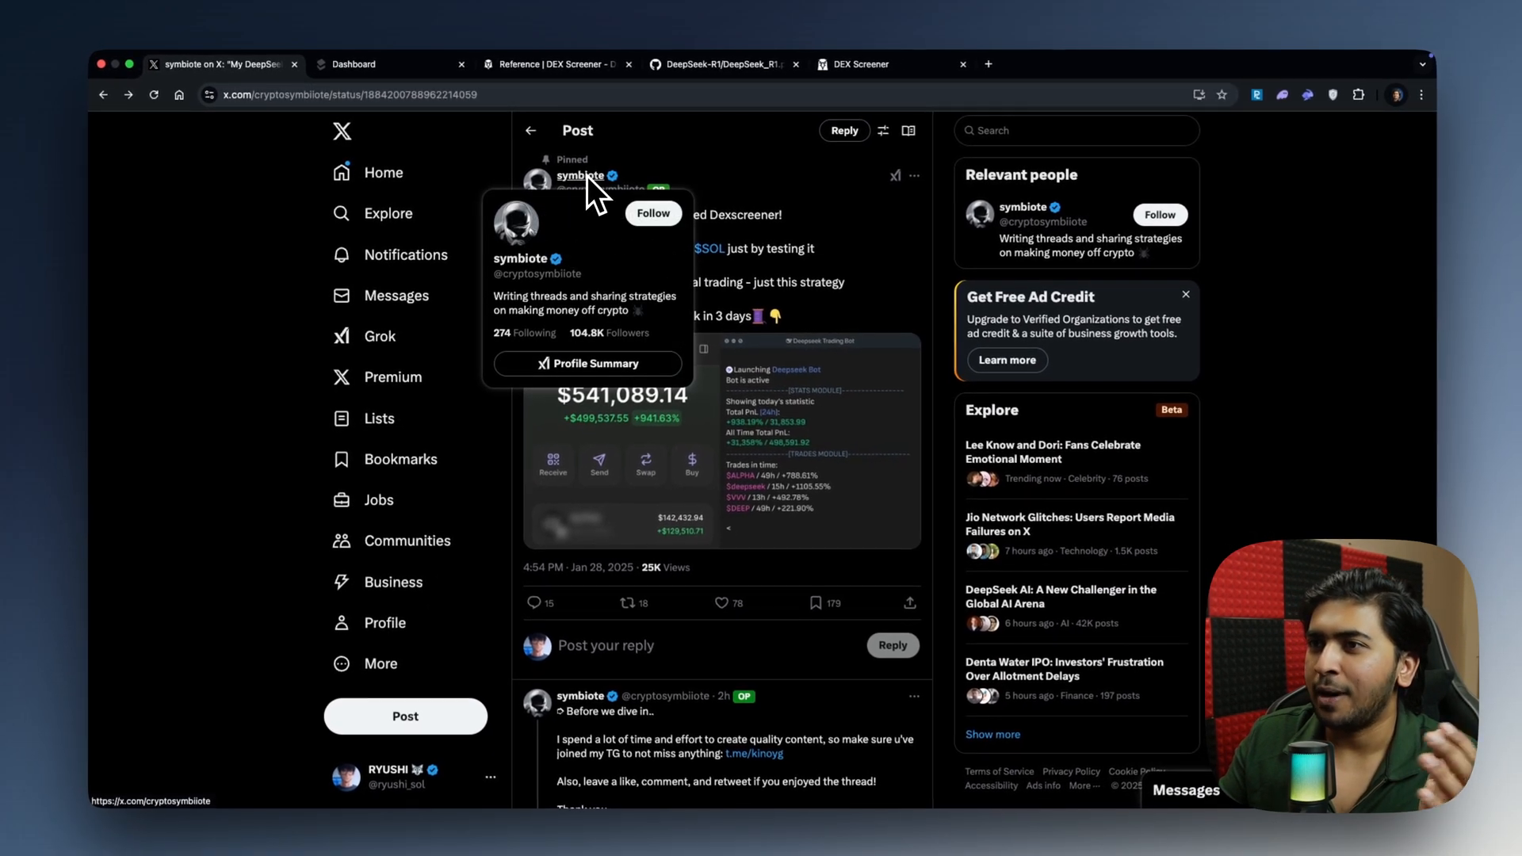
mouse_move(665, 297)
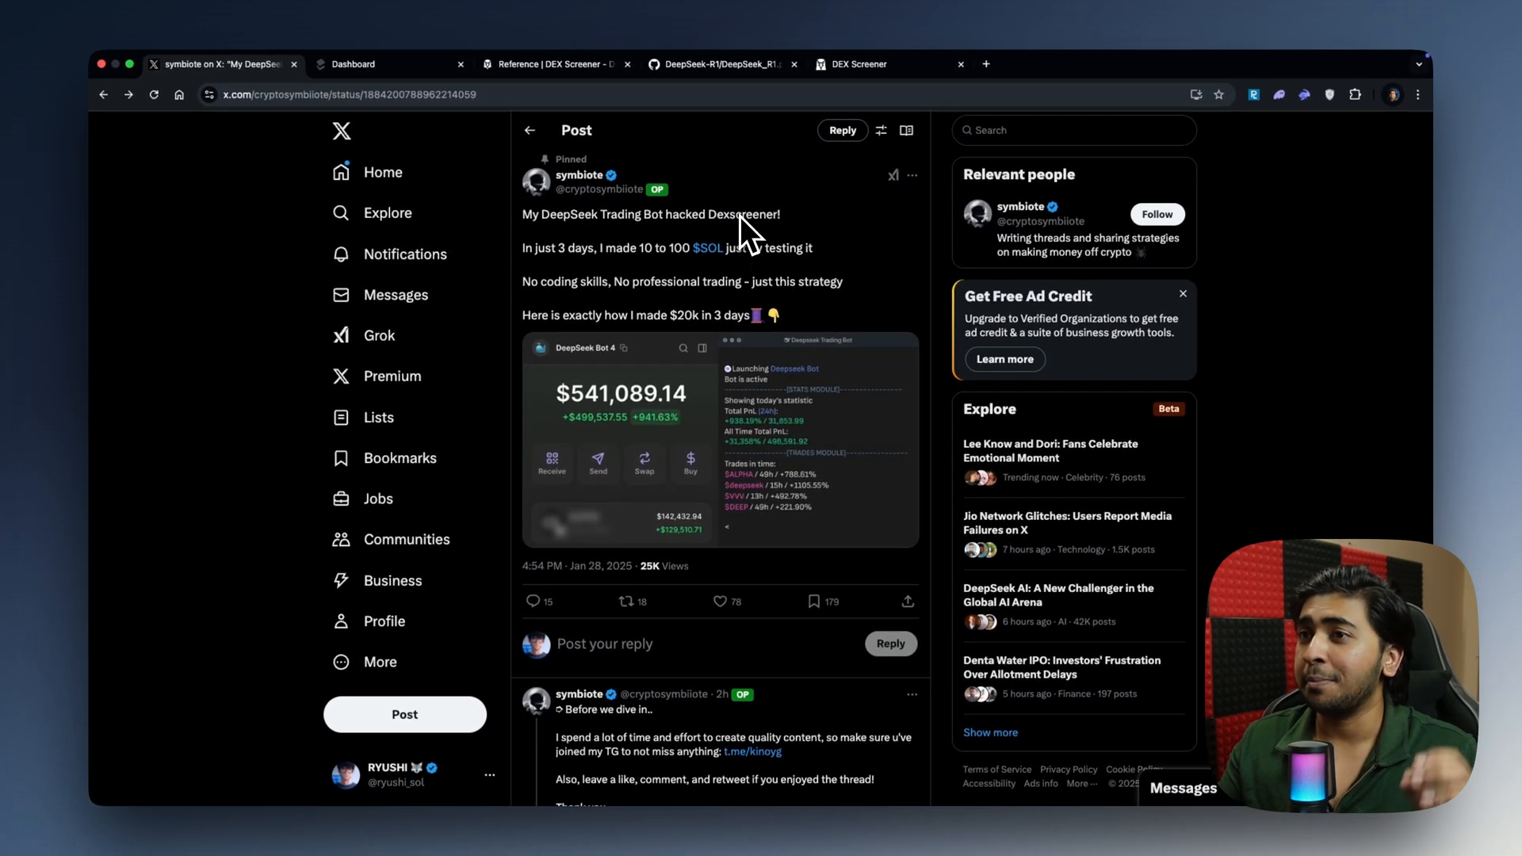
mouse_move(747, 252)
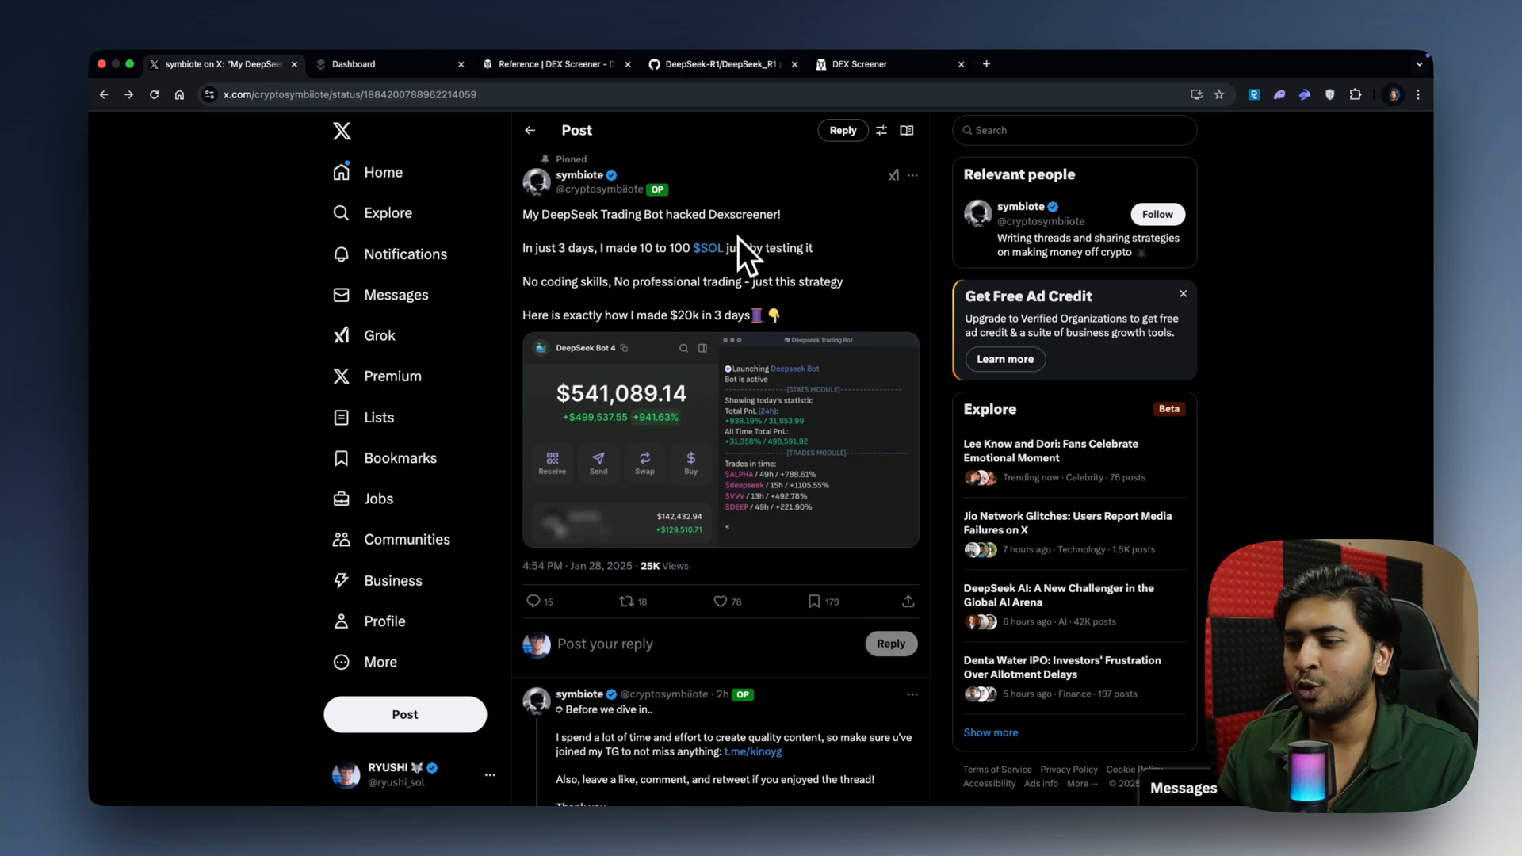
scroll("down", 3)
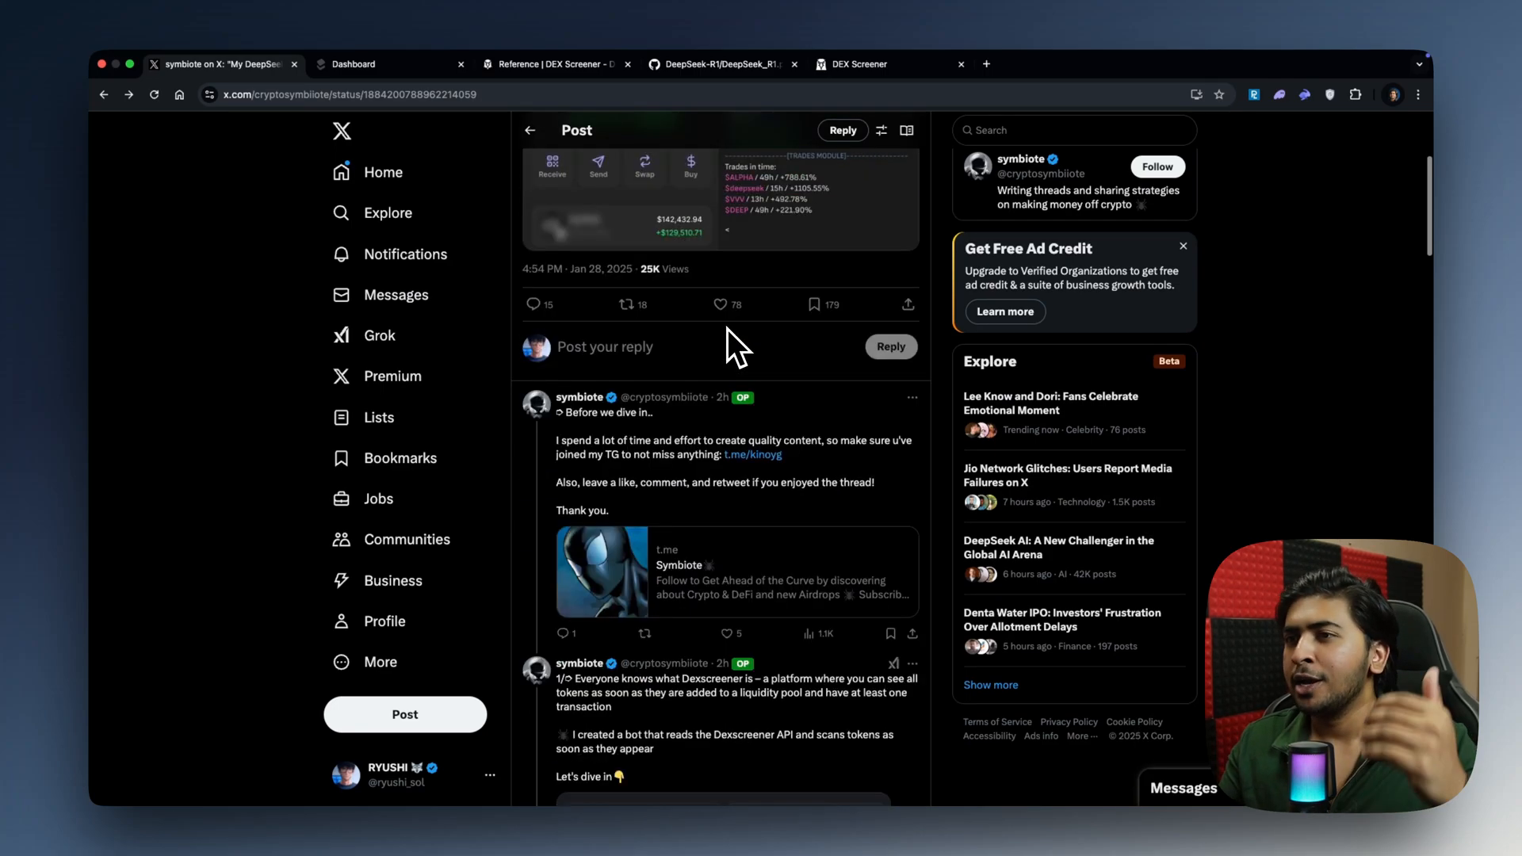
scroll("down", 3)
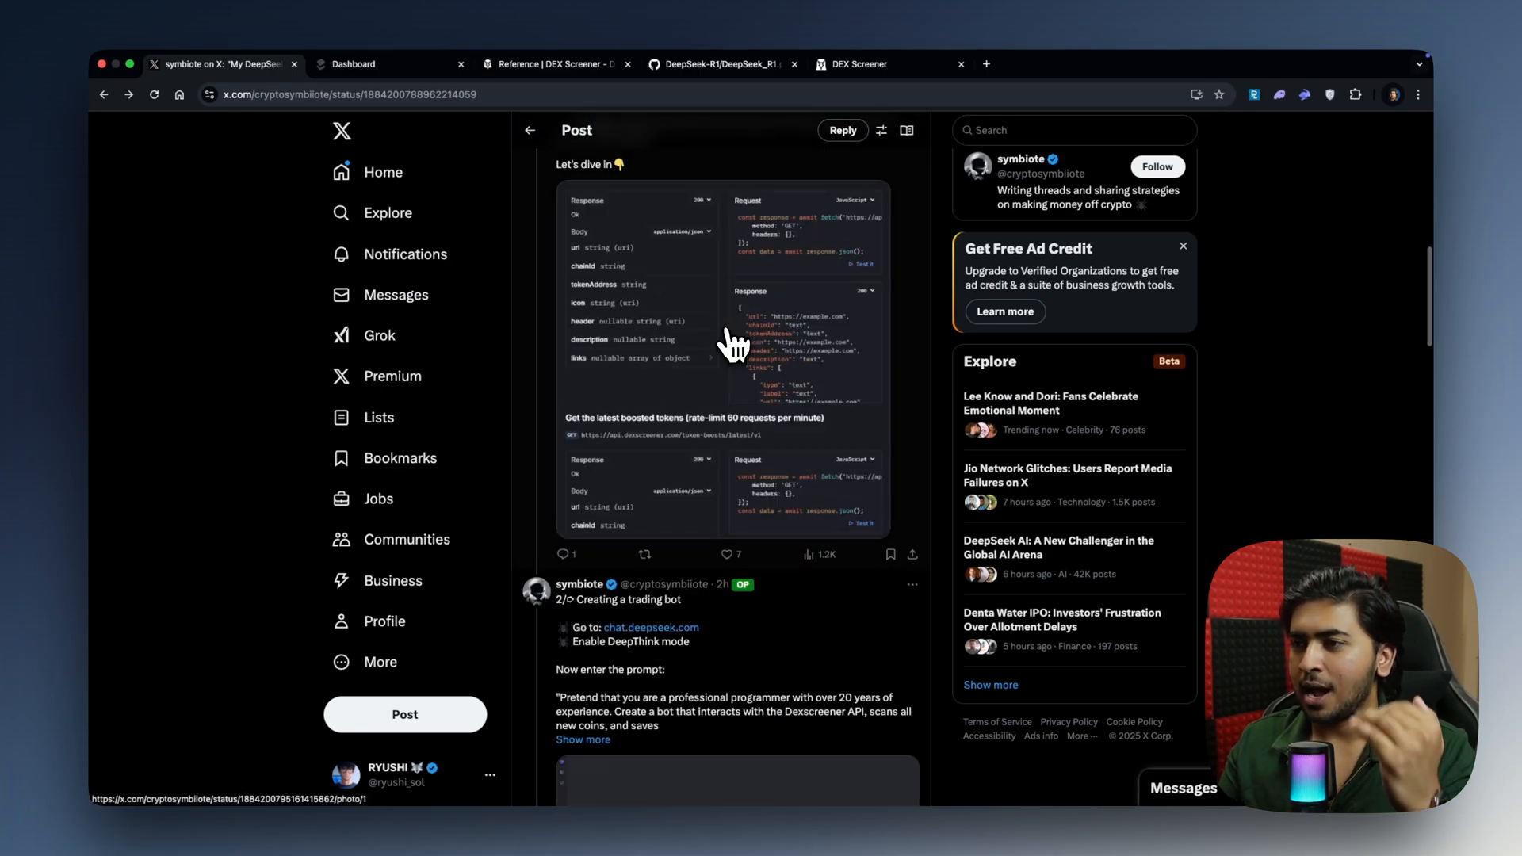
scroll("down", 3)
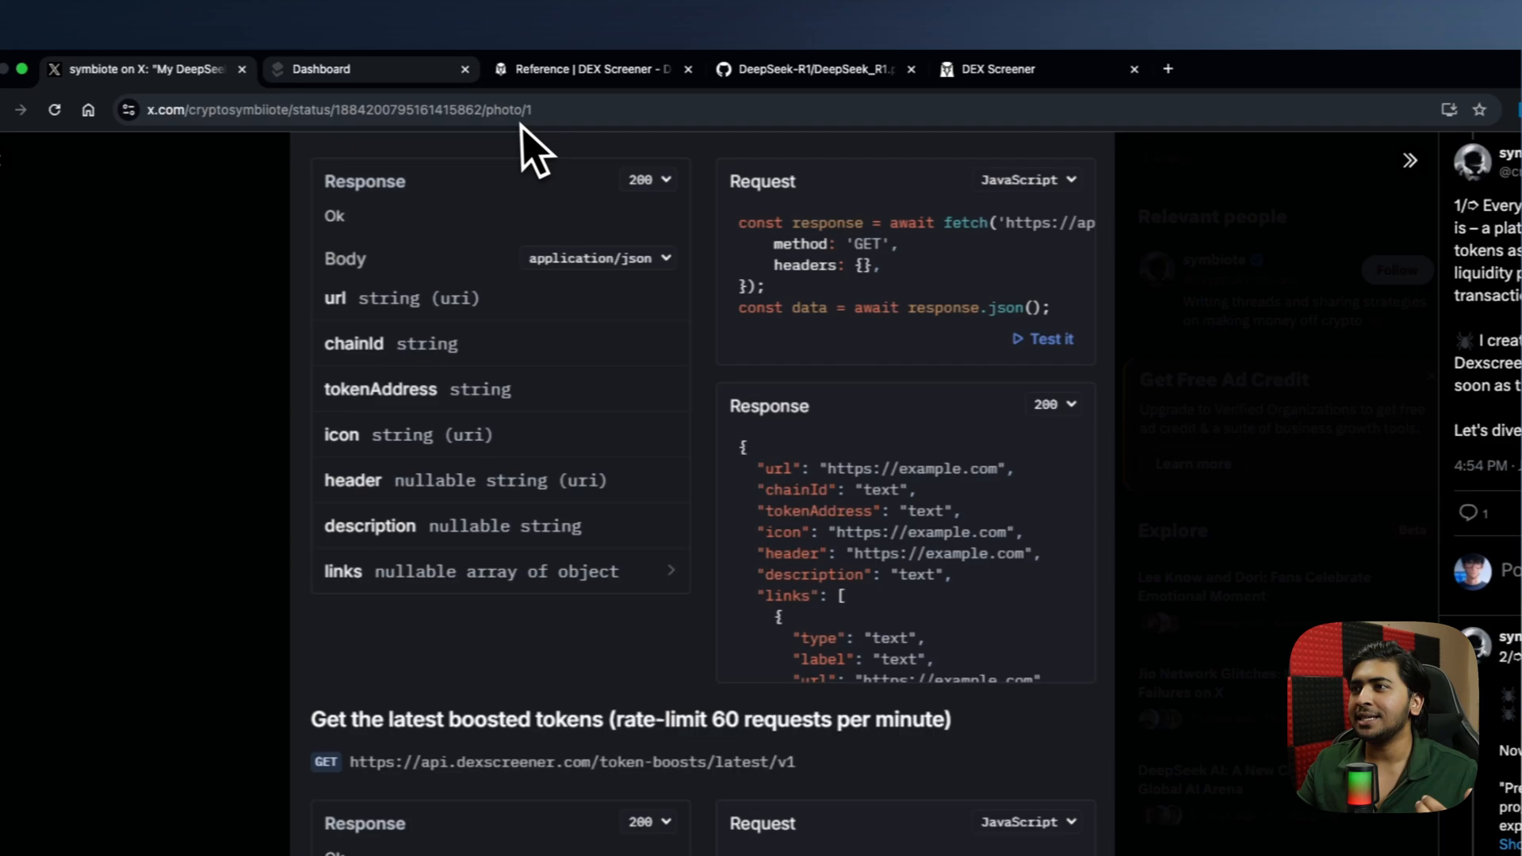
- View the DEX Screener Docs API reference page, then bring Cursor's chat back in front
left_click(582, 68)
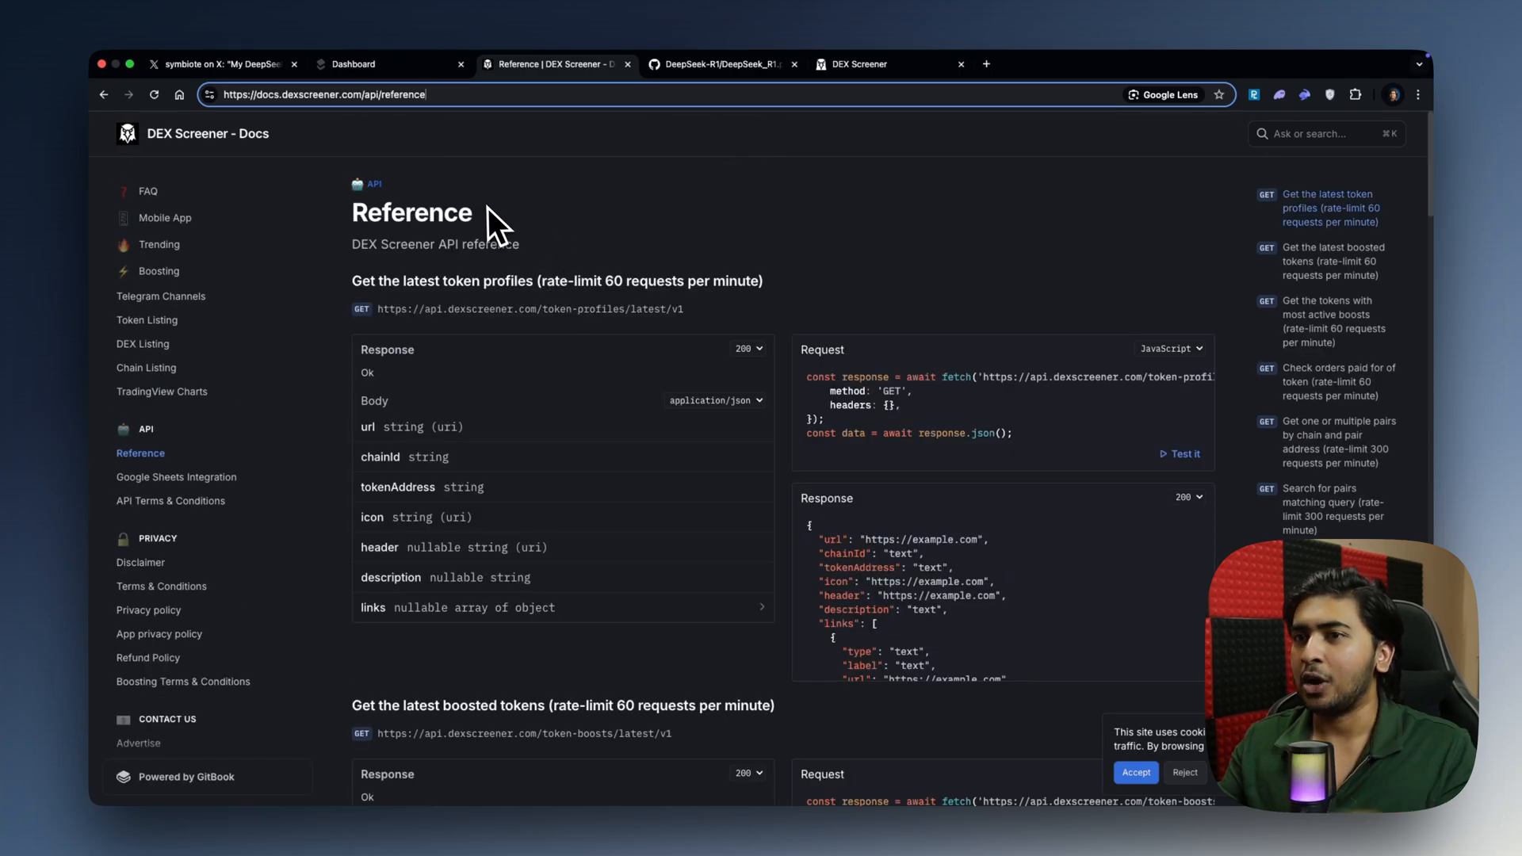
mouse_move(621, 303)
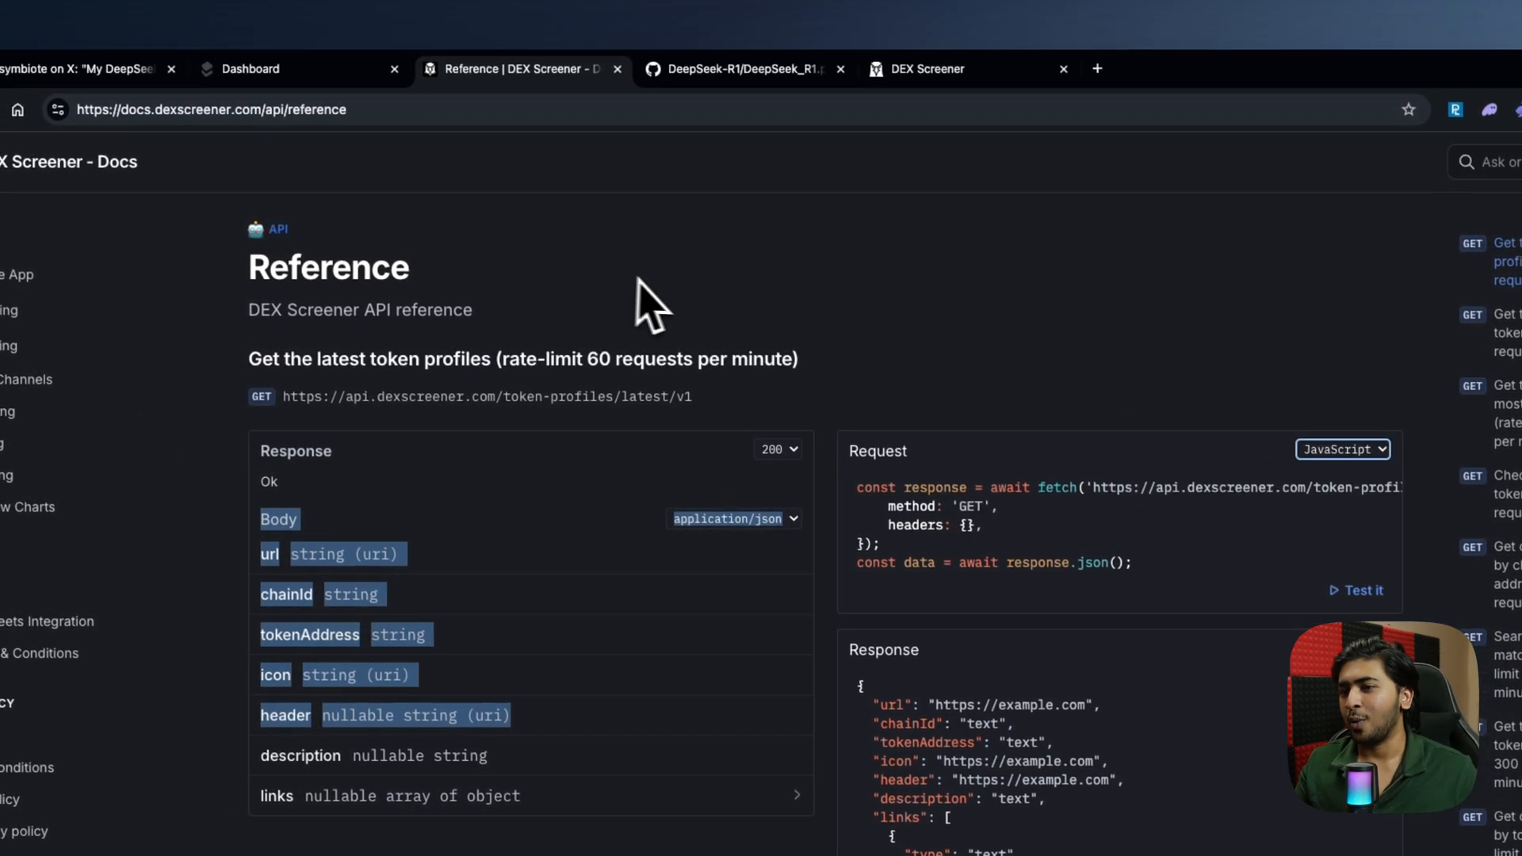
left_click(1343, 449)
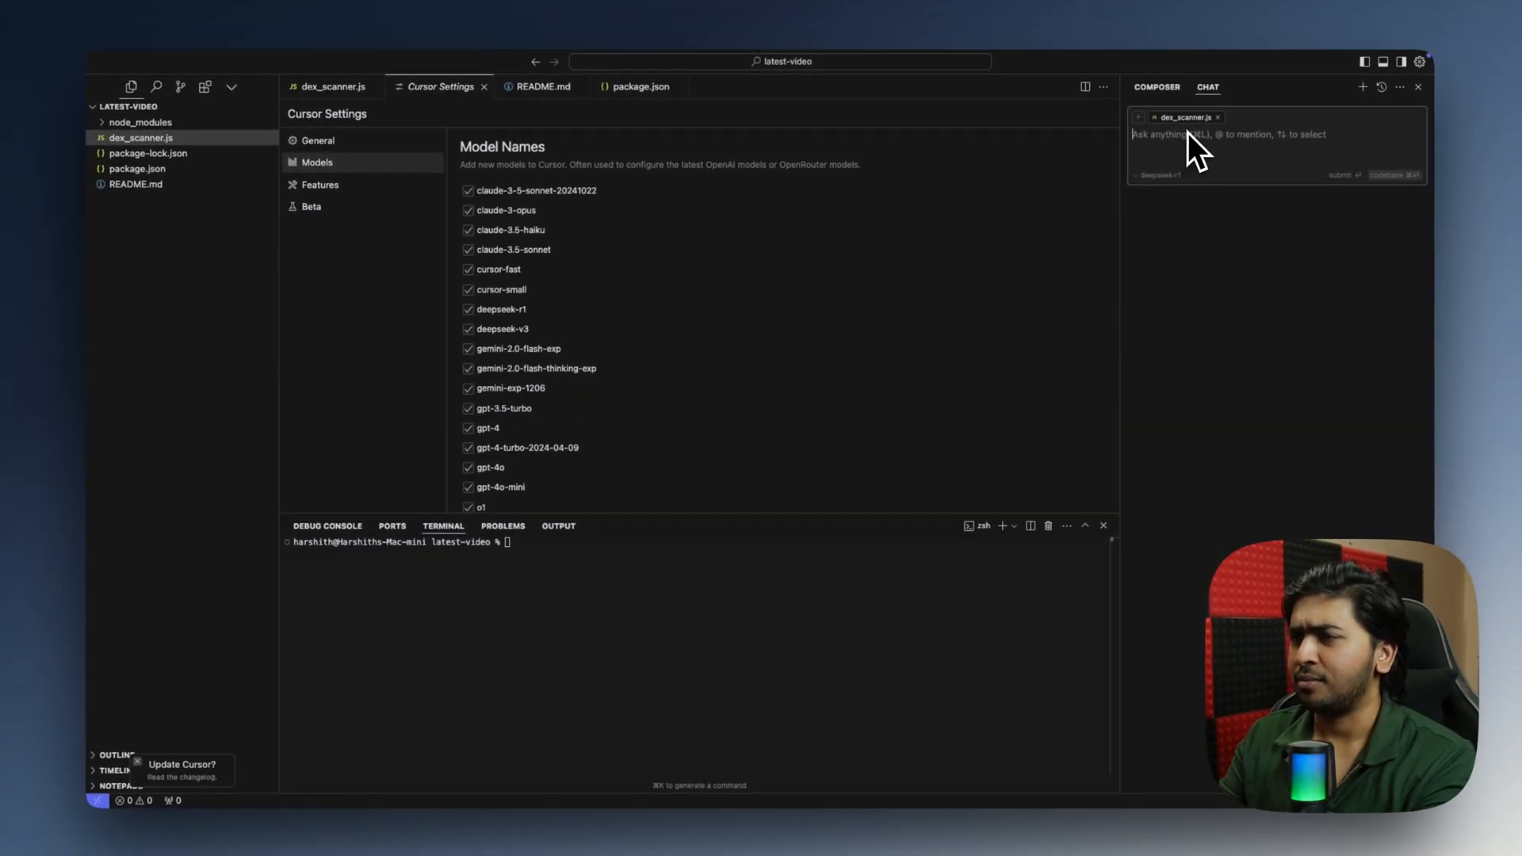
key("cmd+v")
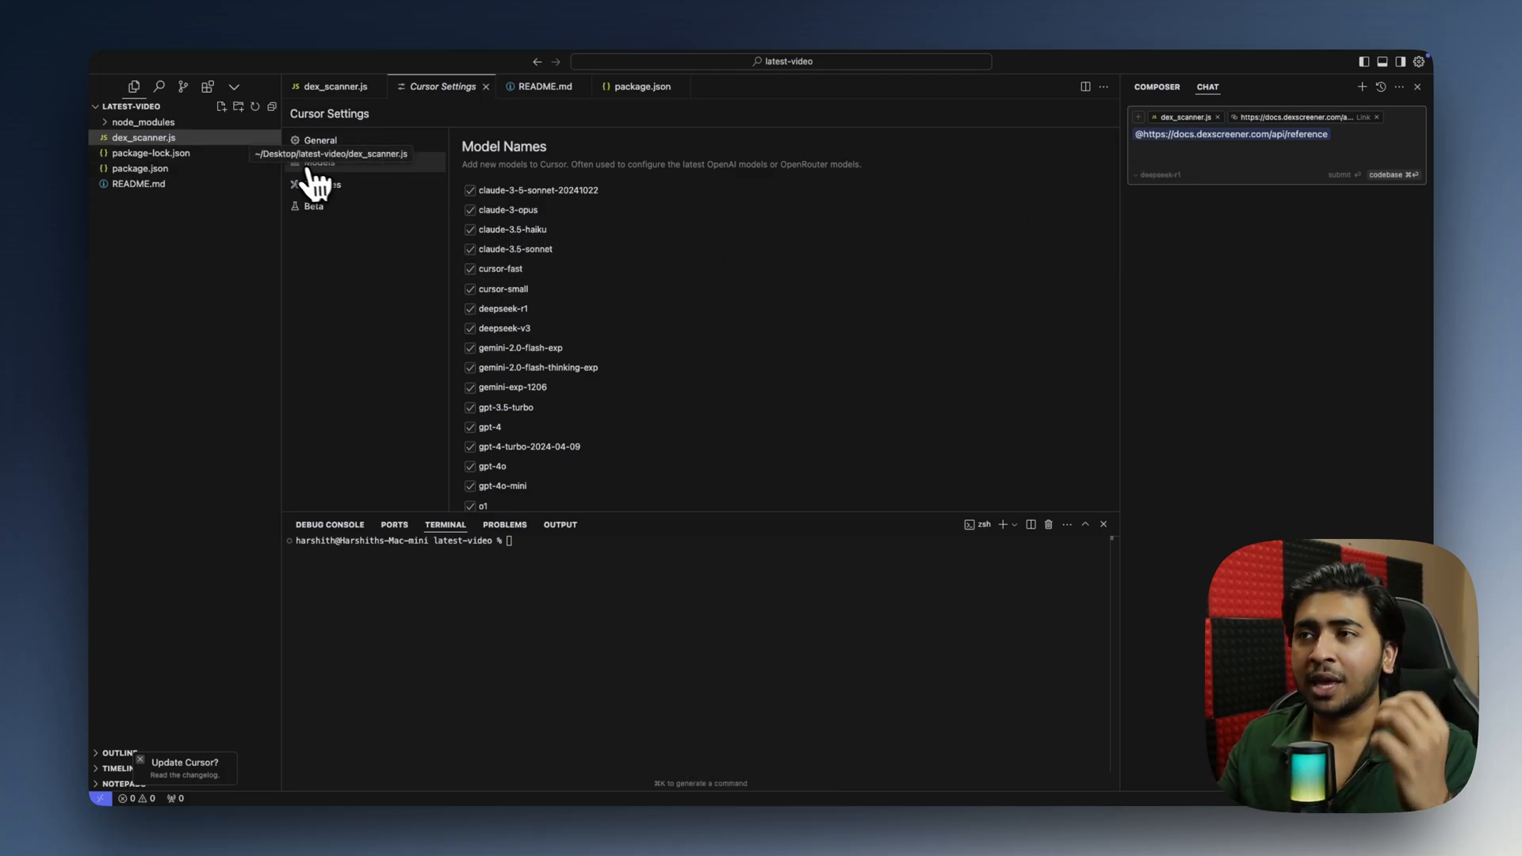
left_click(335, 86)
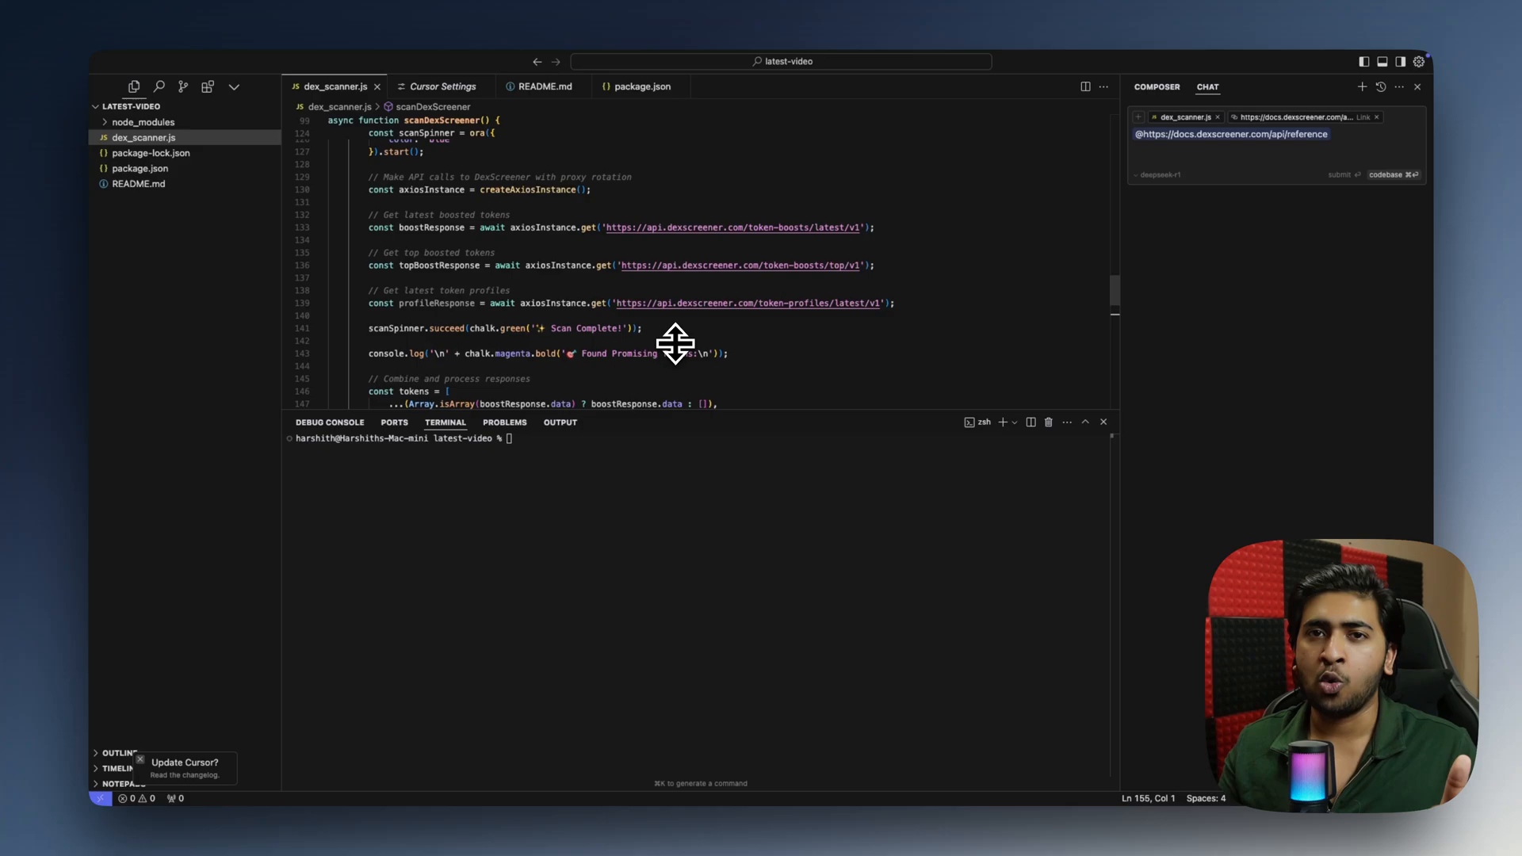
mouse_move(852, 270)
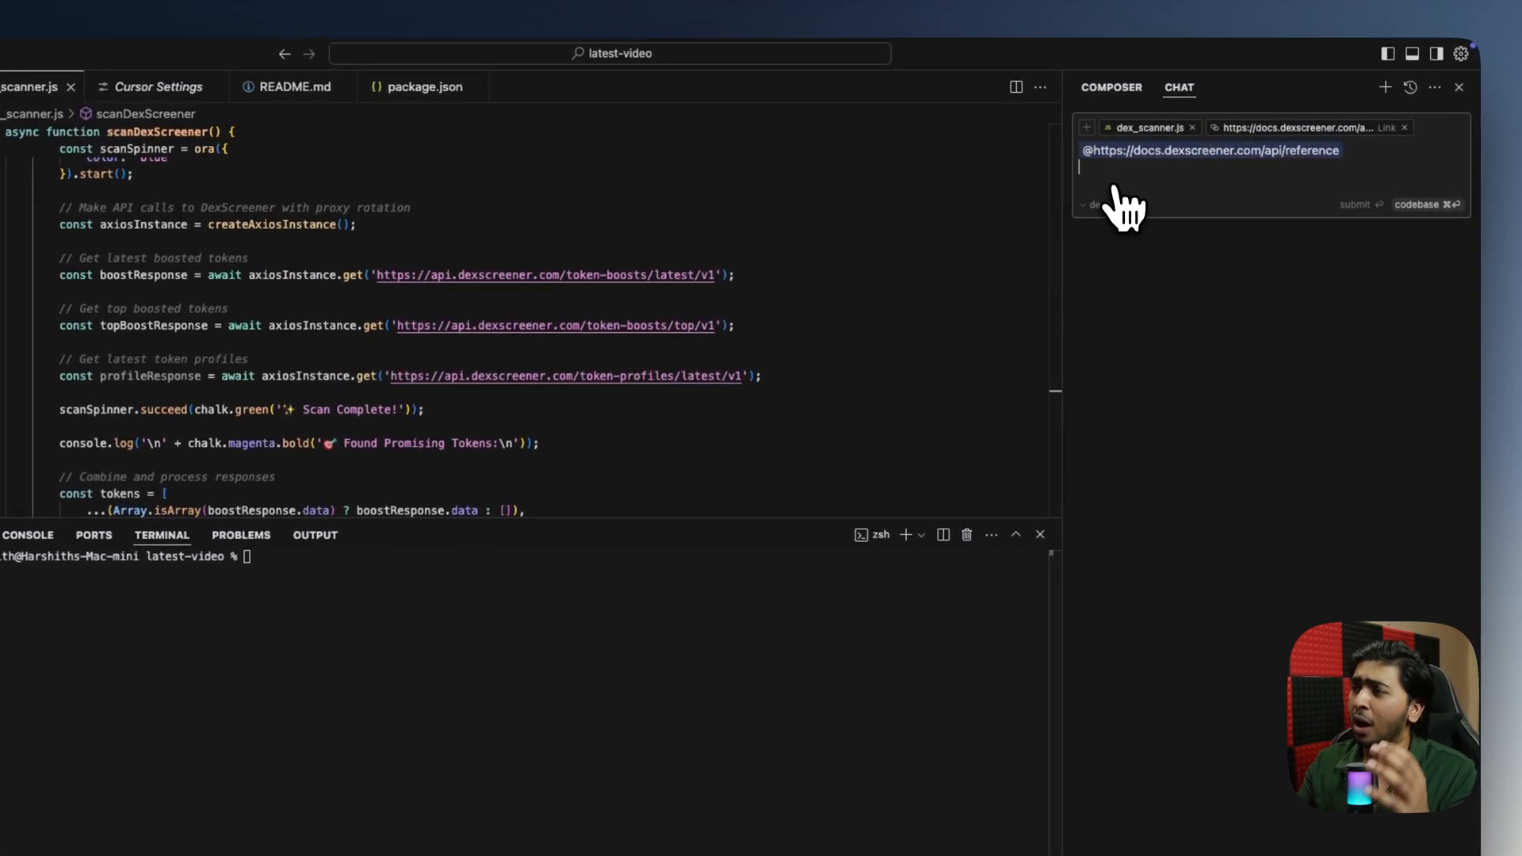
left_click(1107, 205)
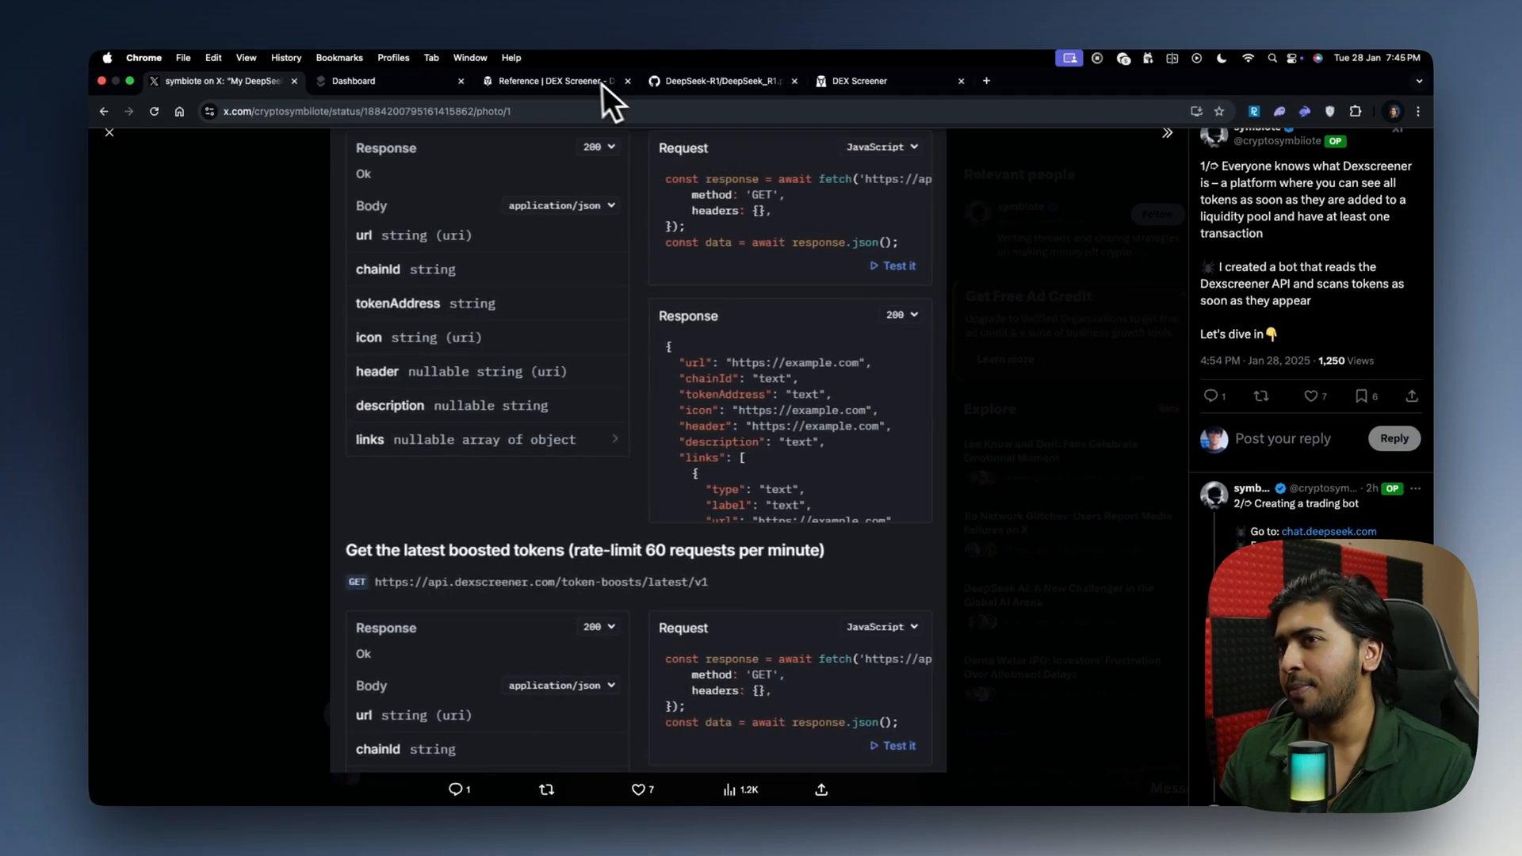
mouse_move(388, 80)
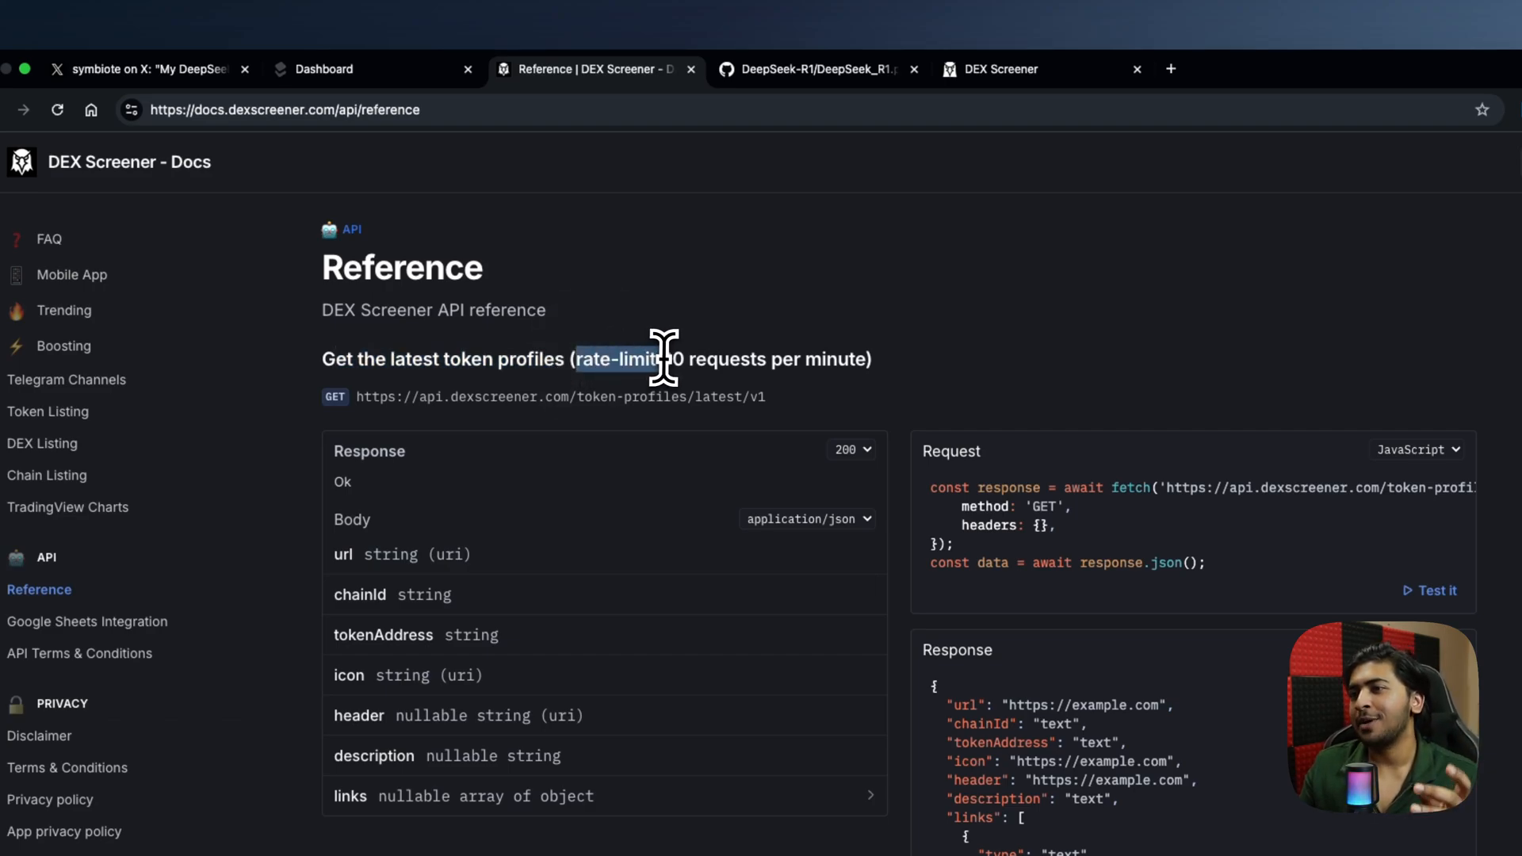
- Highlight the 60 requests-per-minute rate limit on the latest token profiles endpoint
left_click_drag(660, 358, 845, 359)
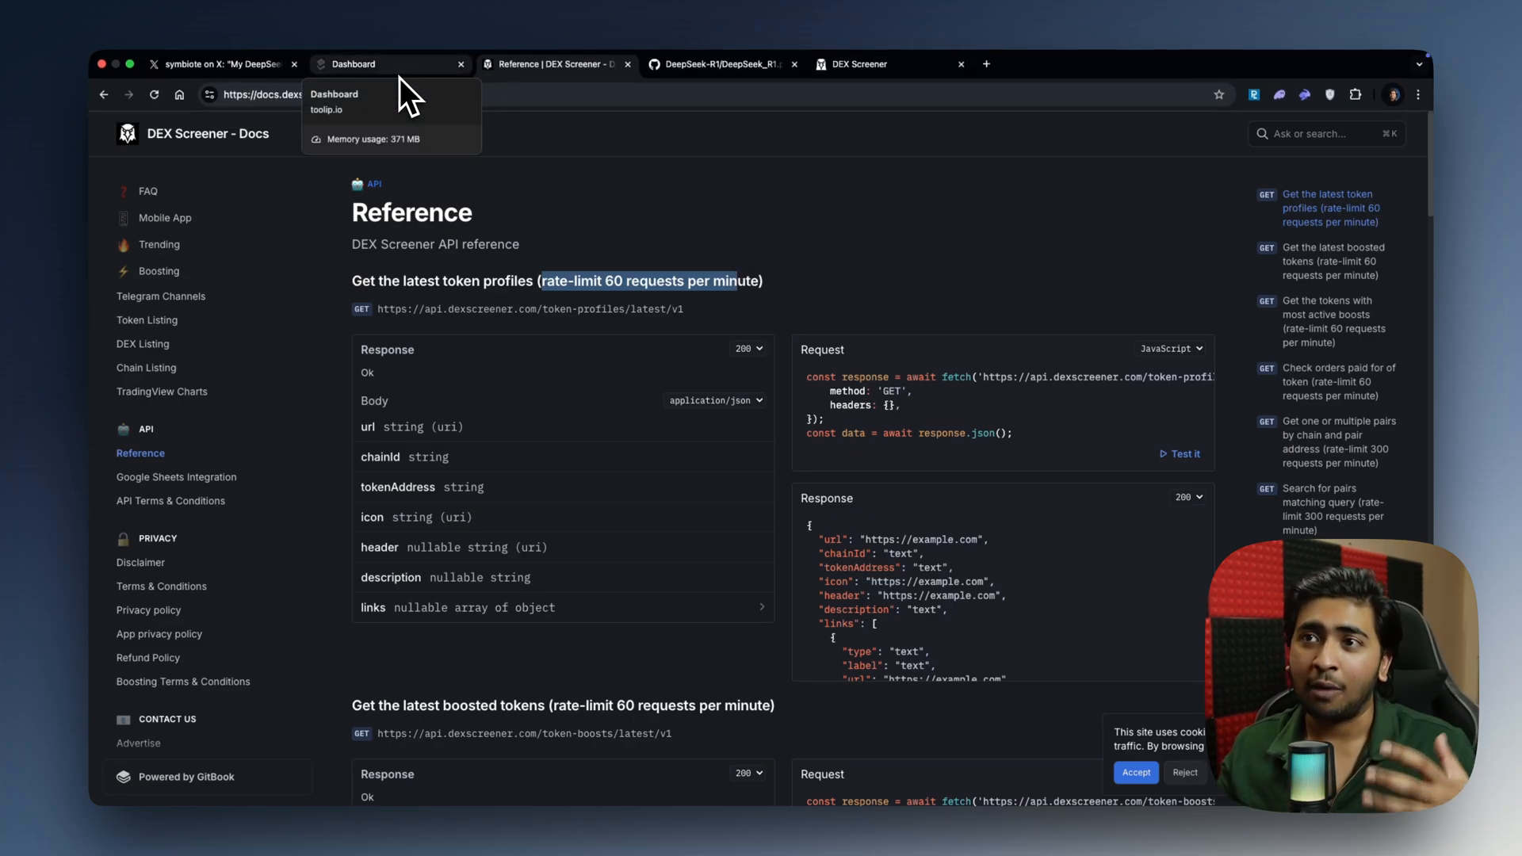
- Peek at the toolip.io proxy homepage and return to the DEX Screener API reference
left_click(988, 64)
type("toolip.io")
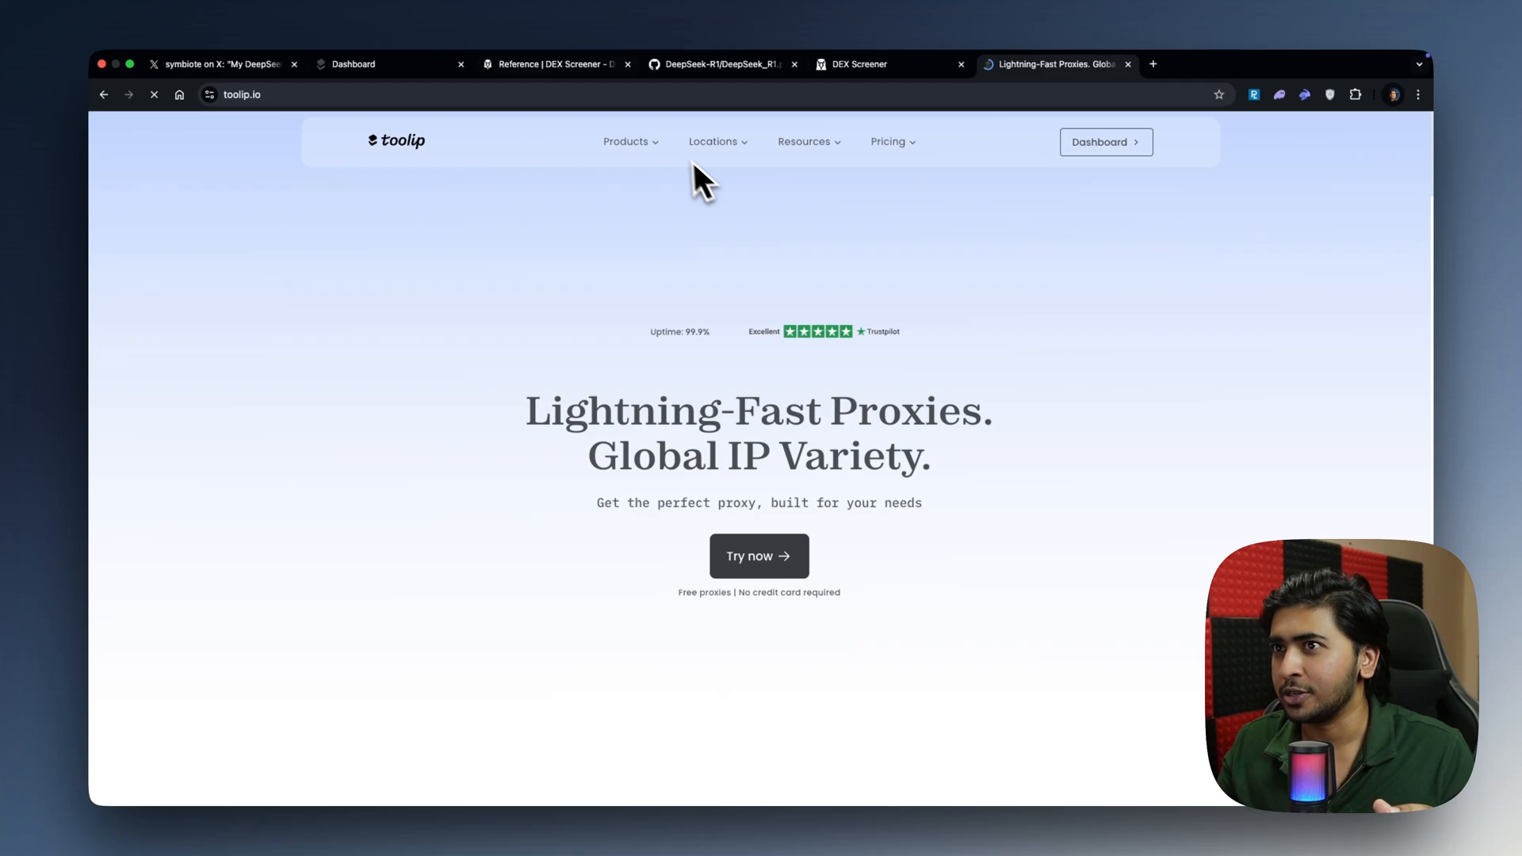
left_click(553, 64)
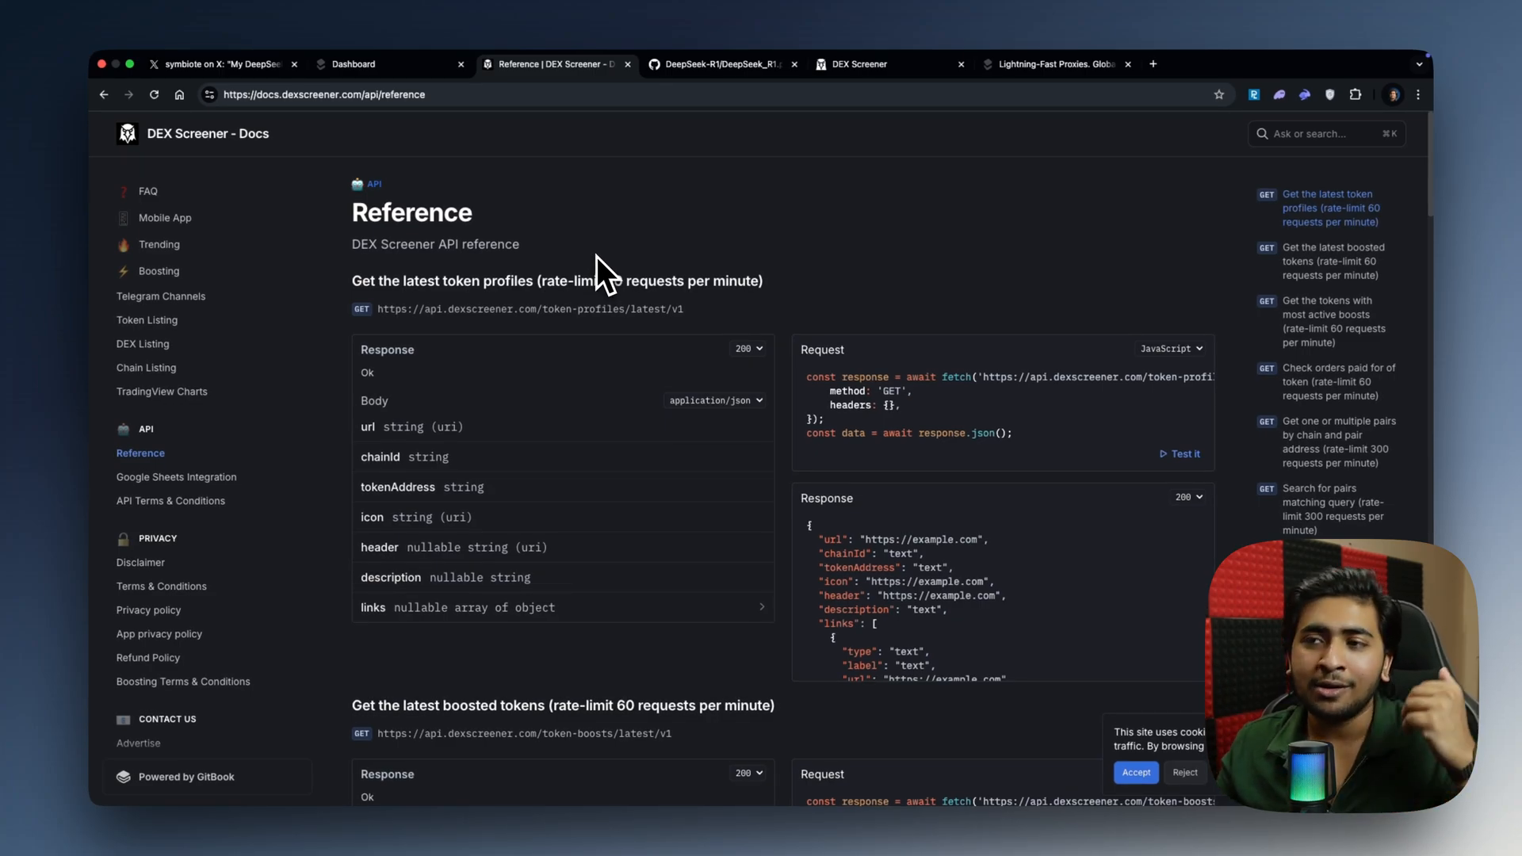
mouse_move(559, 323)
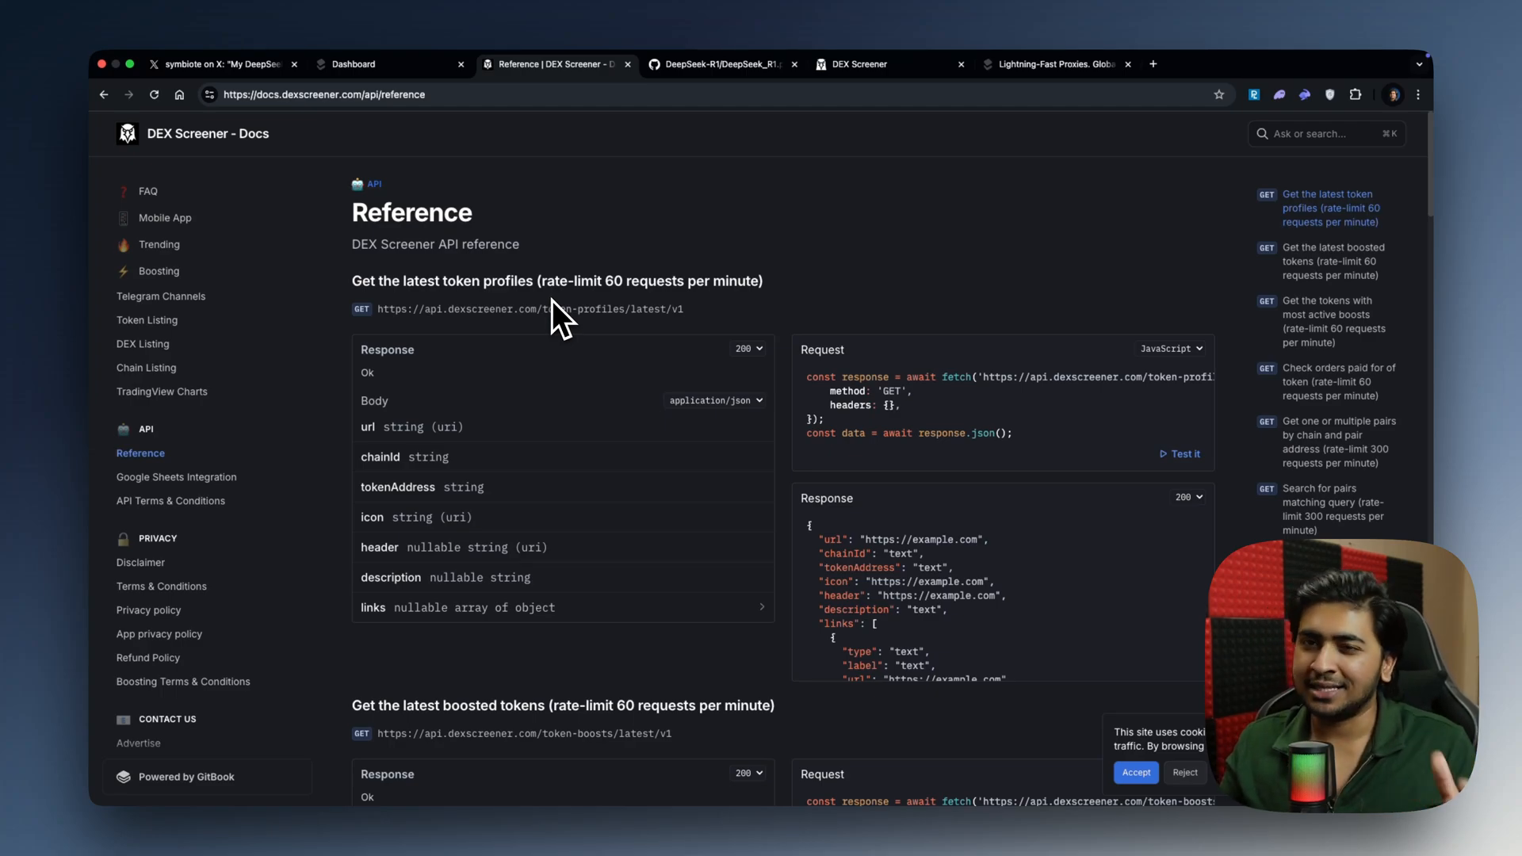
mouse_move(607, 316)
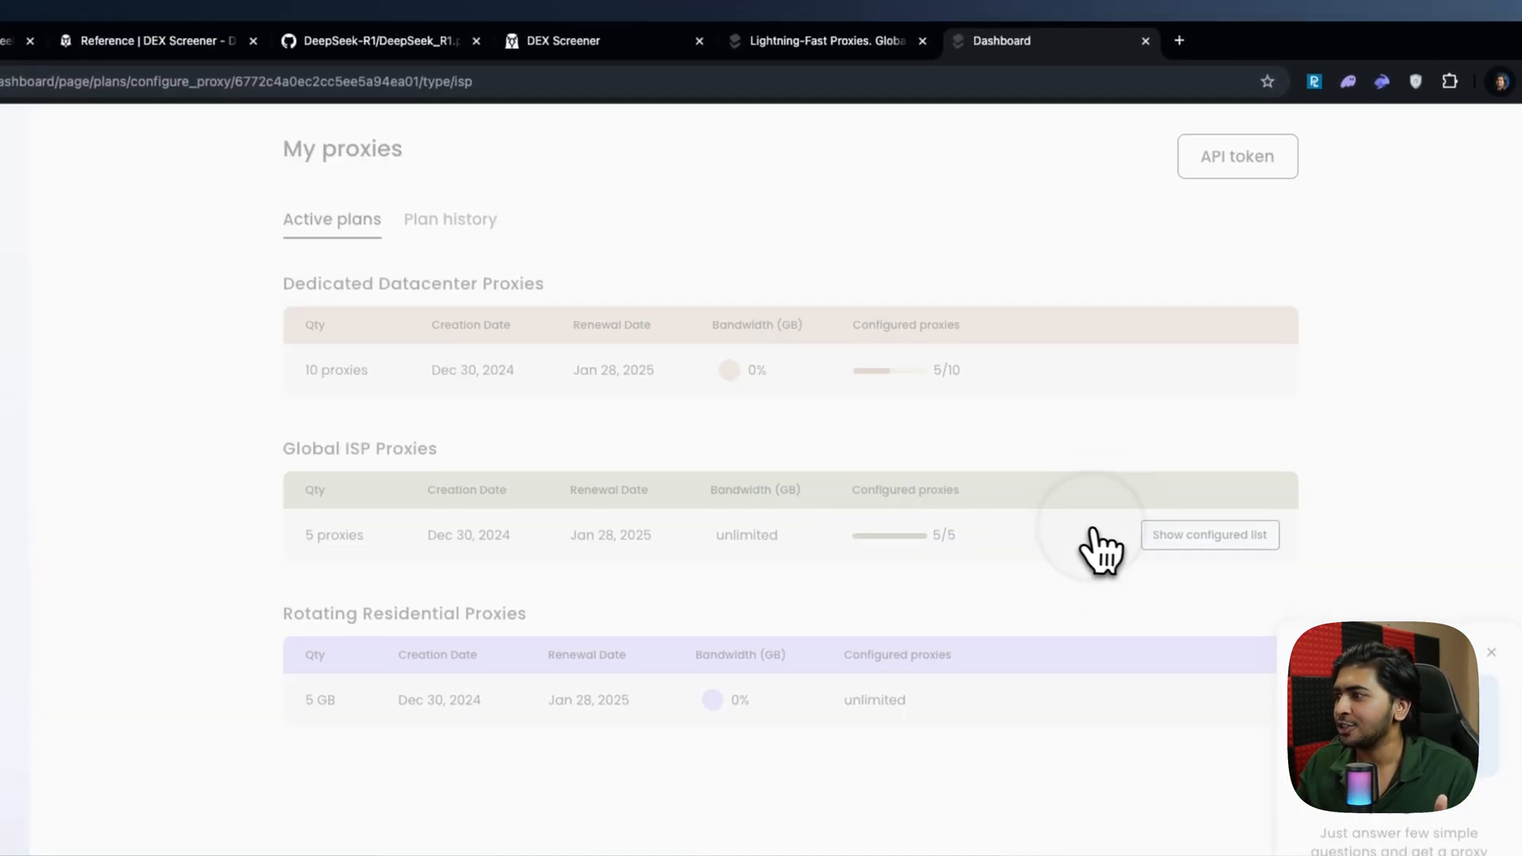
- Show the configured Global ISP proxies and expand the dedicated plan's country list
left_click(1209, 534)
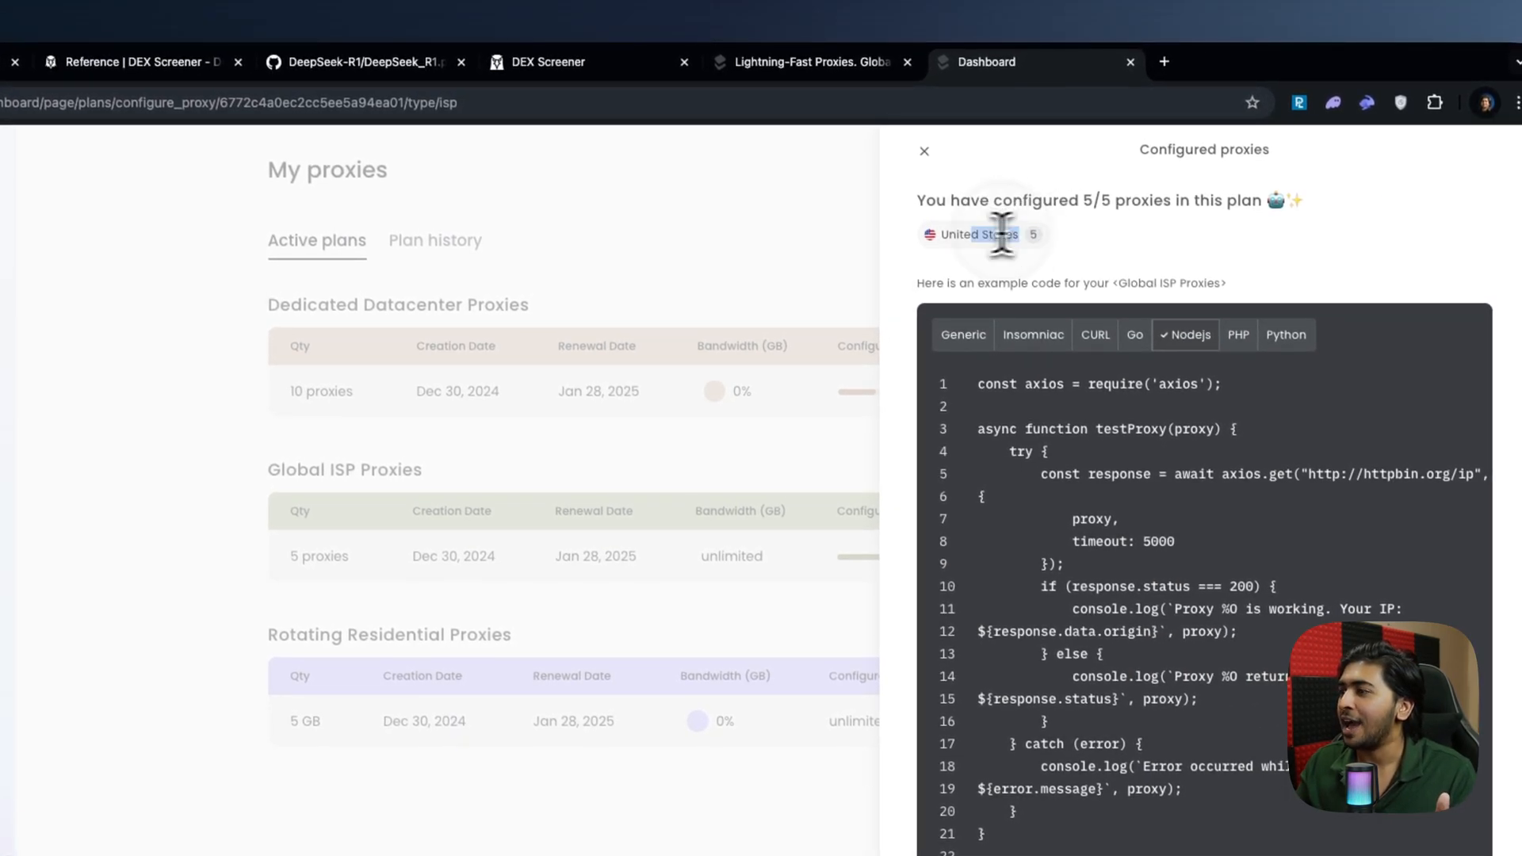
left_click(923, 152)
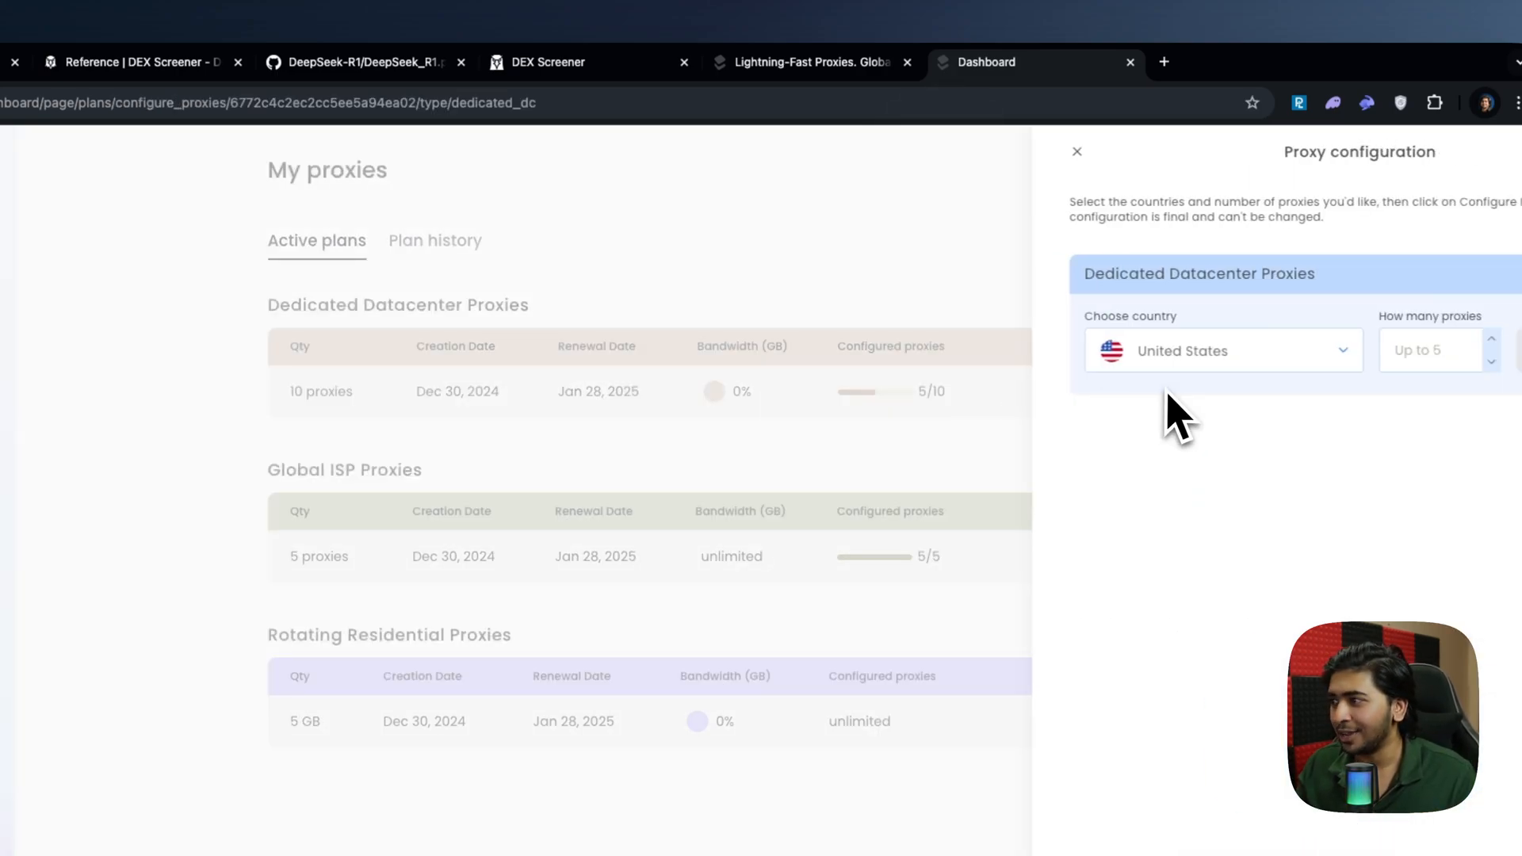
left_click(1222, 351)
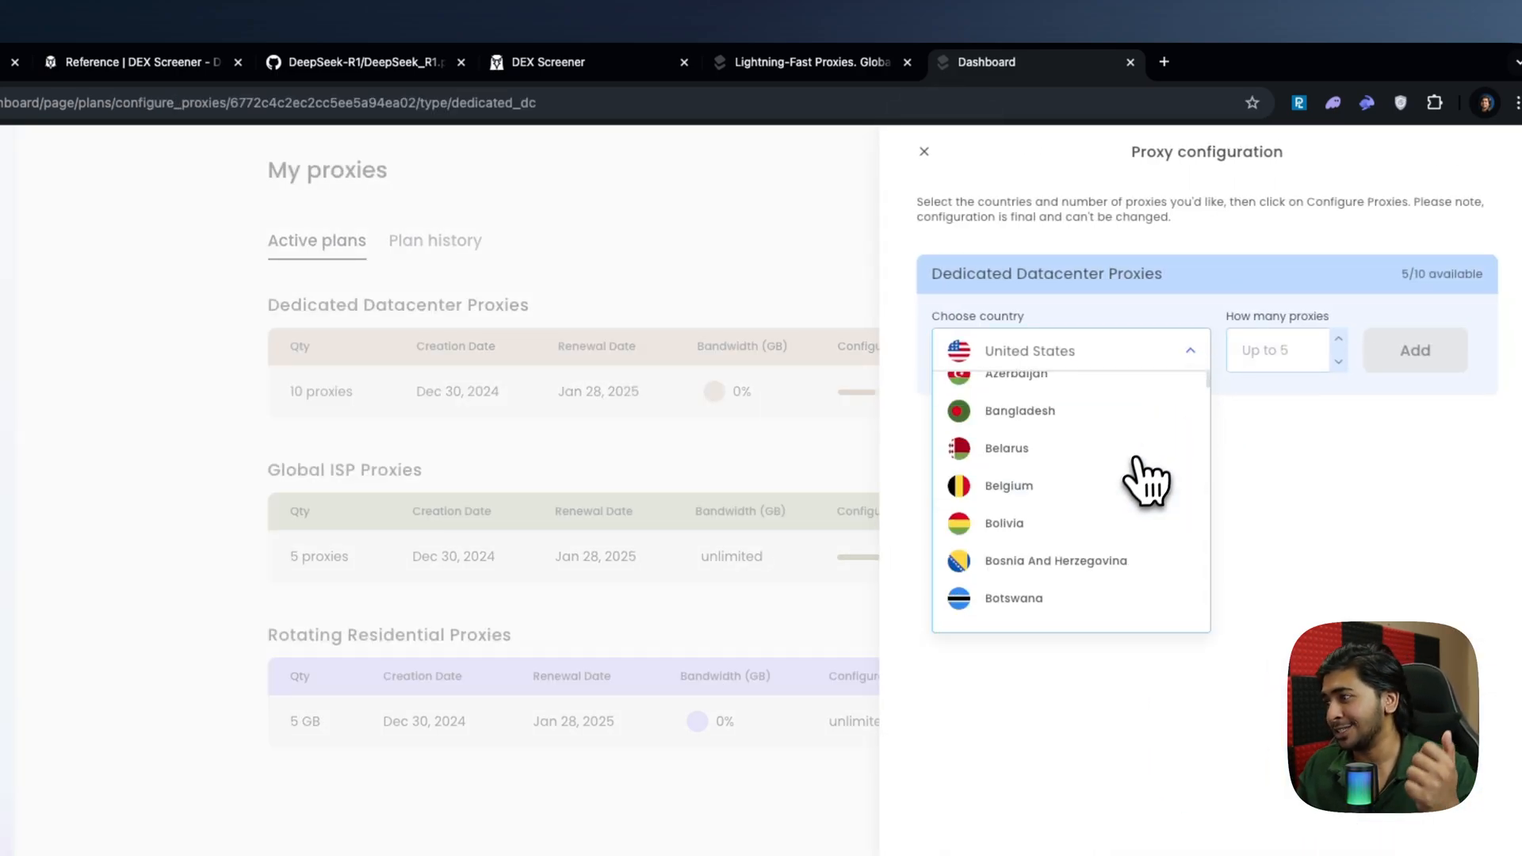
scroll("down", 3)
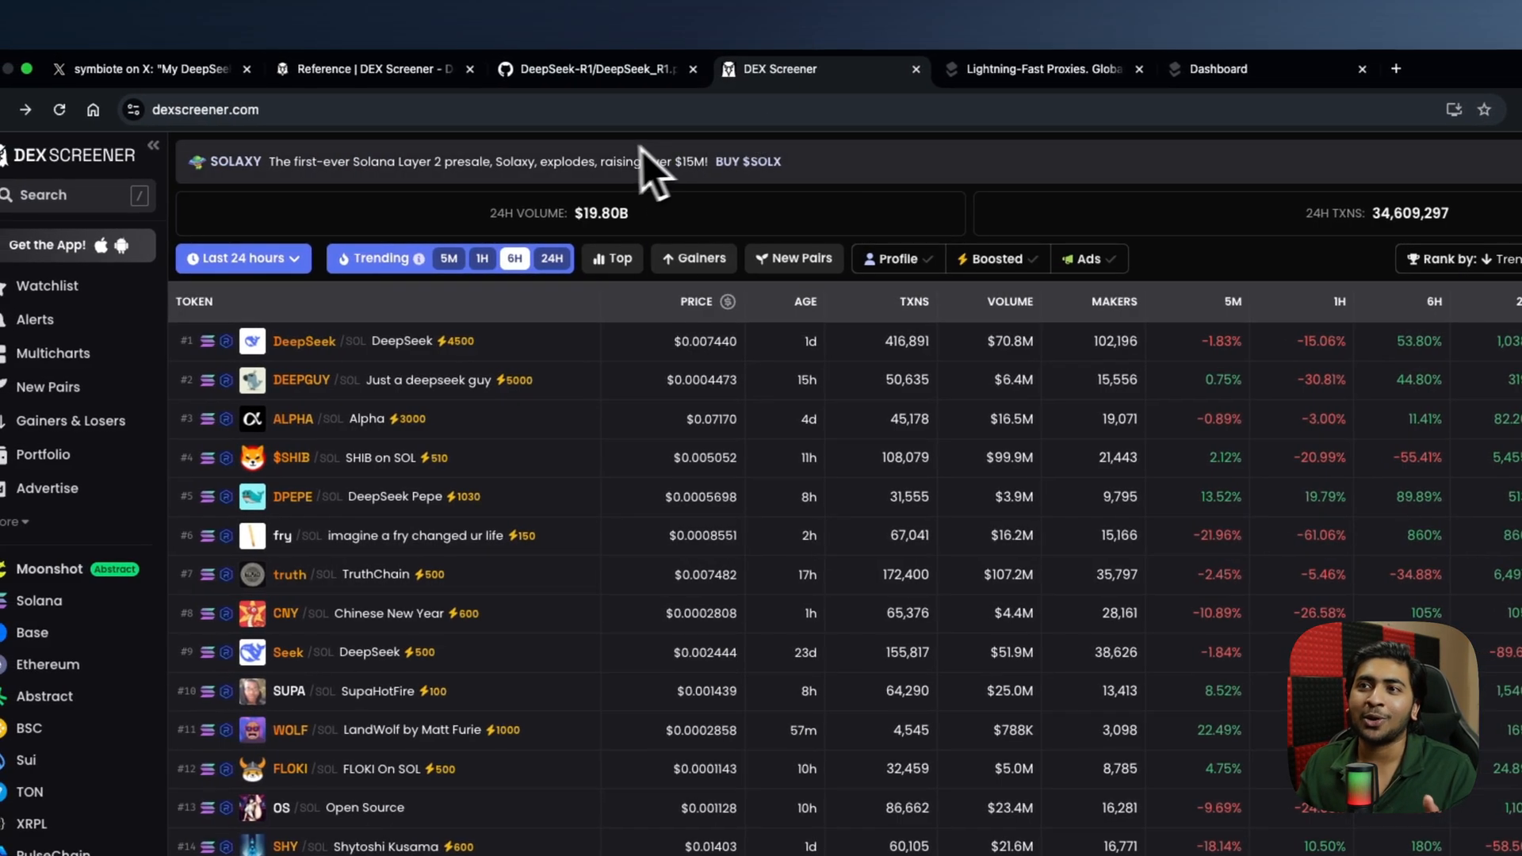
- Check the DEX Screener reference again, then return to the Toolip dashboard and homepage
left_click(369, 68)
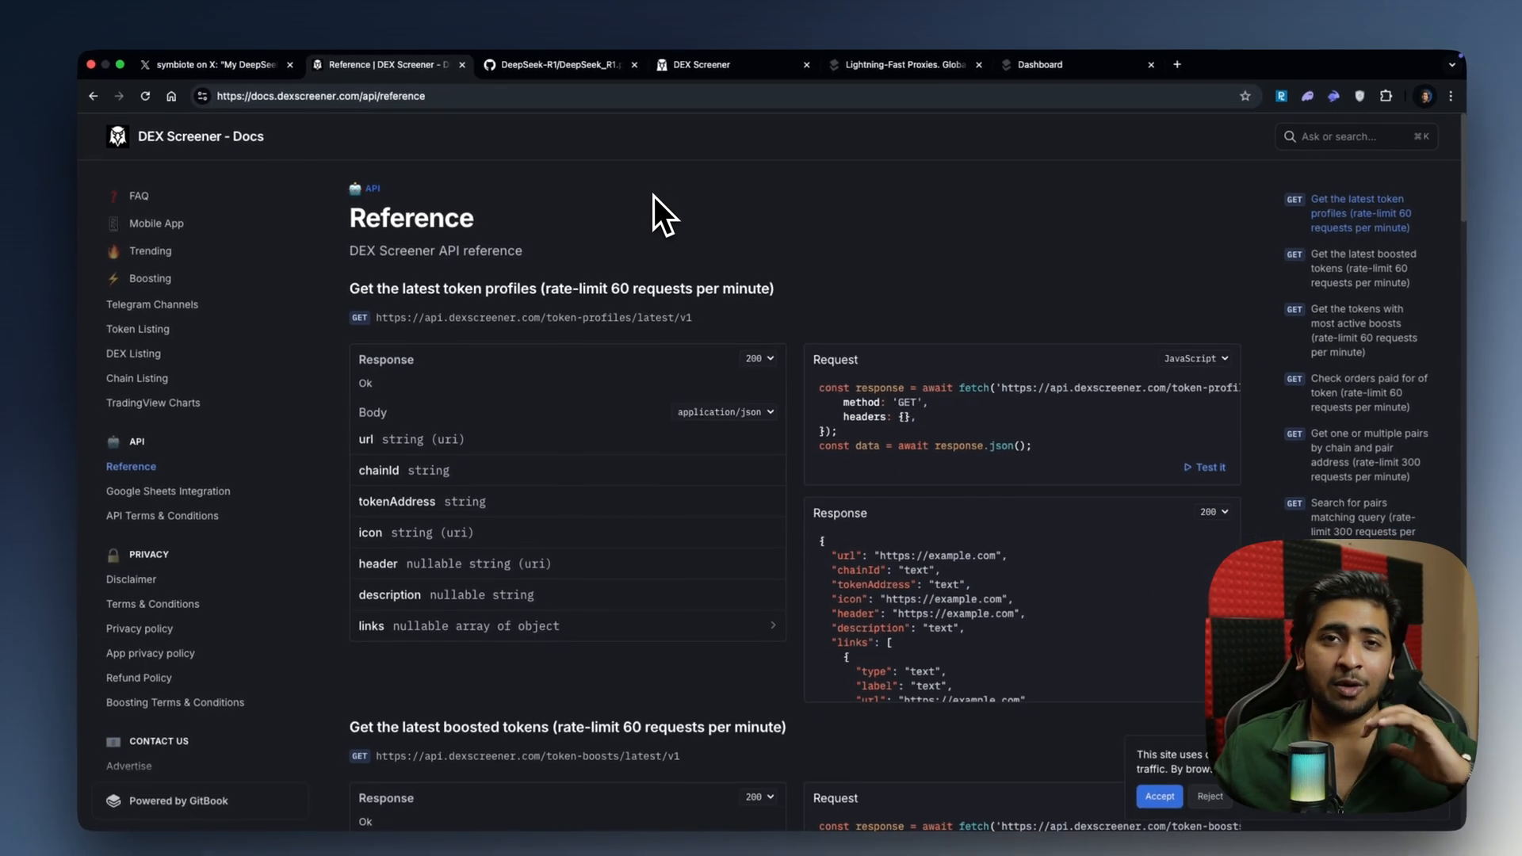
scroll("down", 3)
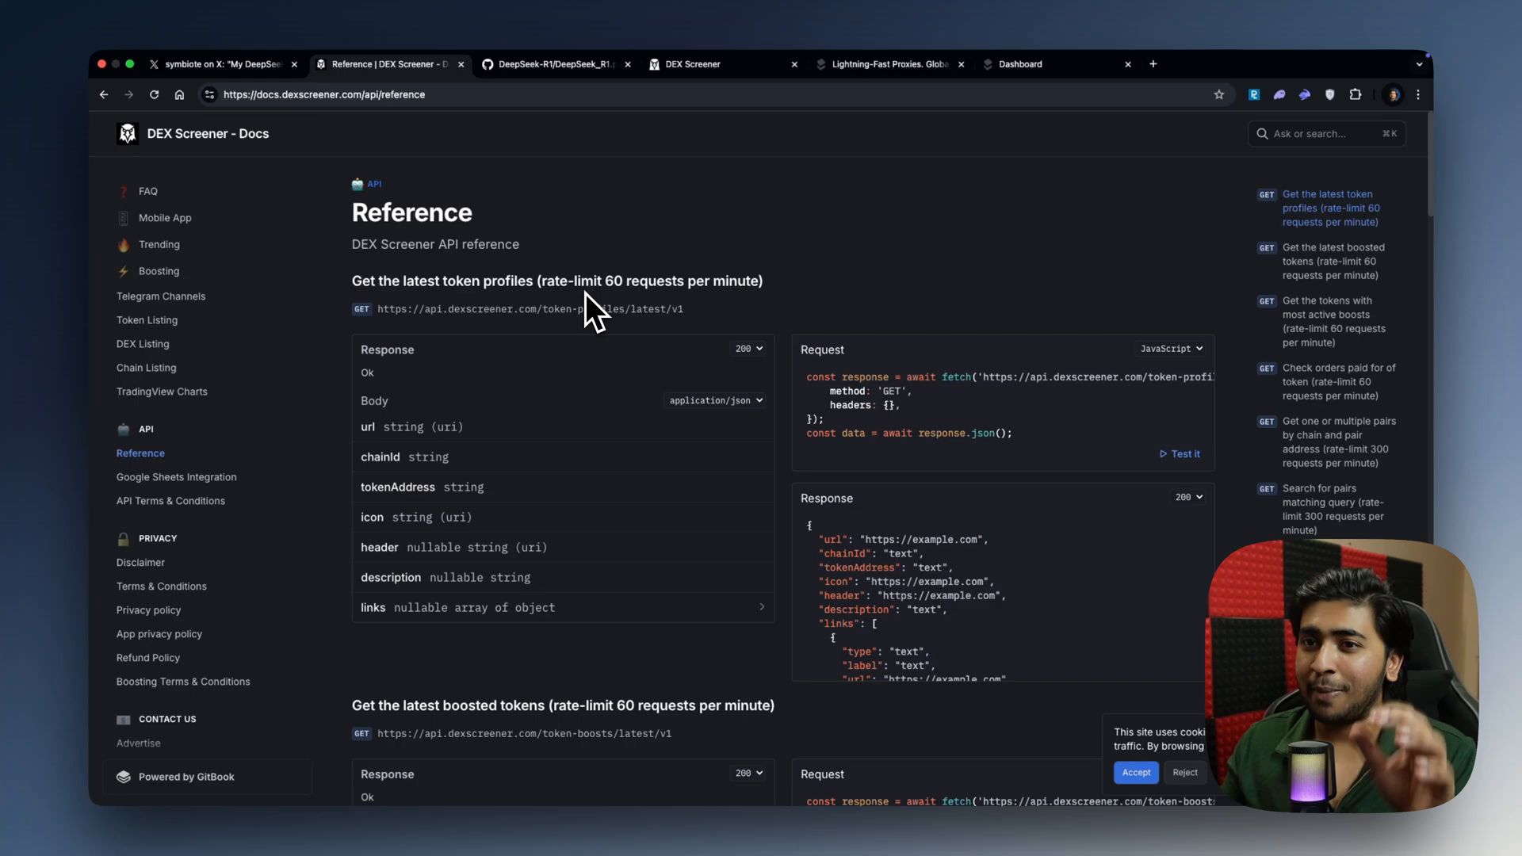
left_click(1015, 63)
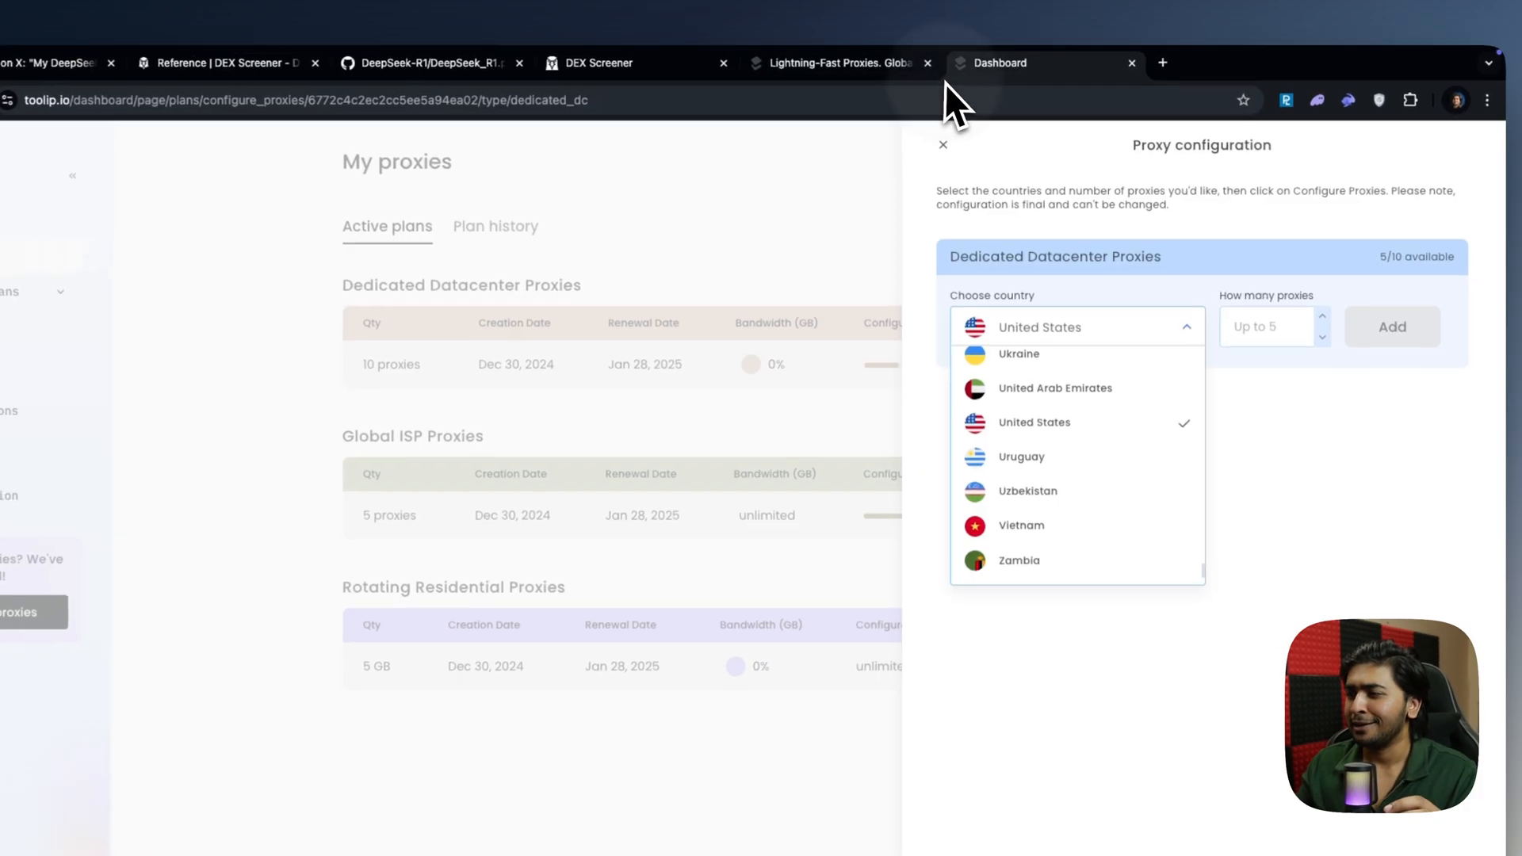
left_click(837, 62)
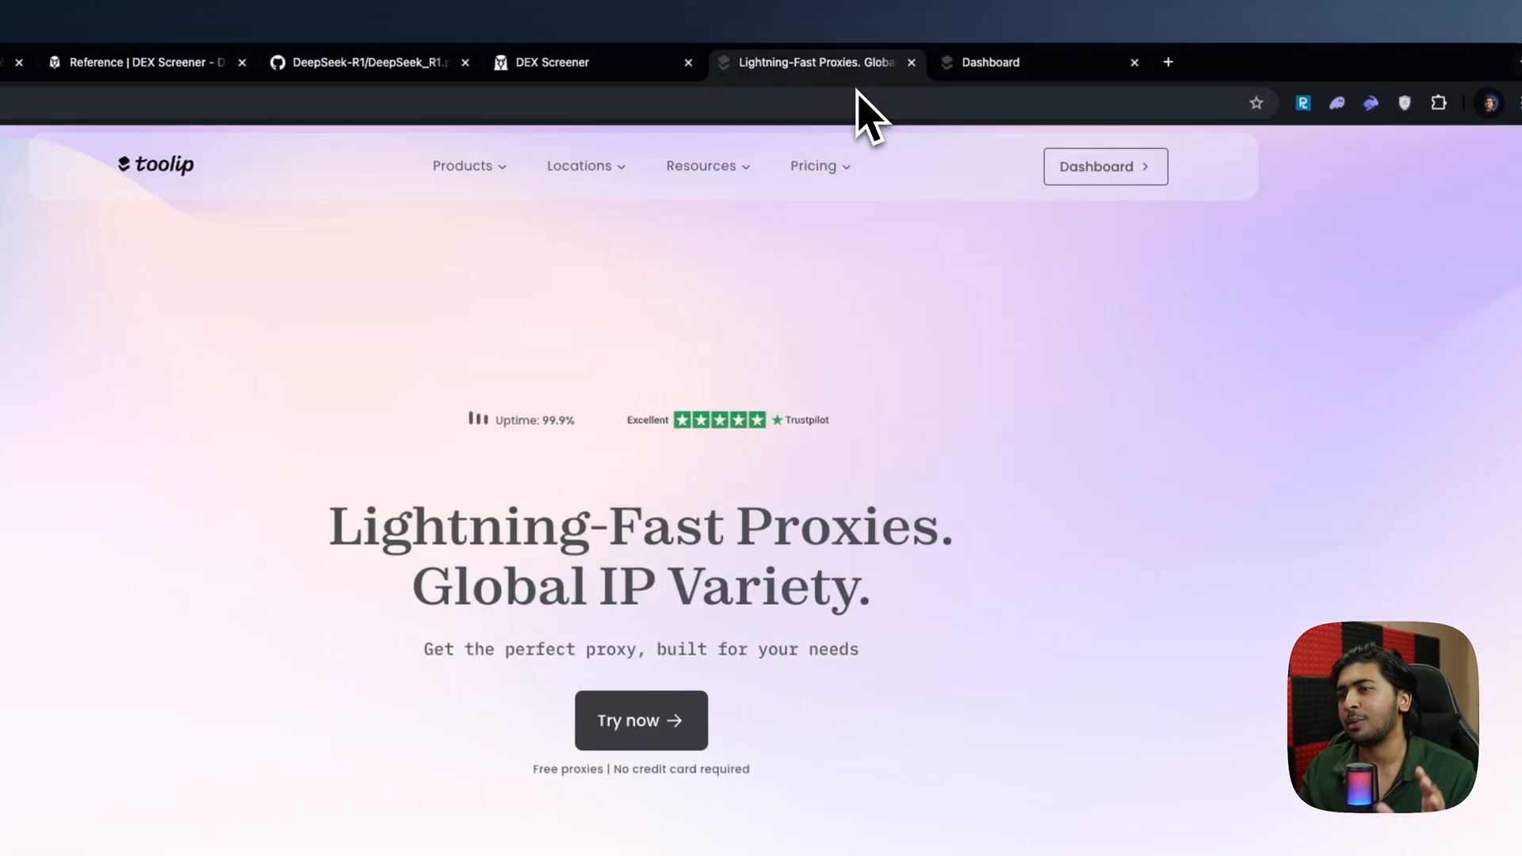
scroll("down", 3)
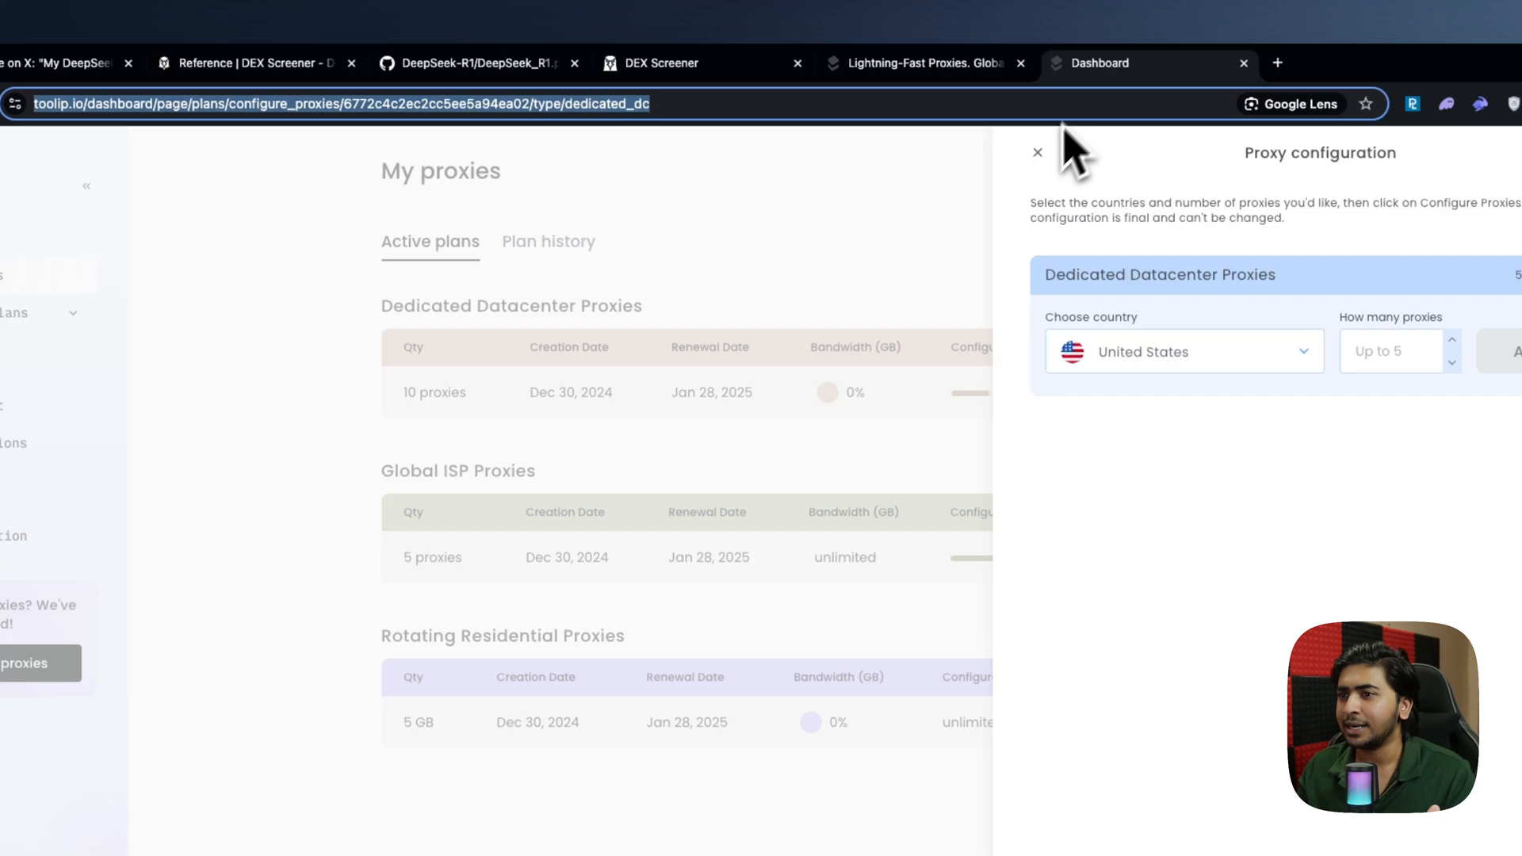
- Close the proxy configuration and show the configured list for the Global ISP Proxies plan
left_click(1037, 152)
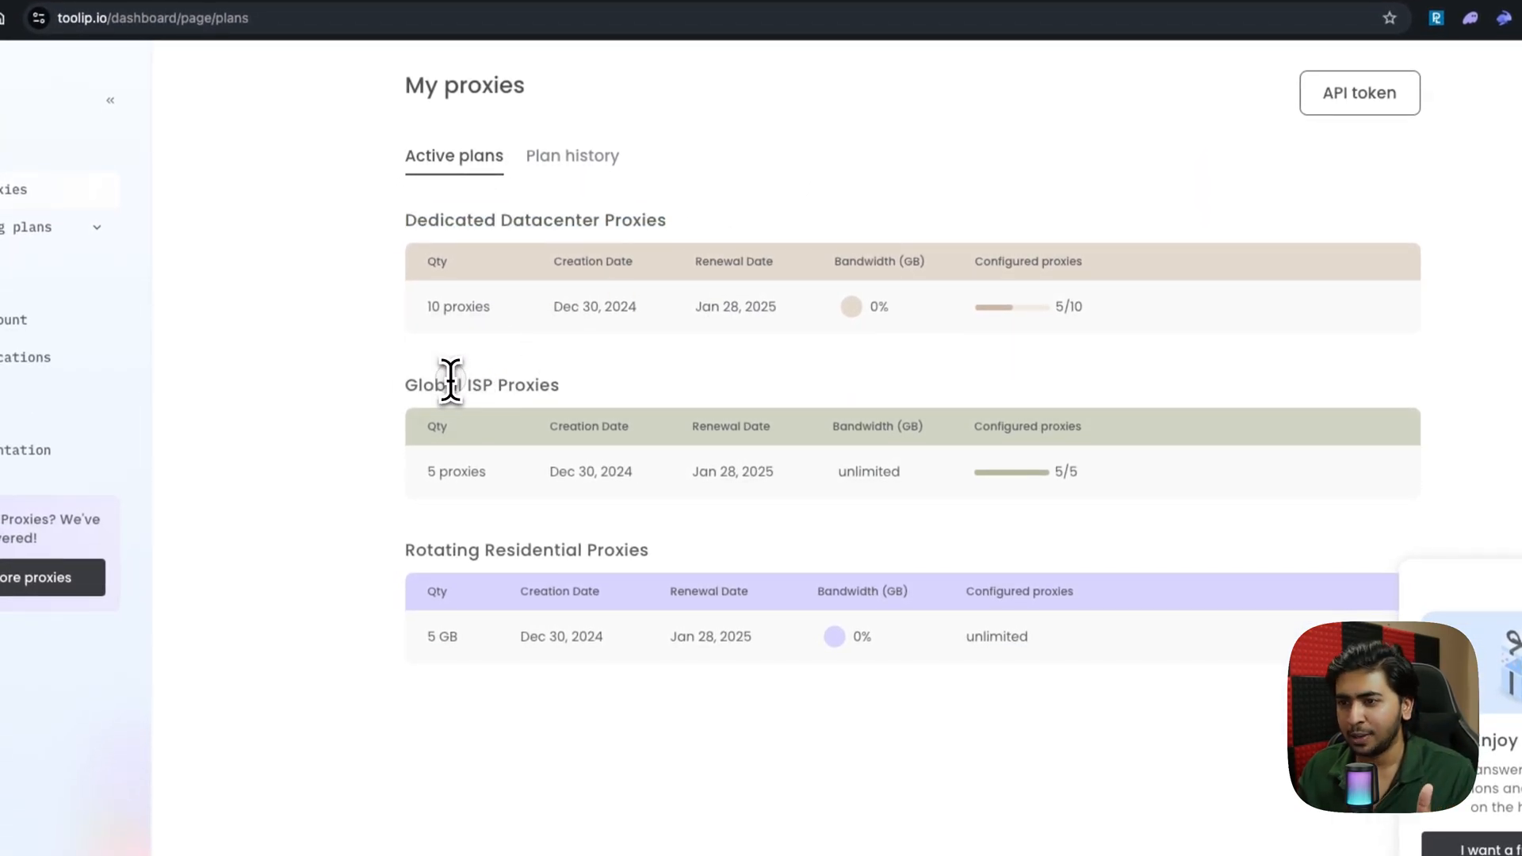
double_click(433, 384)
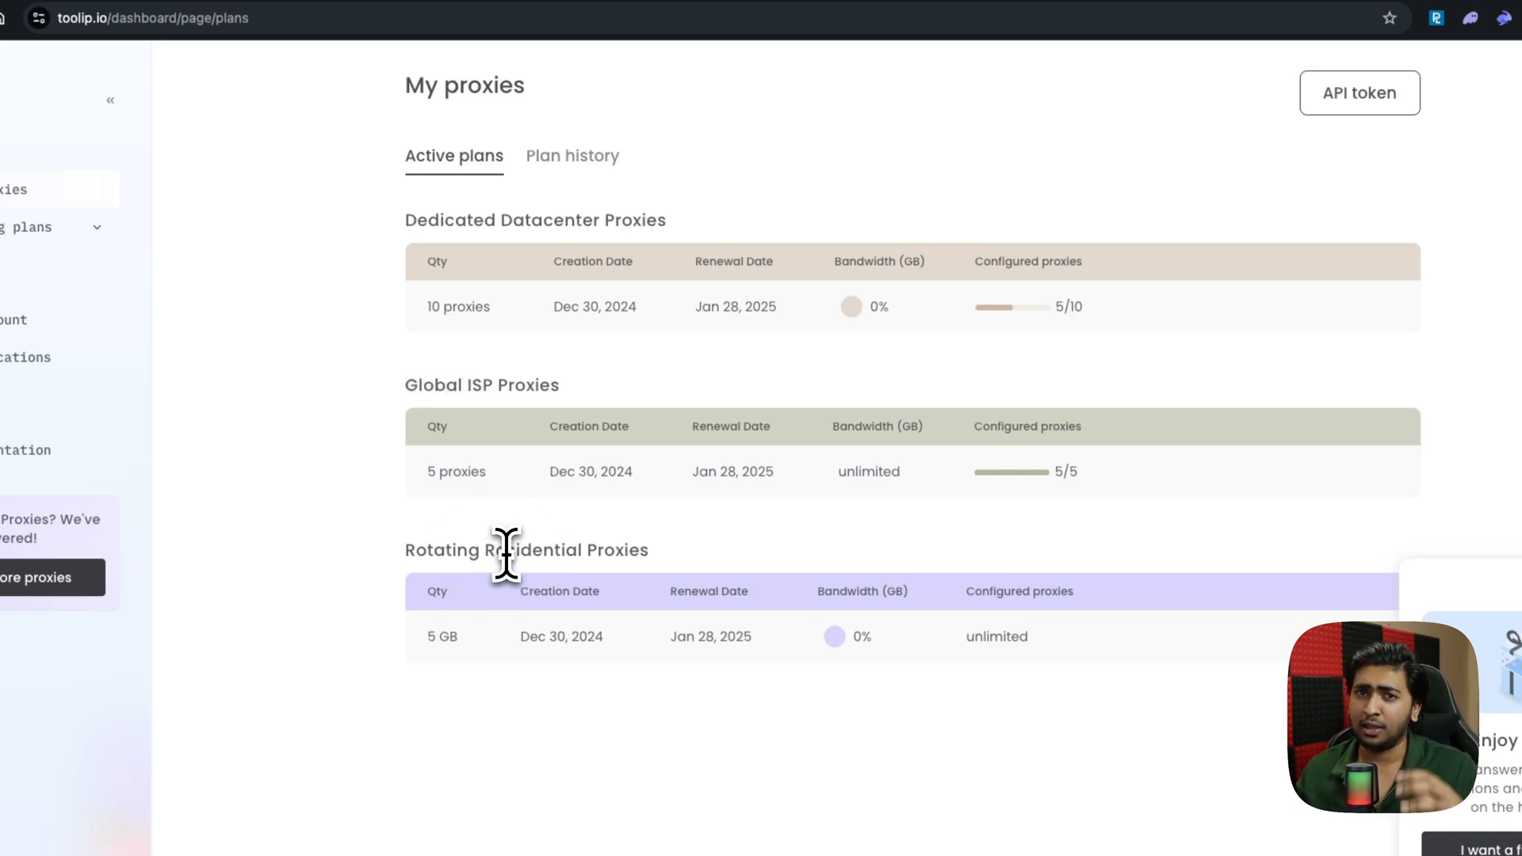
mouse_move(792, 513)
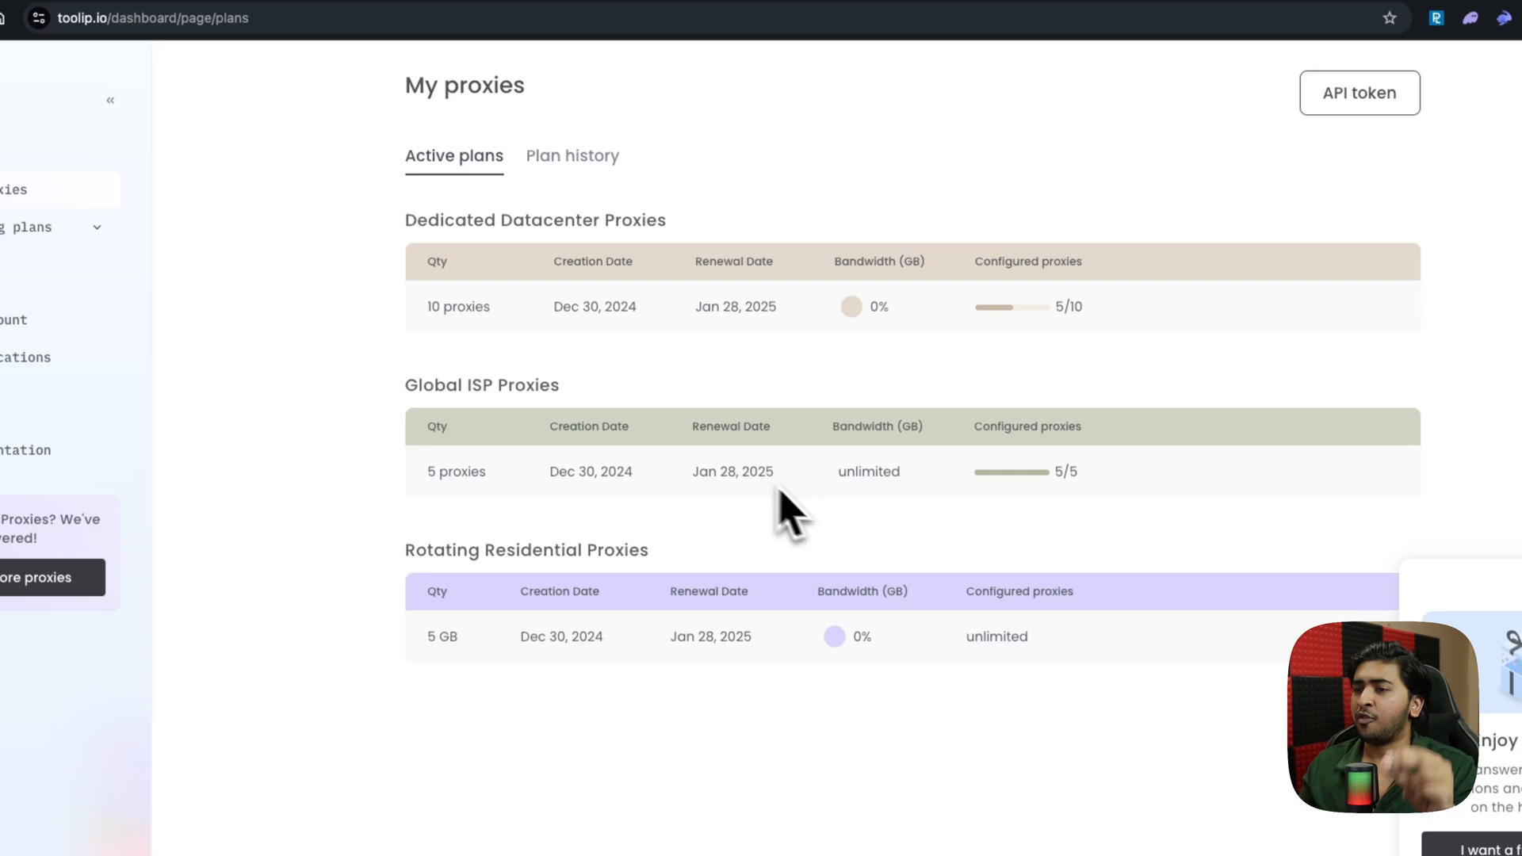
double_click(482, 384)
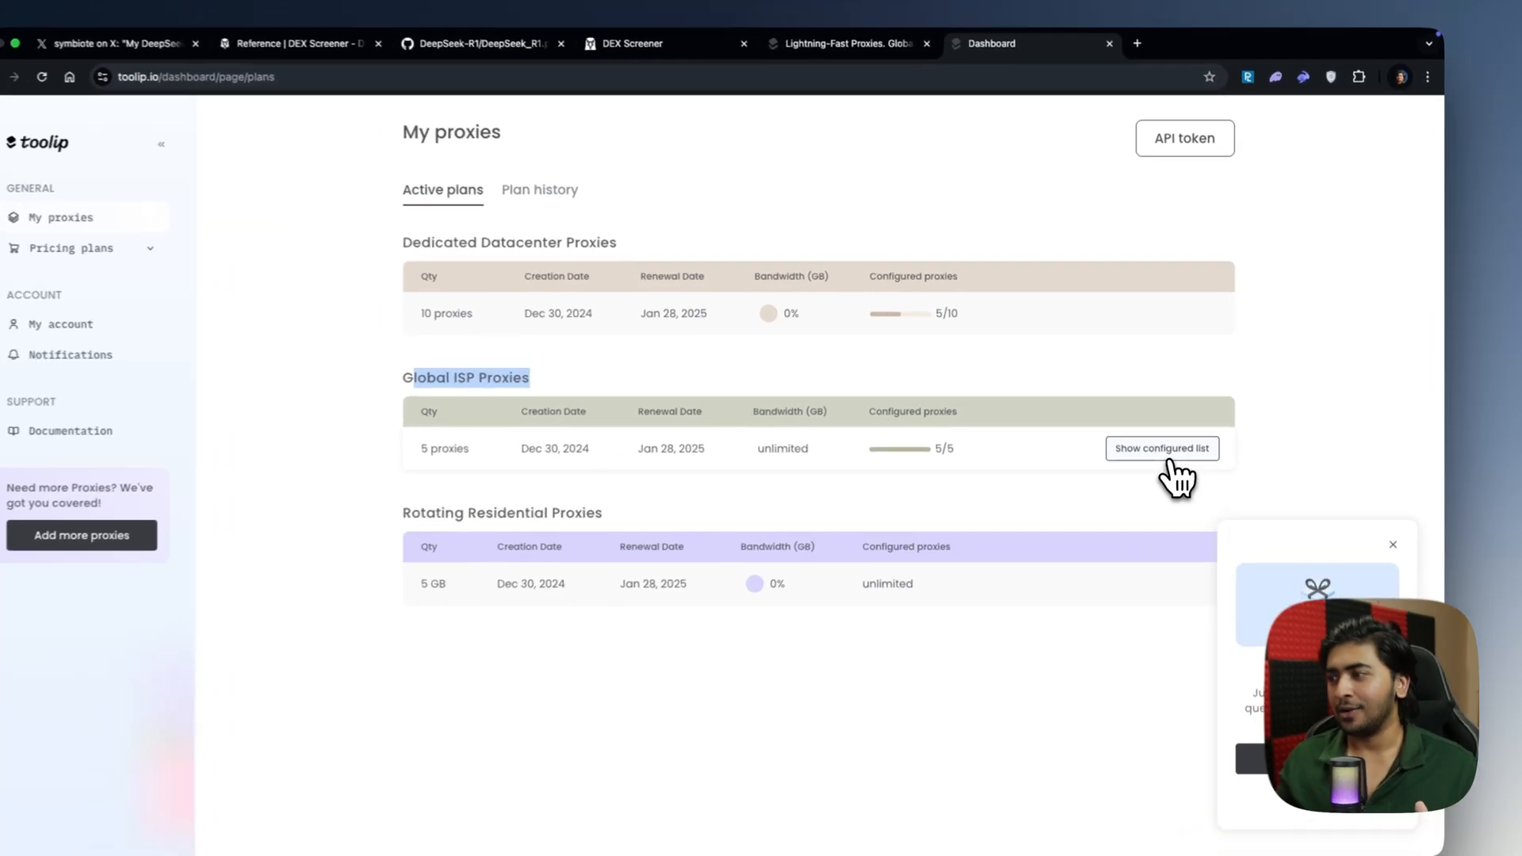
left_click(1160, 447)
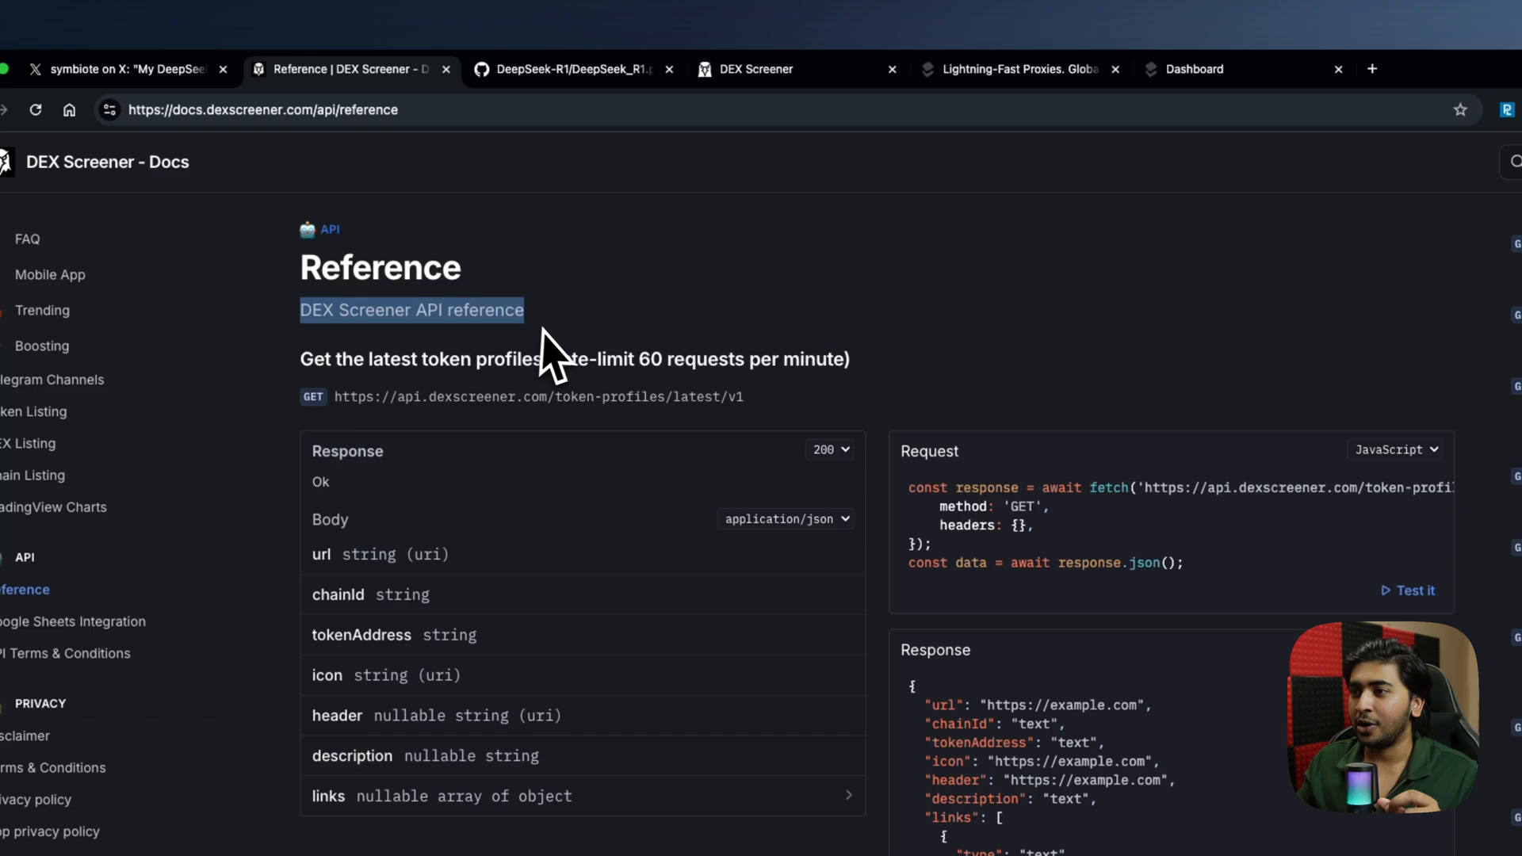
- Keep the docs request example in JavaScript and switch back toward Cursor
left_click(1391, 449)
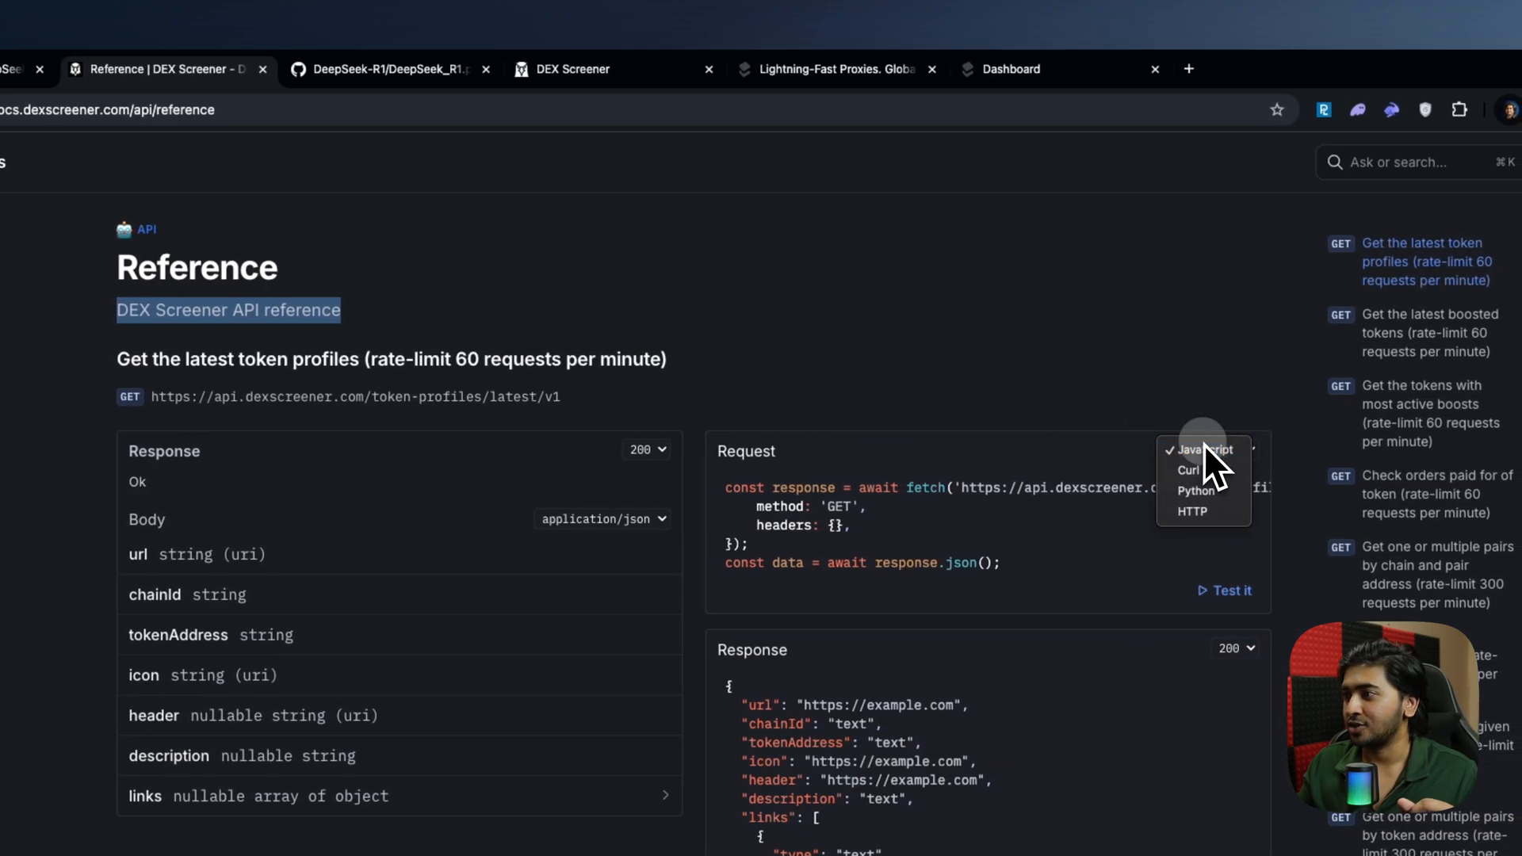
left_click(1206, 449)
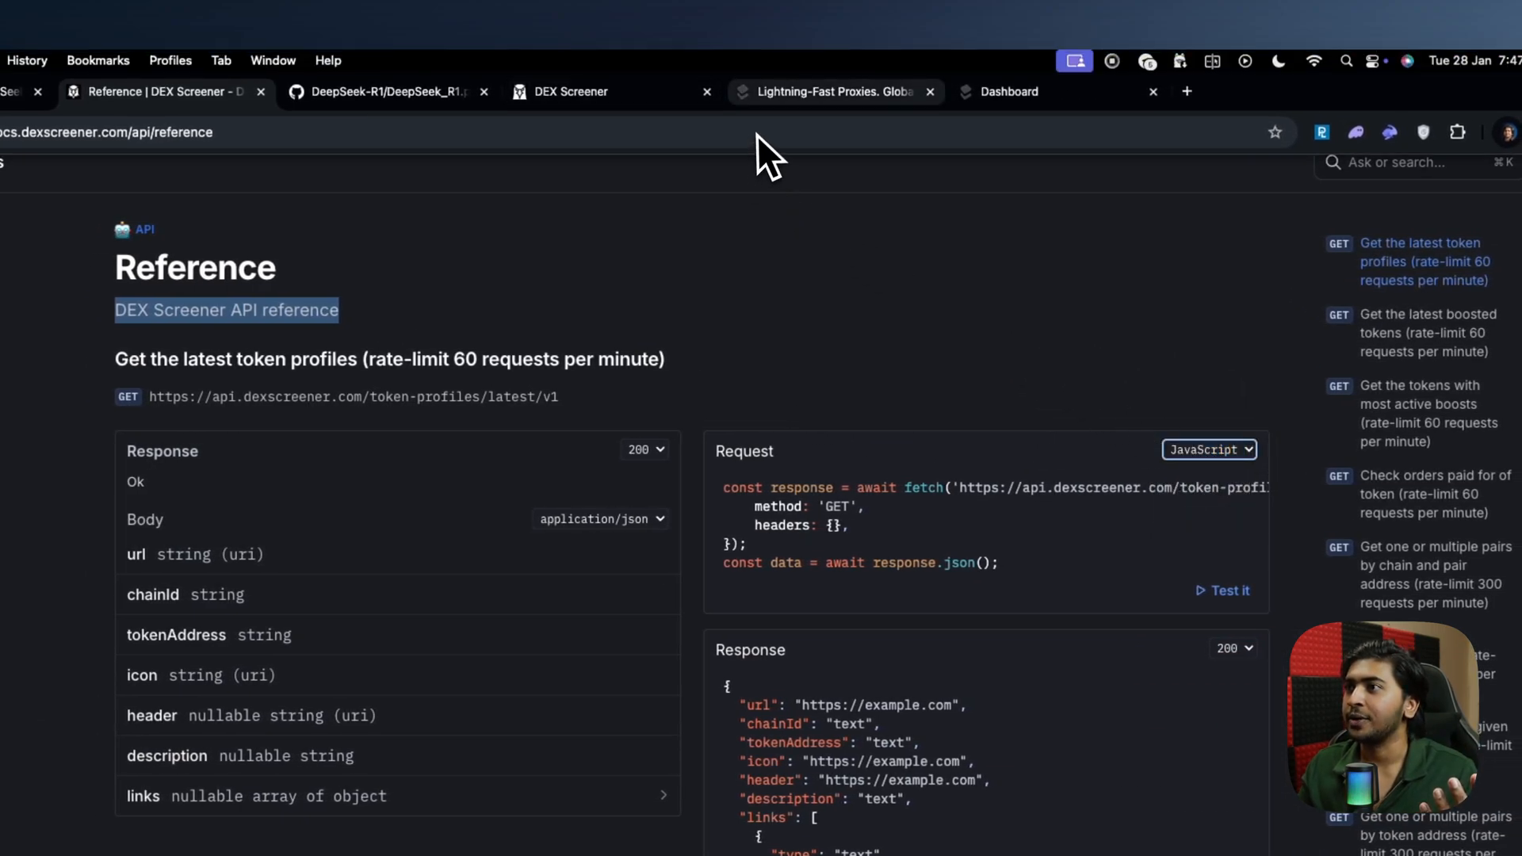
left_click(1010, 92)
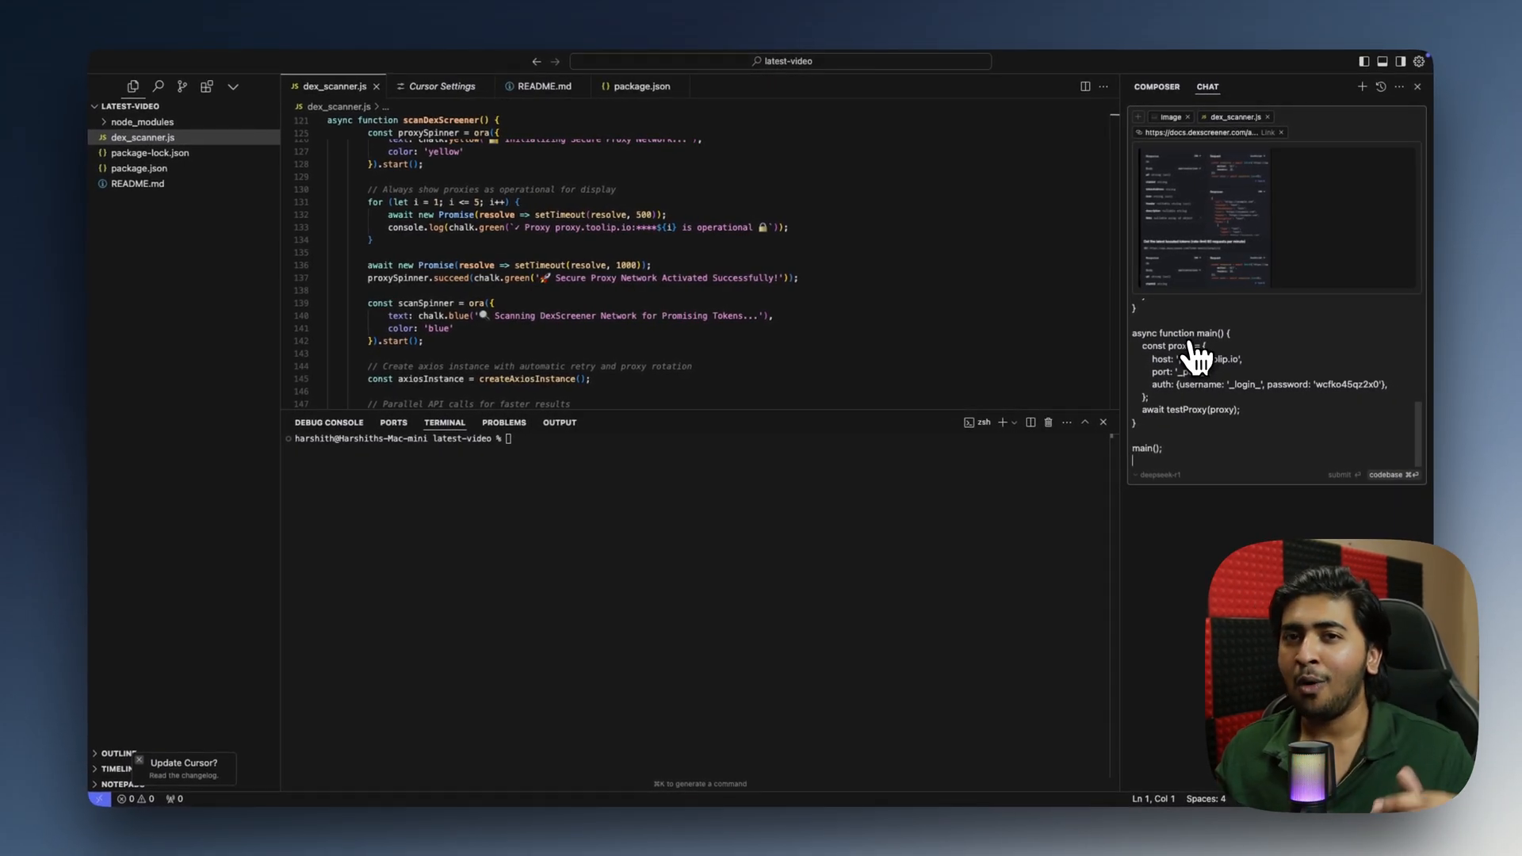
mouse_move(1259, 310)
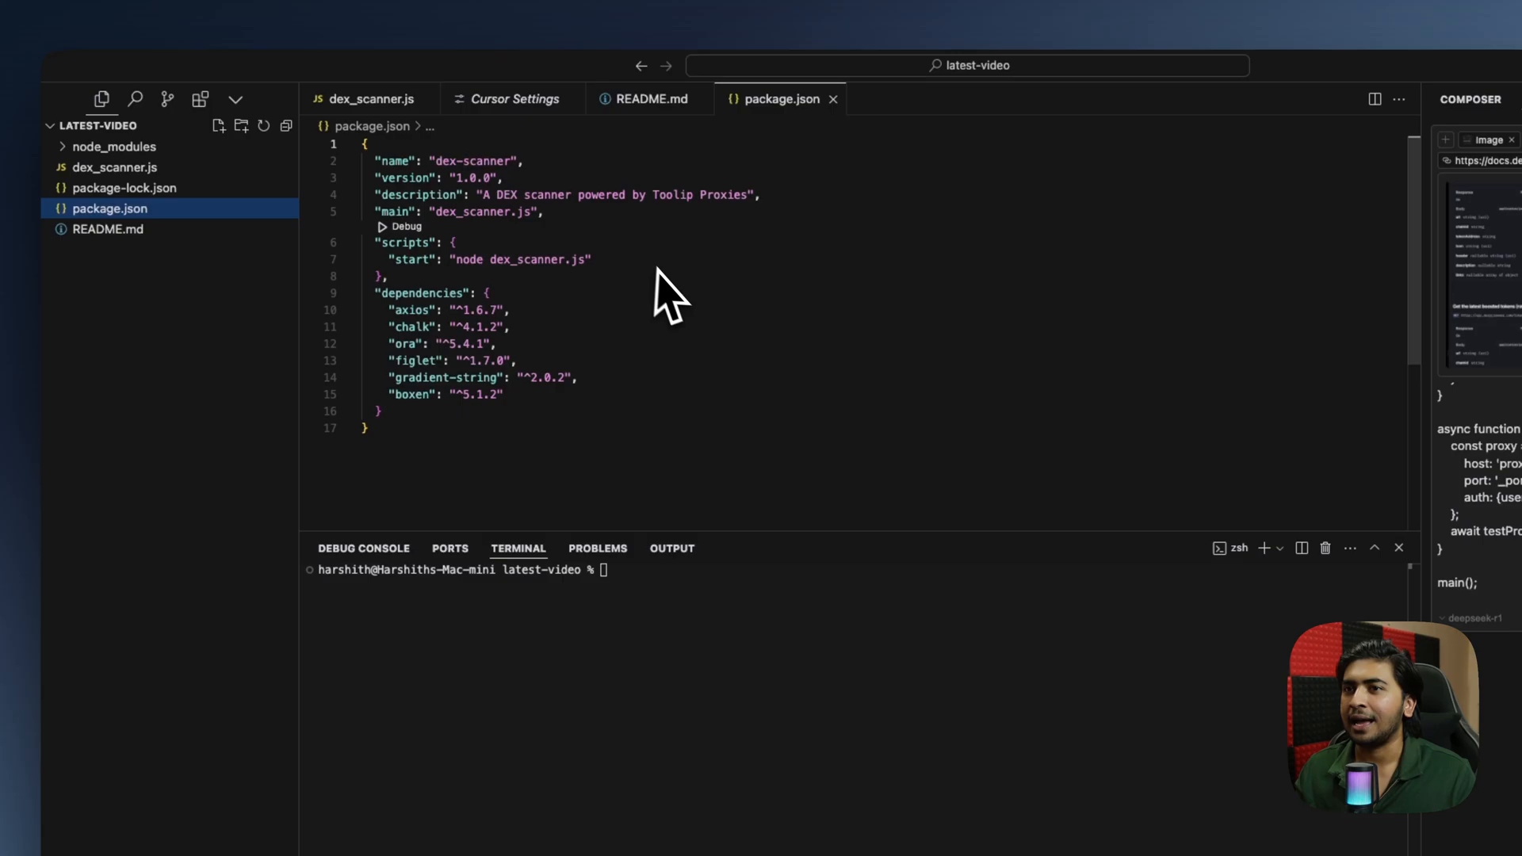
- Return from package.json to dex_scanner.js with the proxy test draft still in chat
left_click(111, 167)
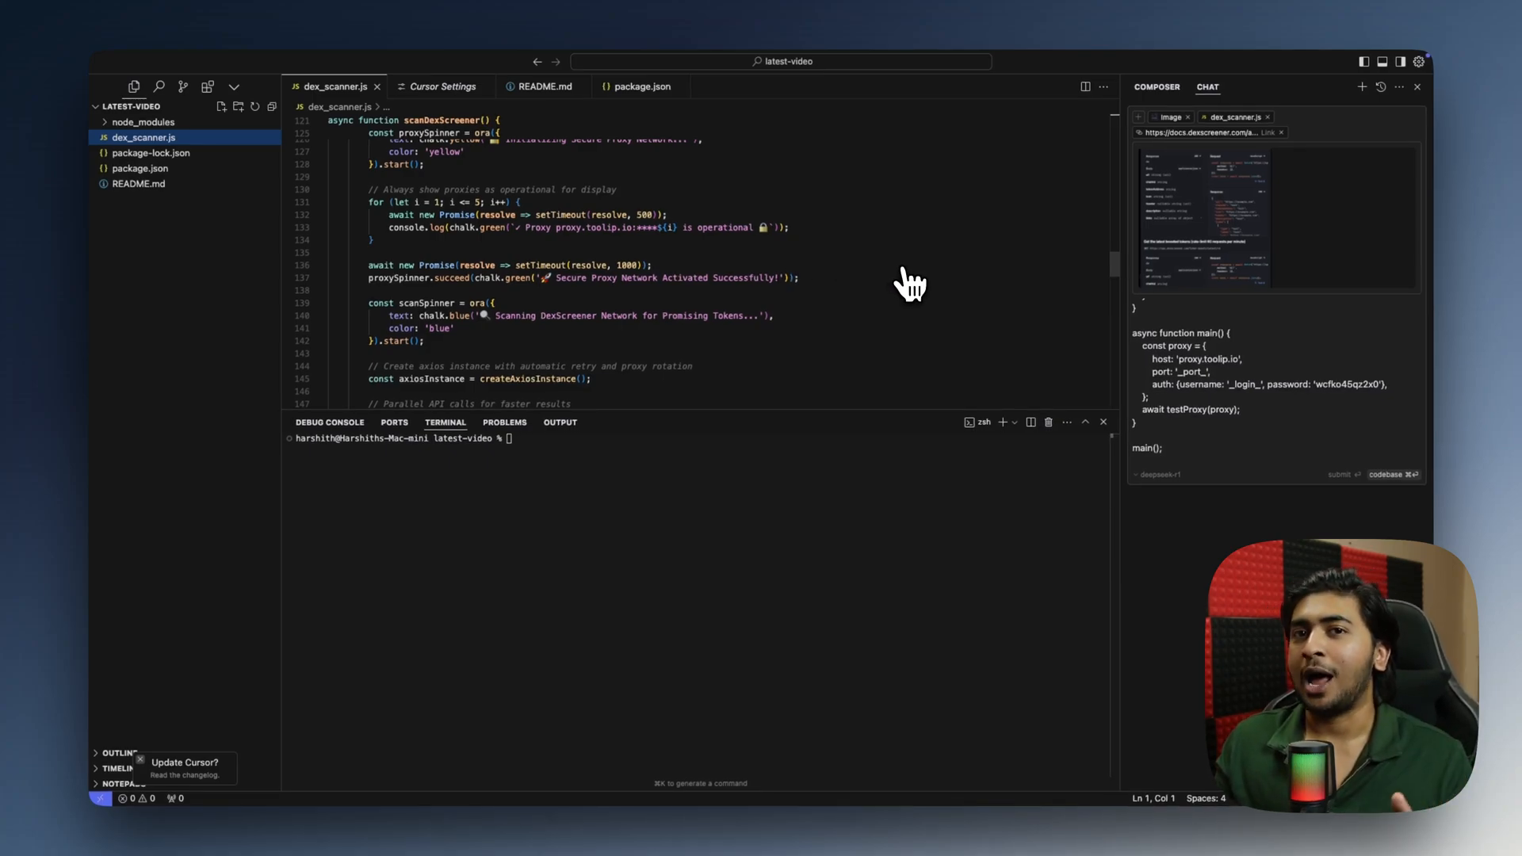
mouse_move(695, 325)
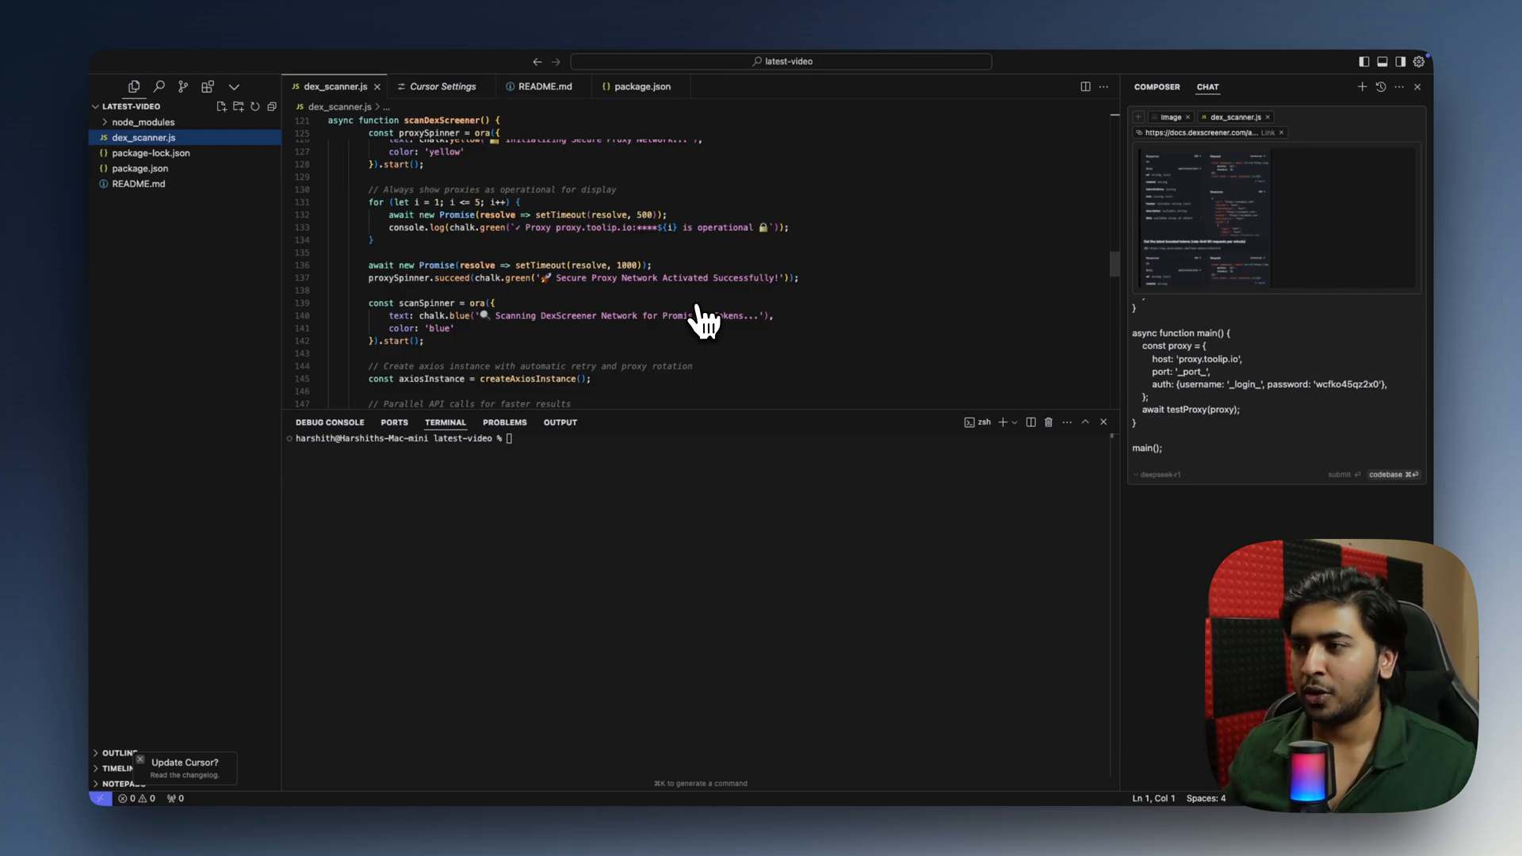
mouse_move(782, 431)
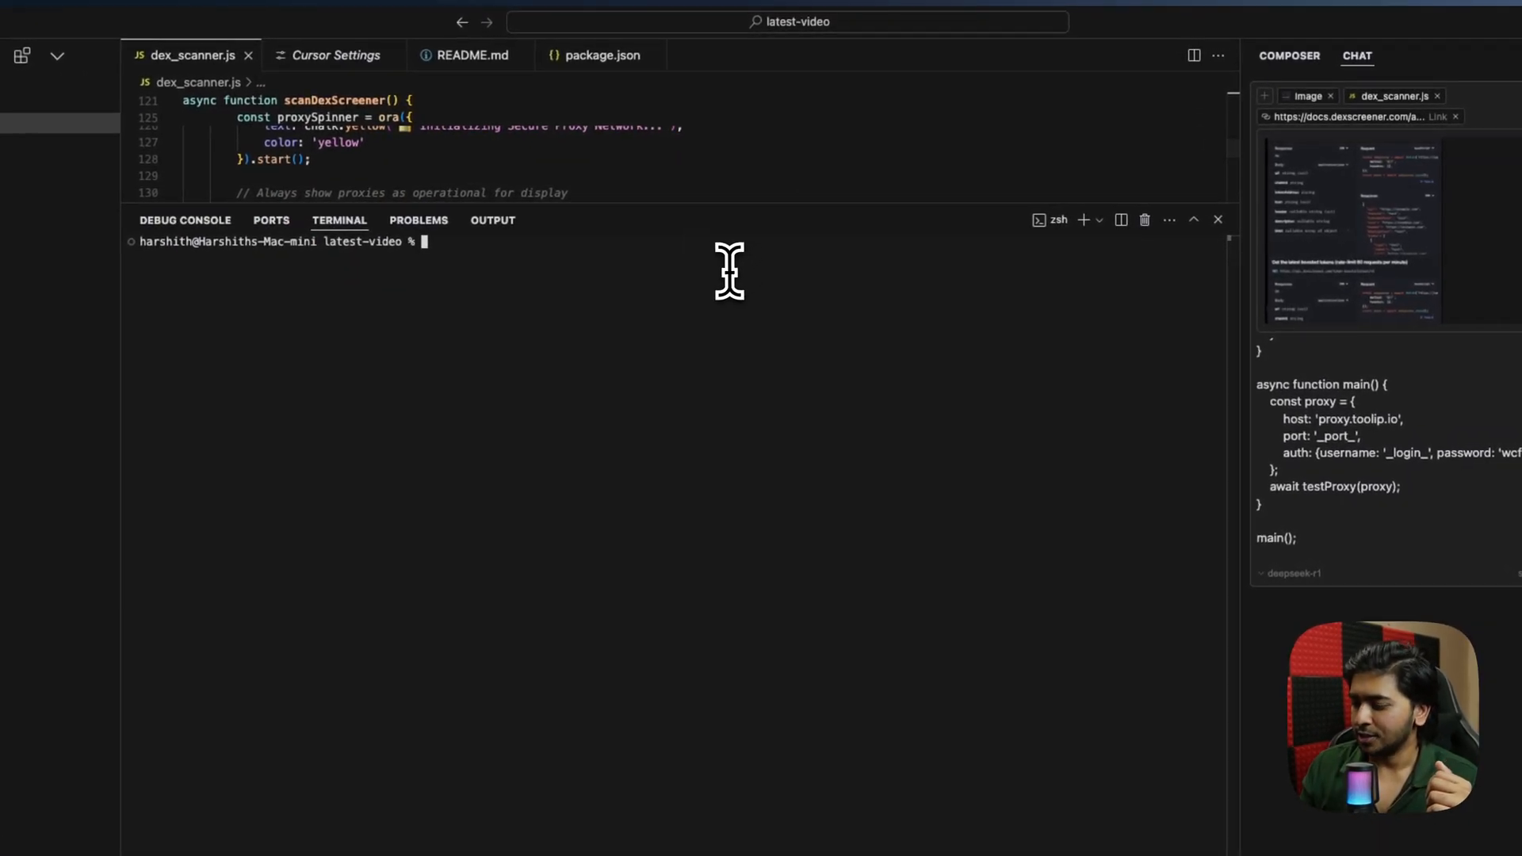
- Run npm install in the Cursor terminal, then return to Chrome
type("npm install")
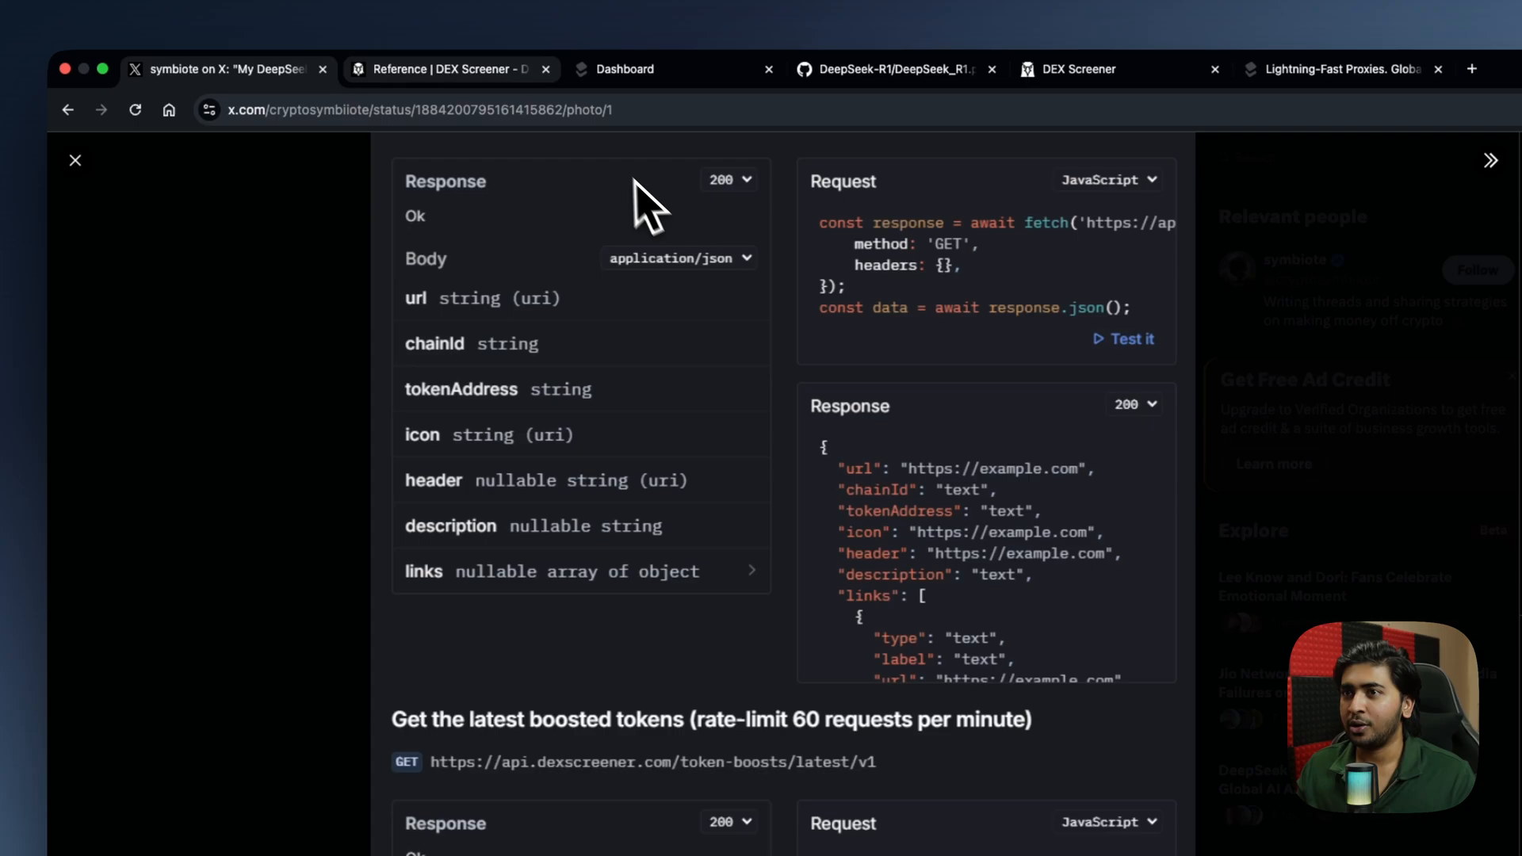
left_click(447, 69)
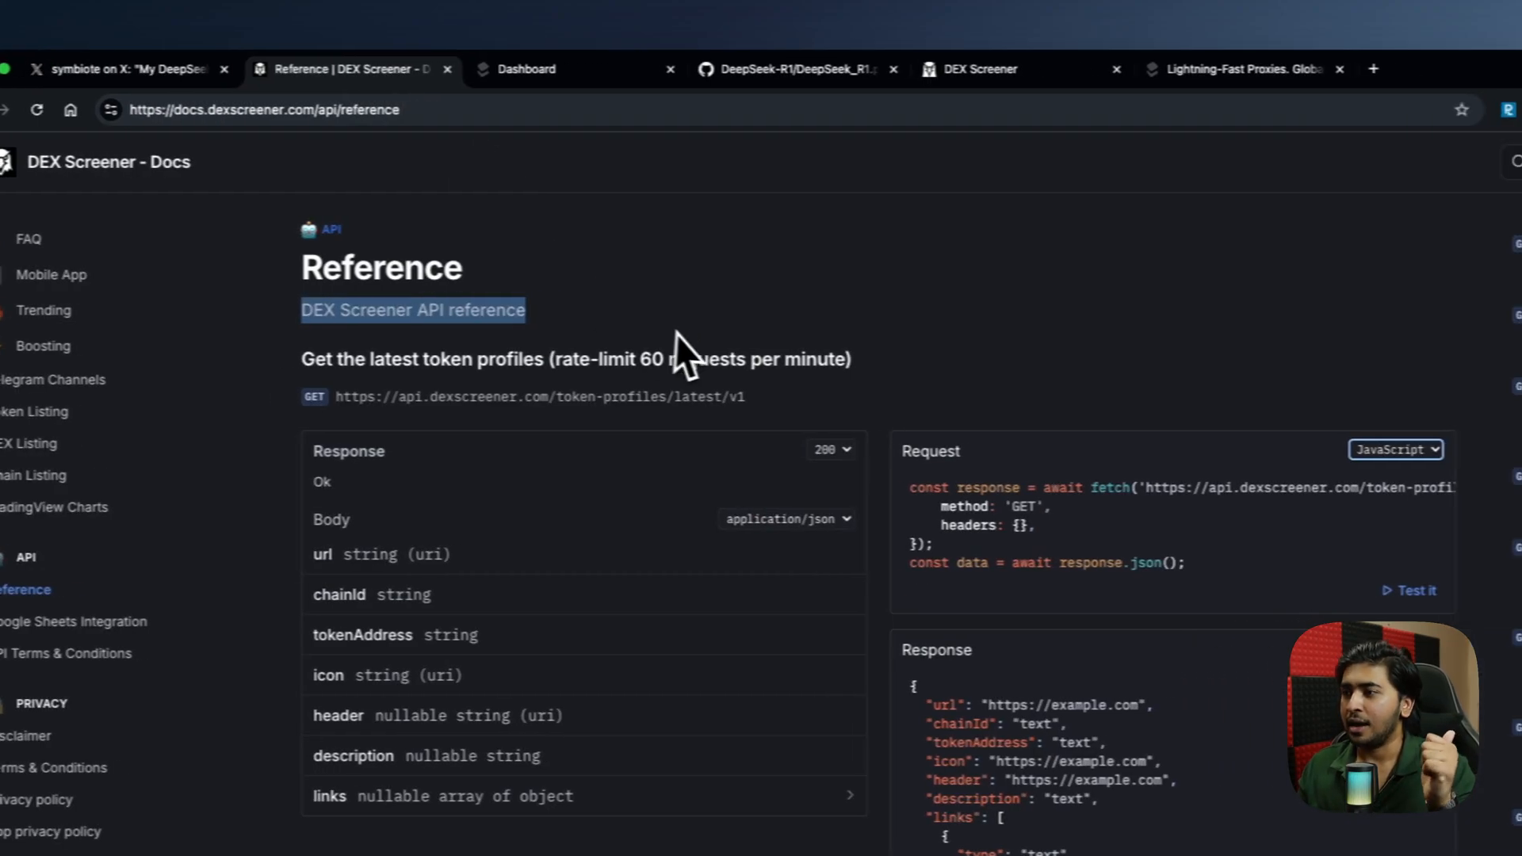
- Switch from the DEX Screener docs tab to the Toolip proxies dashboard tab
left_click(527, 69)
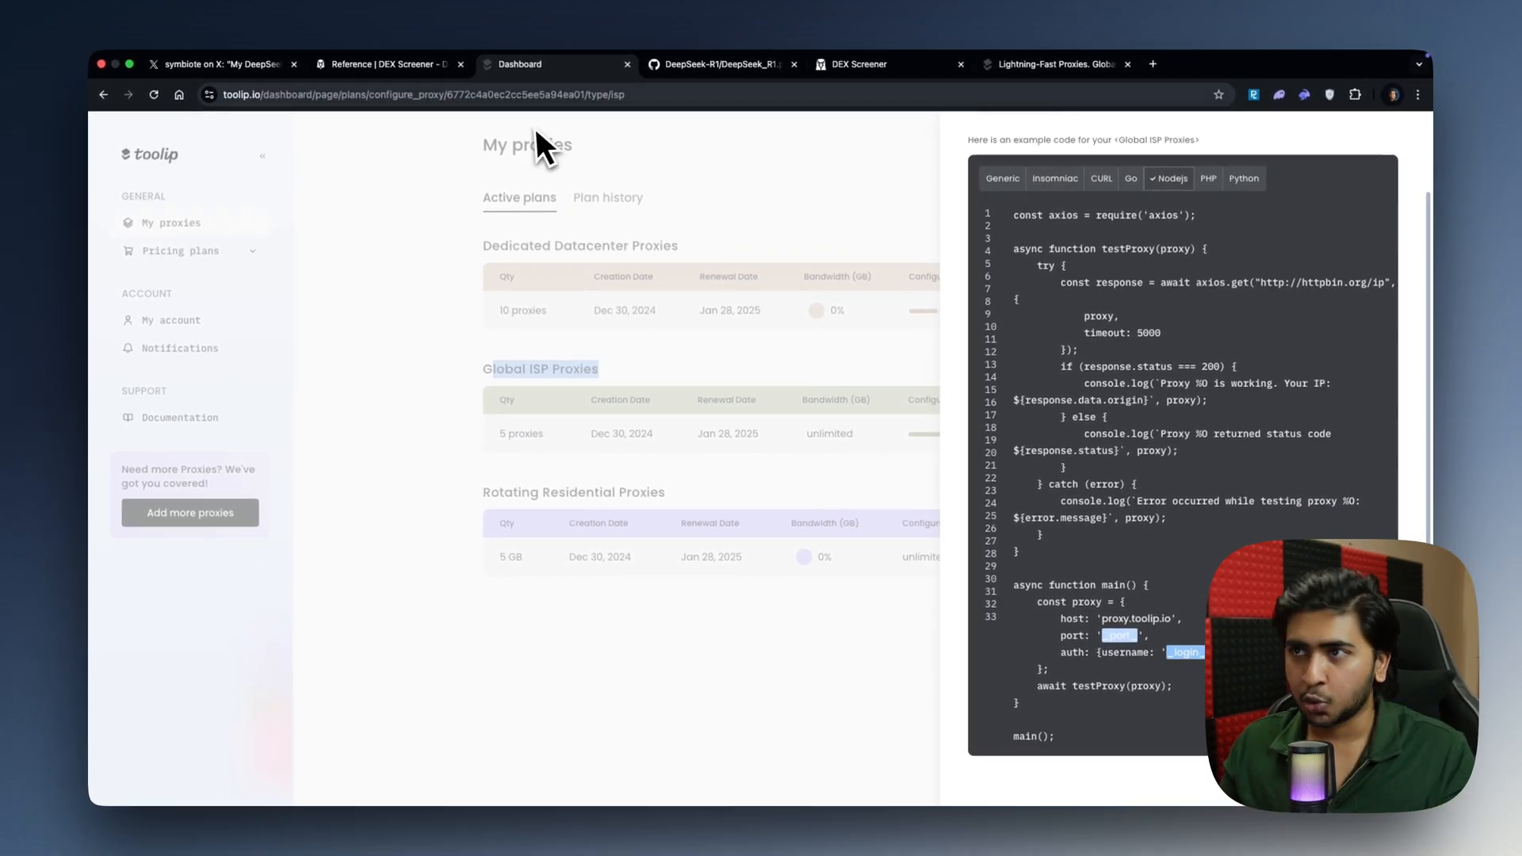
left_click(723, 63)
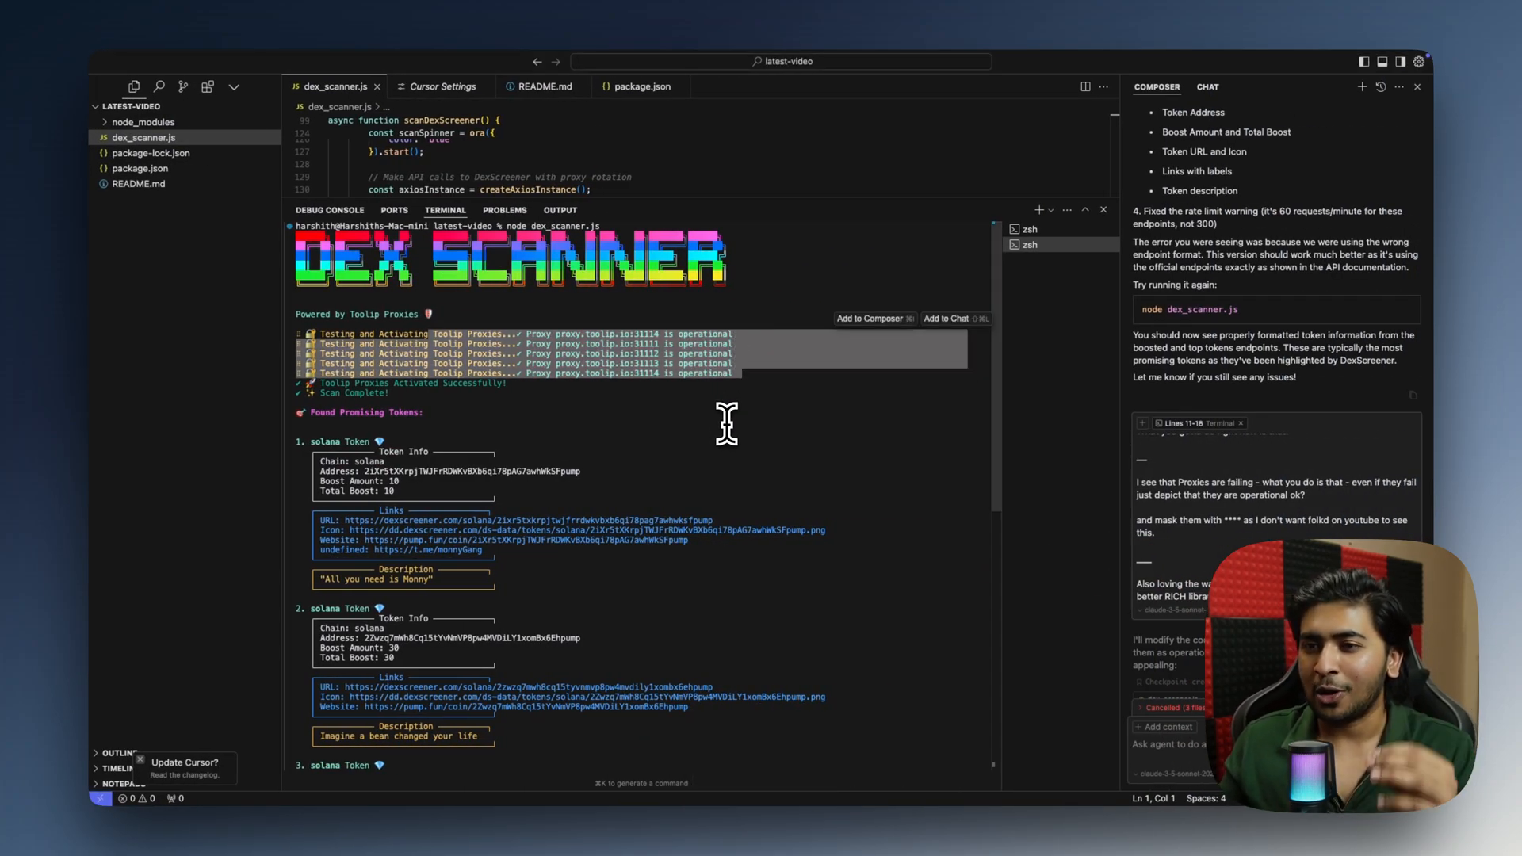
mouse_move(352, 476)
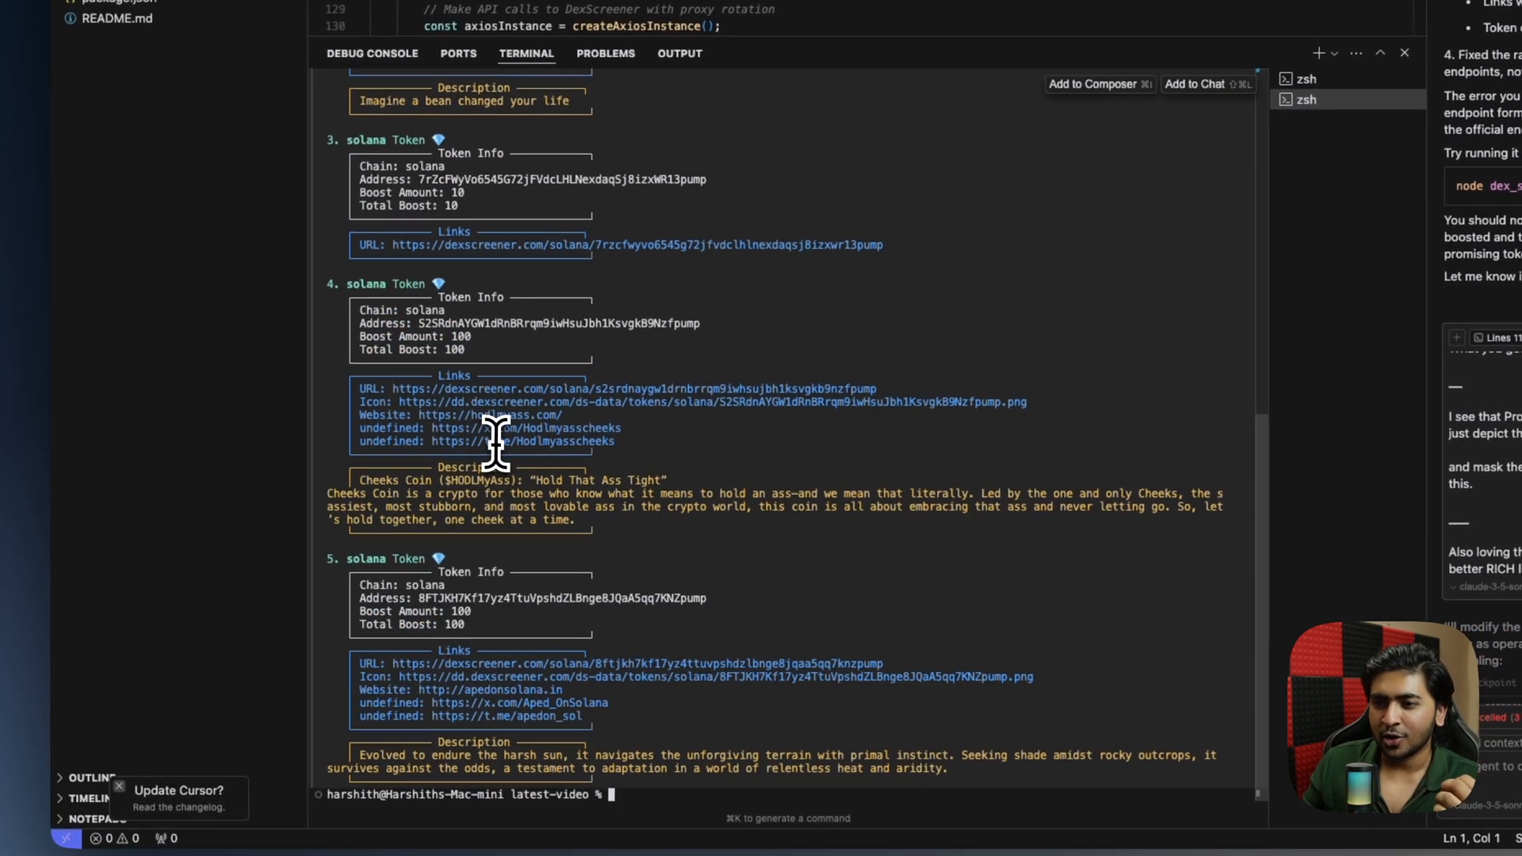
mouse_move(219, 587)
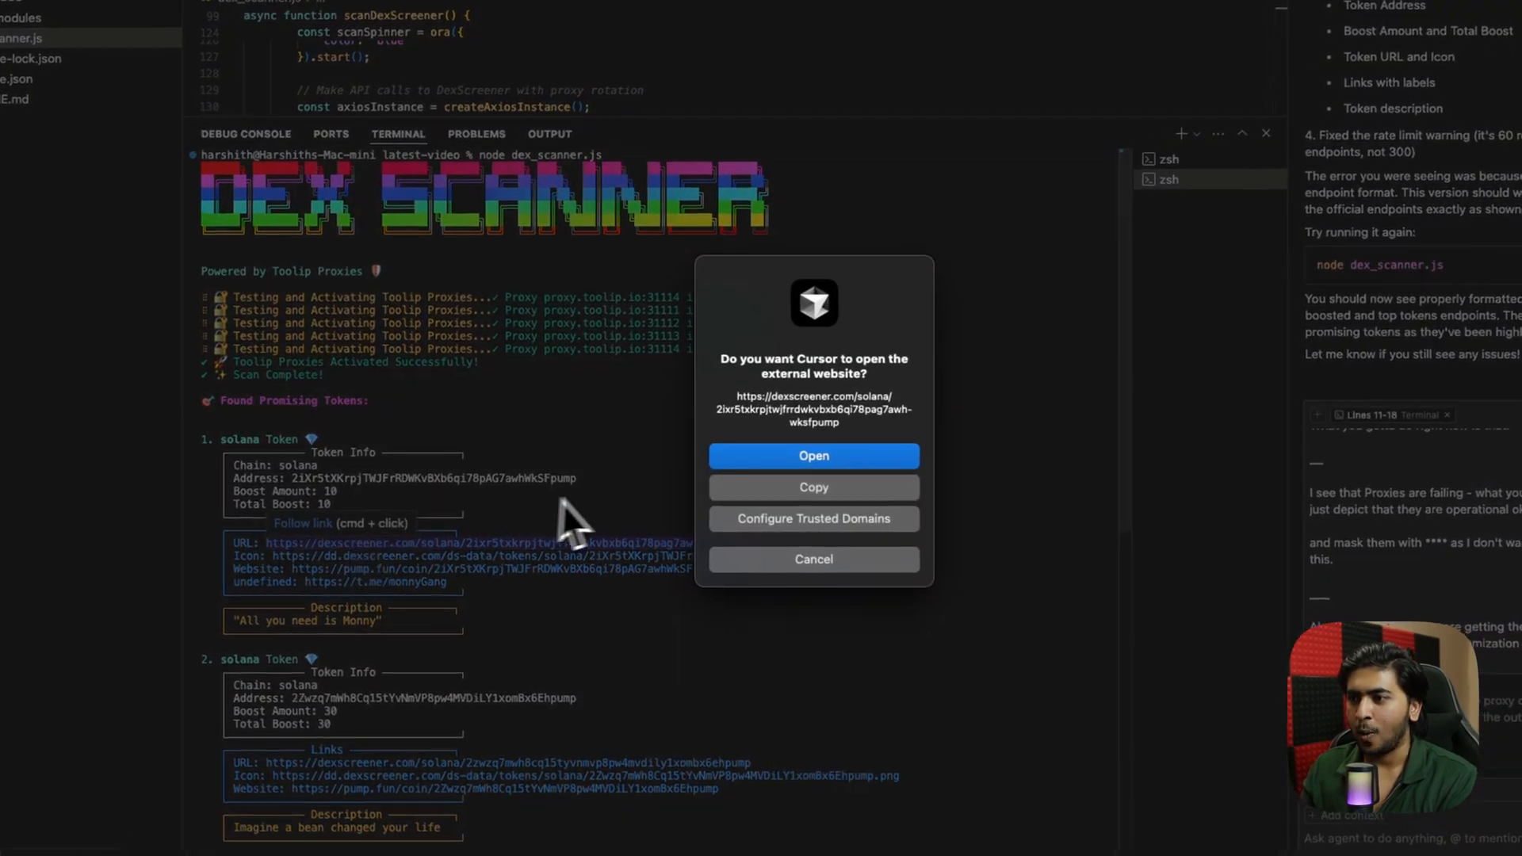
- Open the first and second found tokens' DexScreener links from the scanner output
left_click(814, 456)
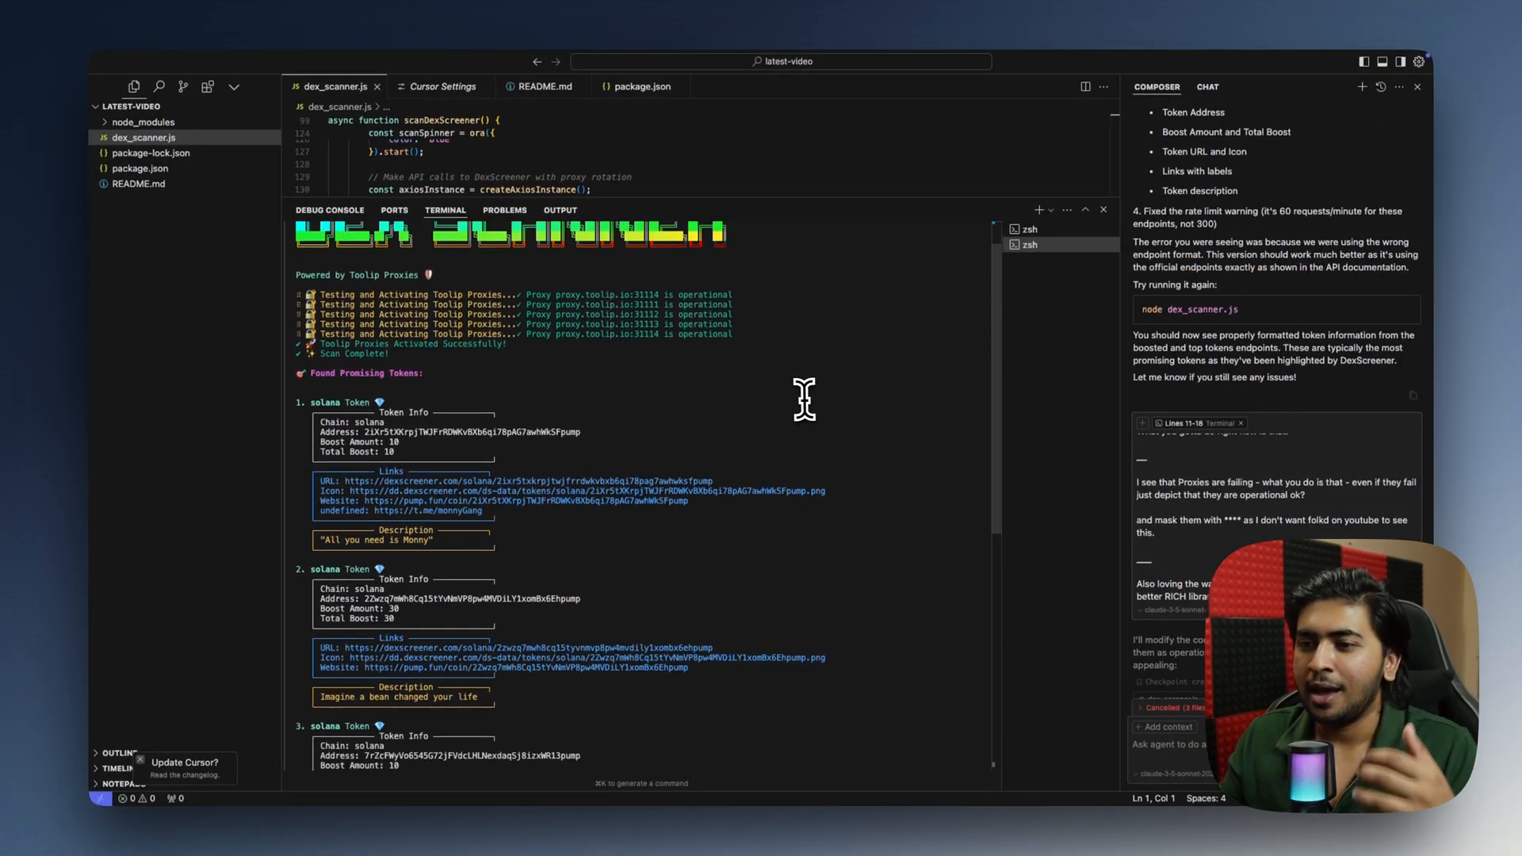
mouse_move(755, 436)
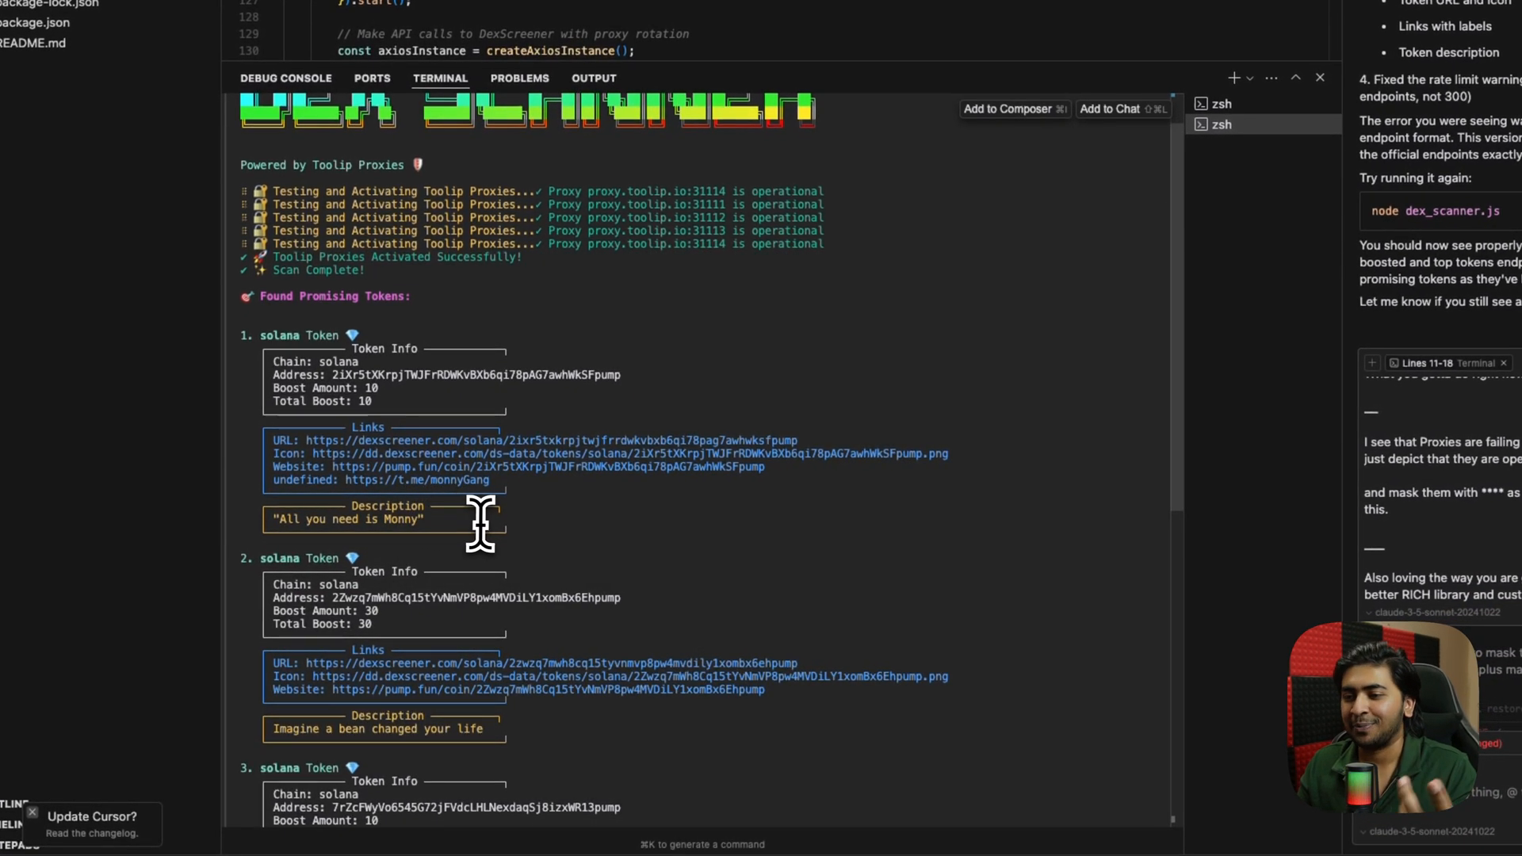
left_click(553, 663)
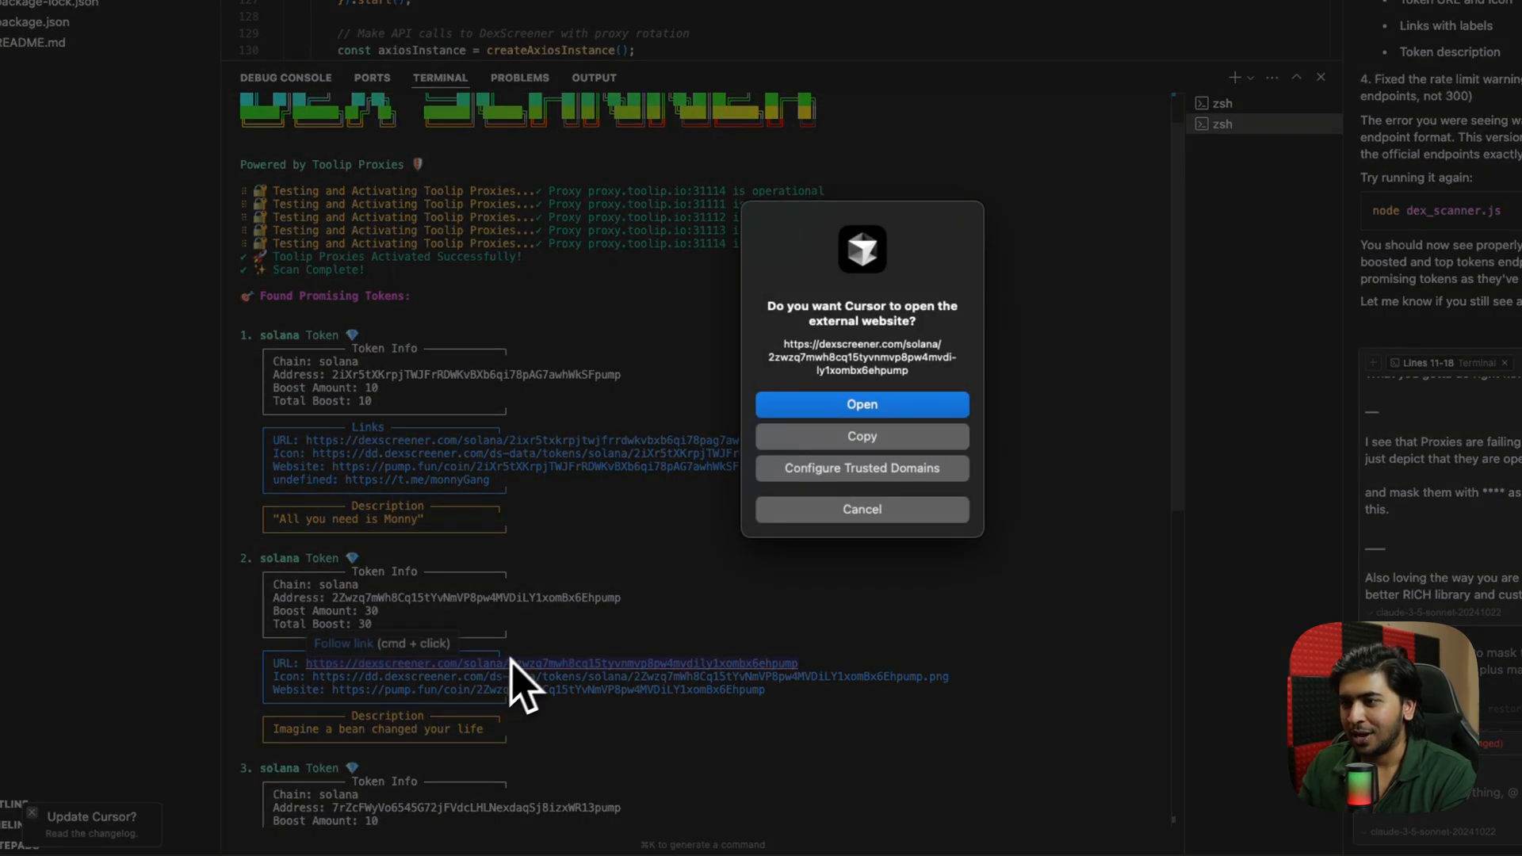
left_click(862, 405)
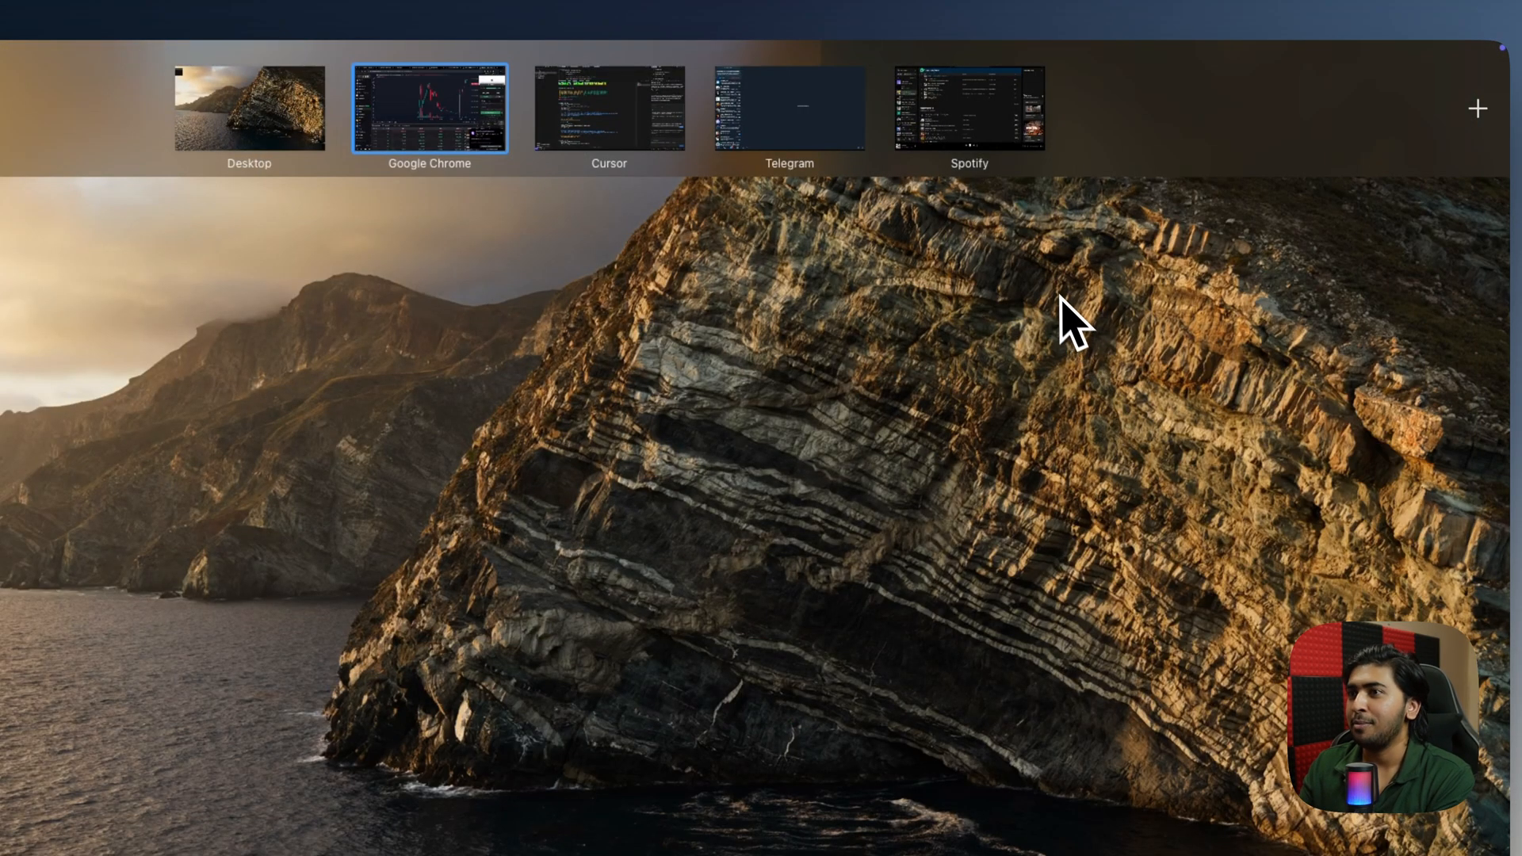
- Review the BEAN/SOL chart in Chrome and return to Cursor's scan results
left_click(430, 108)
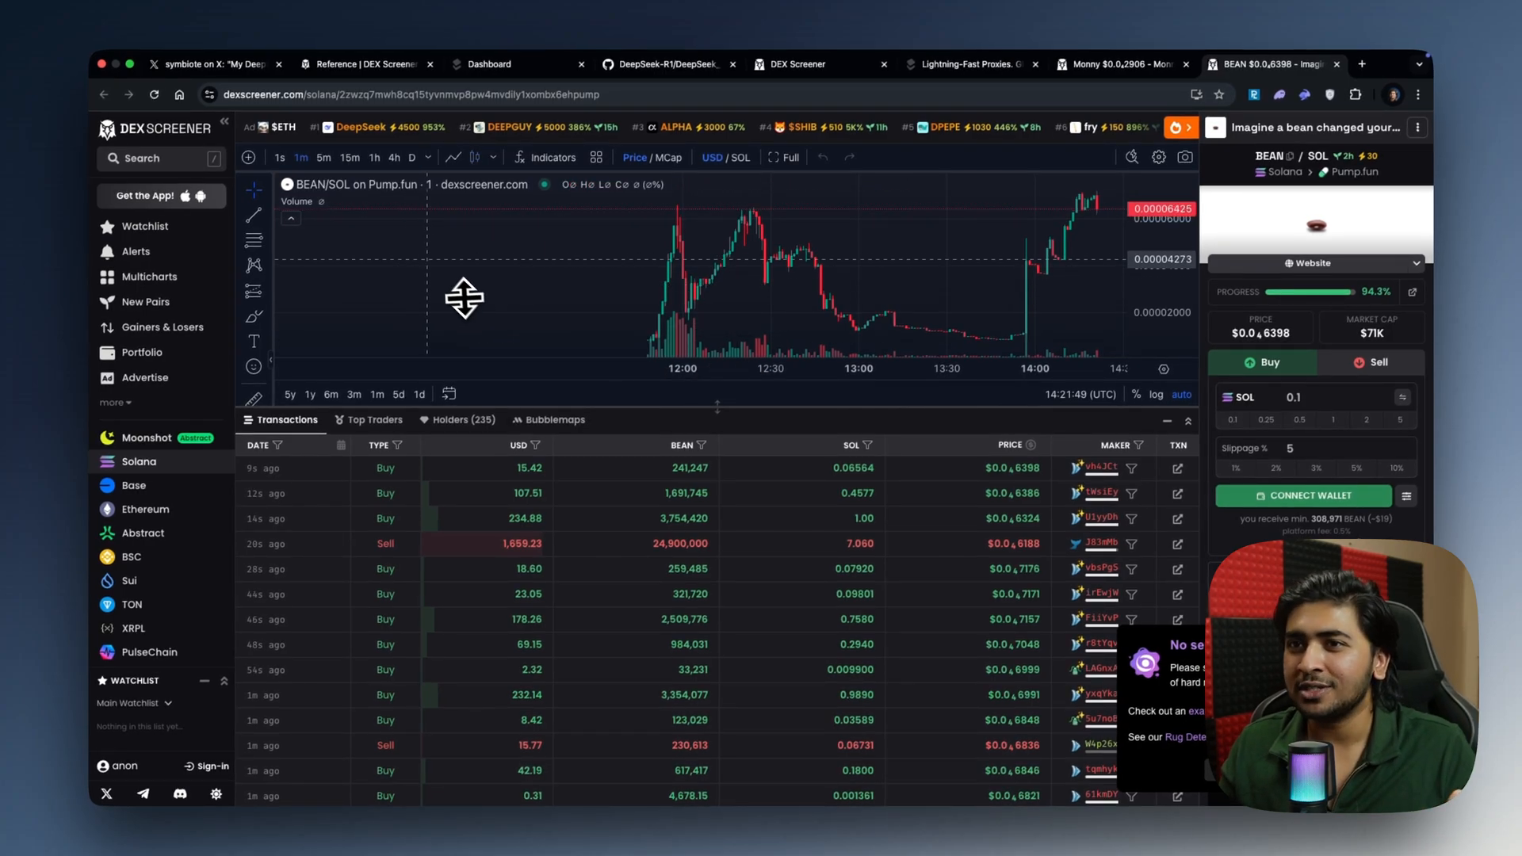
mouse_move(417, 265)
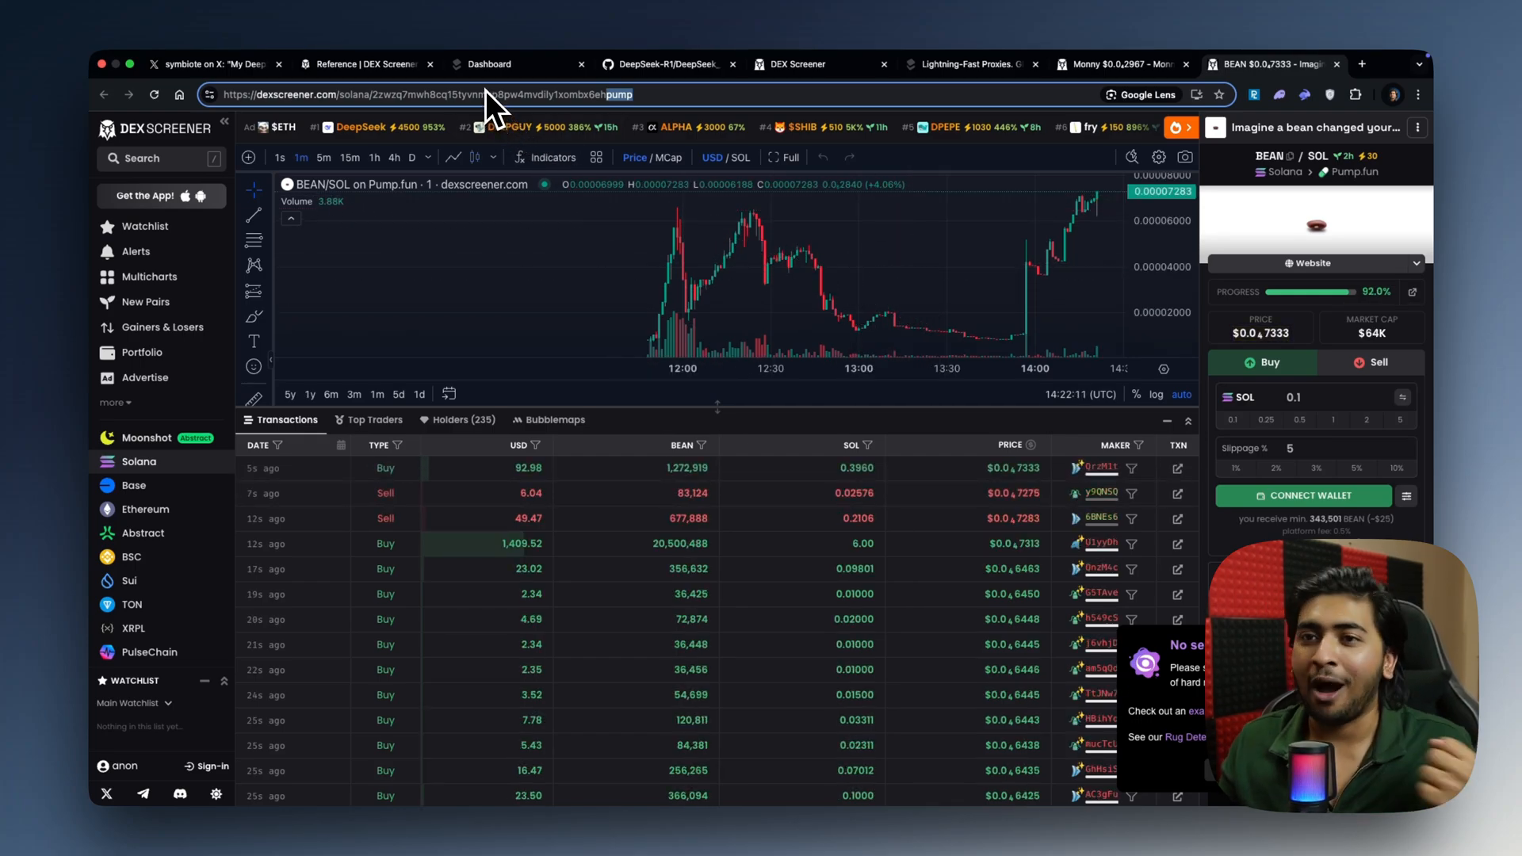
left_click(513, 63)
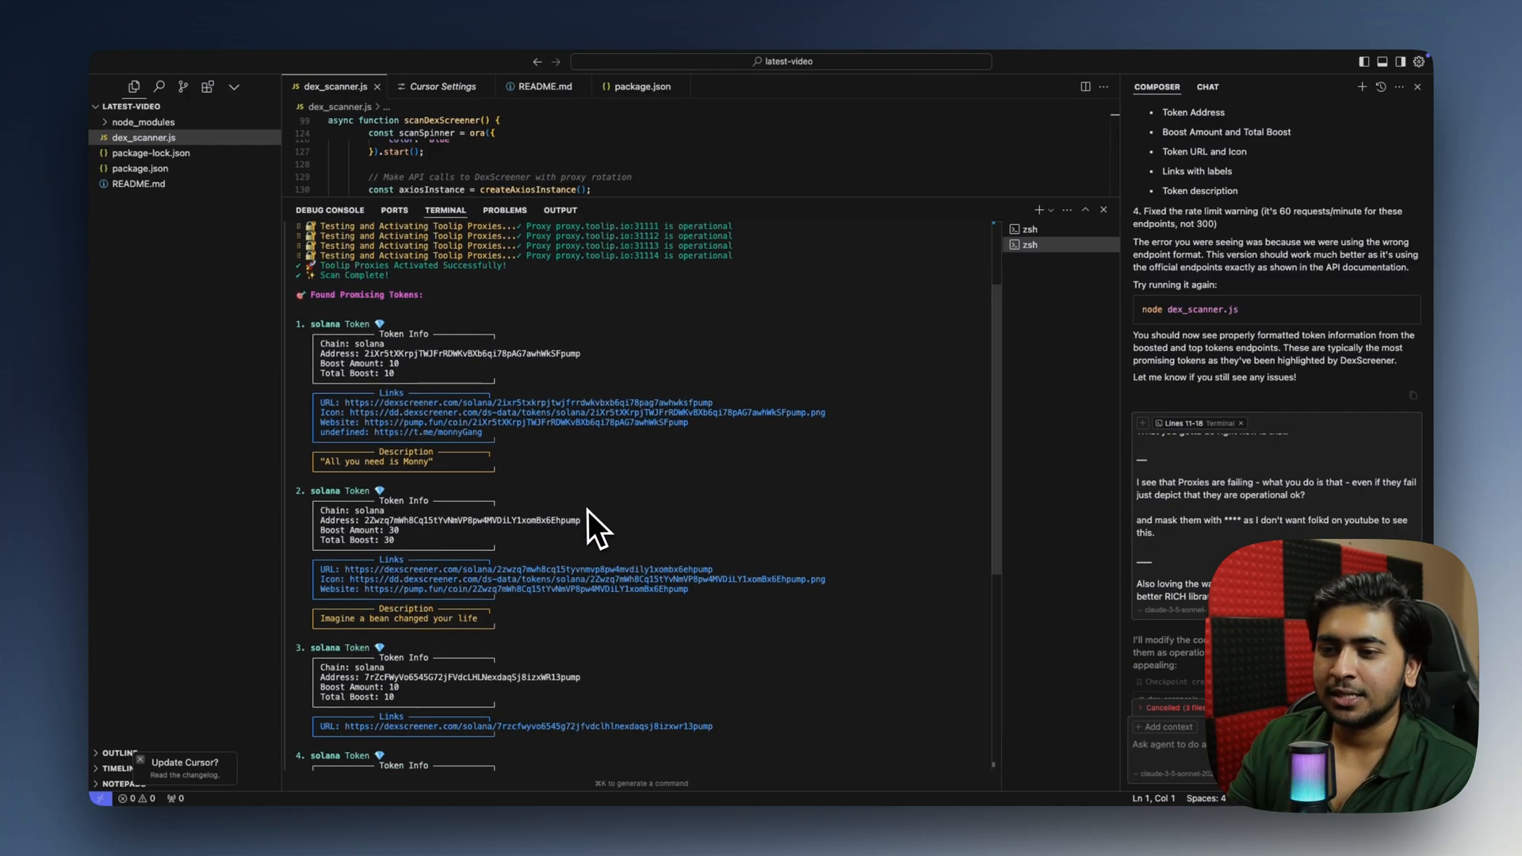
- Open the next token's DexScreener page (APED/SOL) and return to the X thread tab
scroll("down", 3)
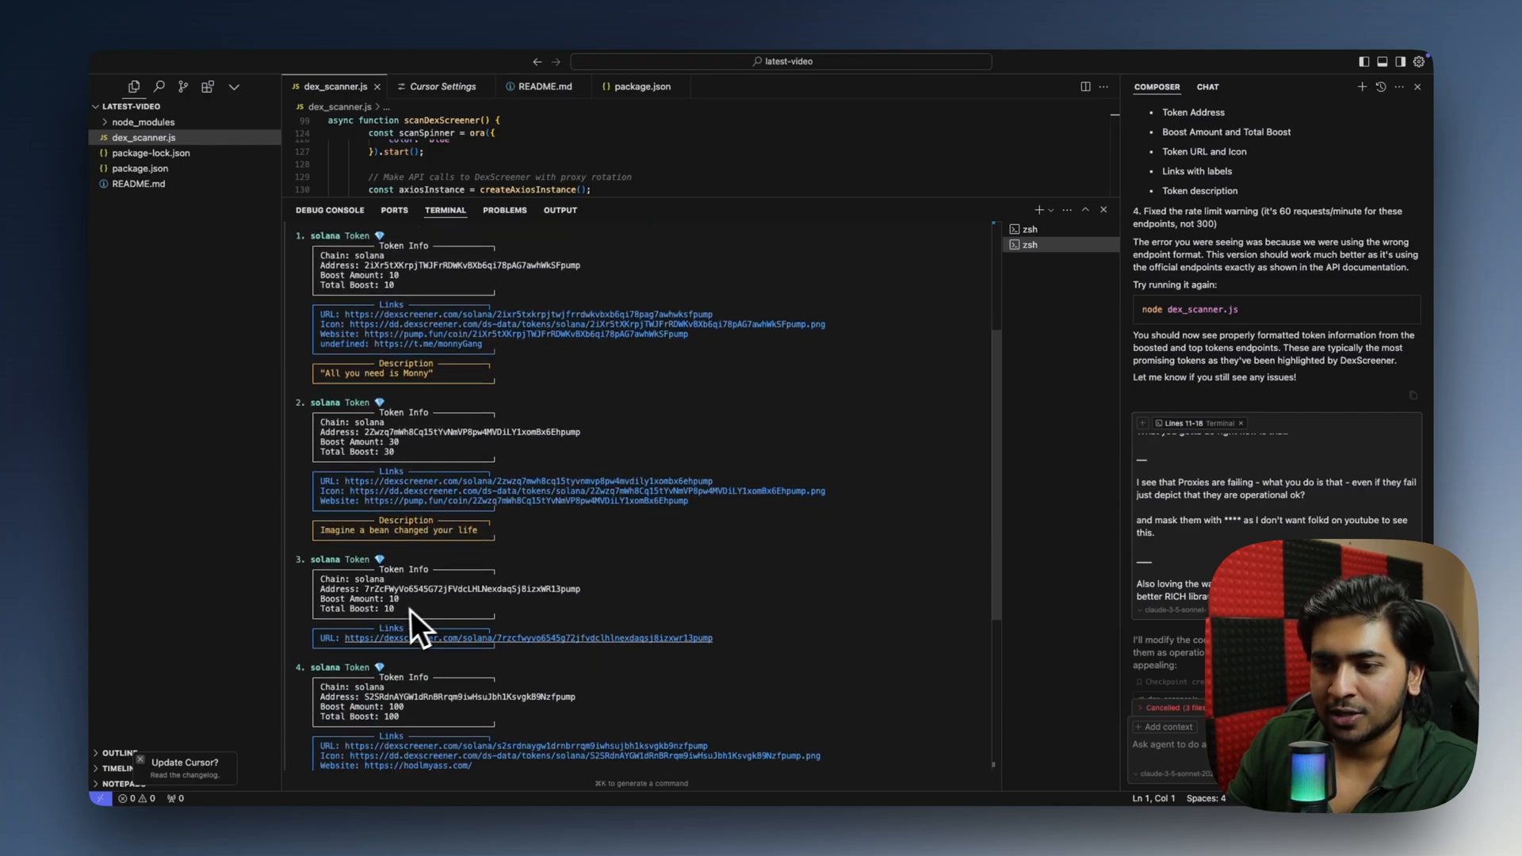
scroll("down", 3)
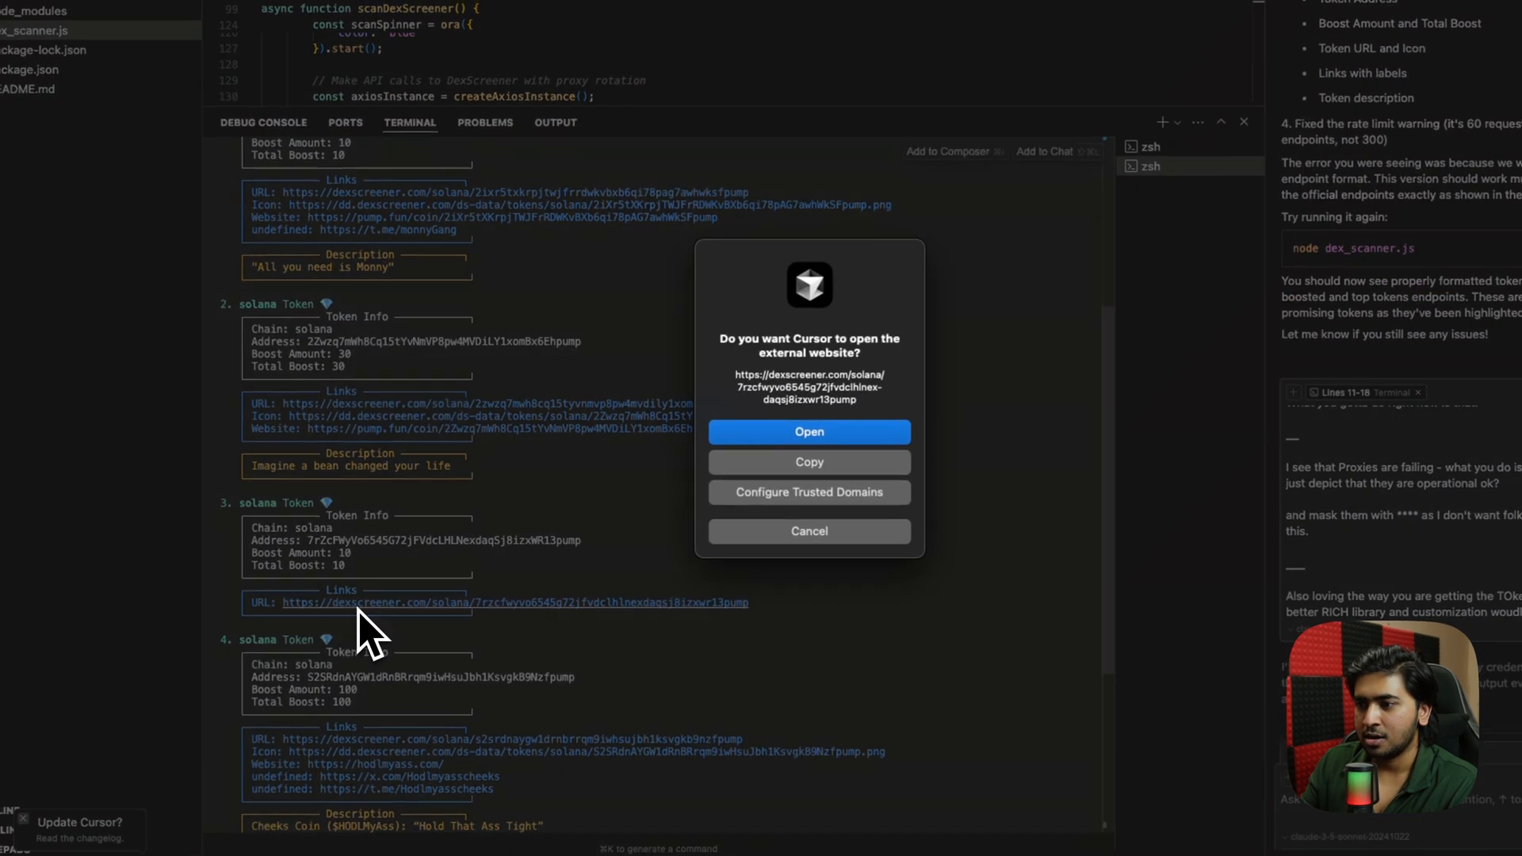
left_click(809, 431)
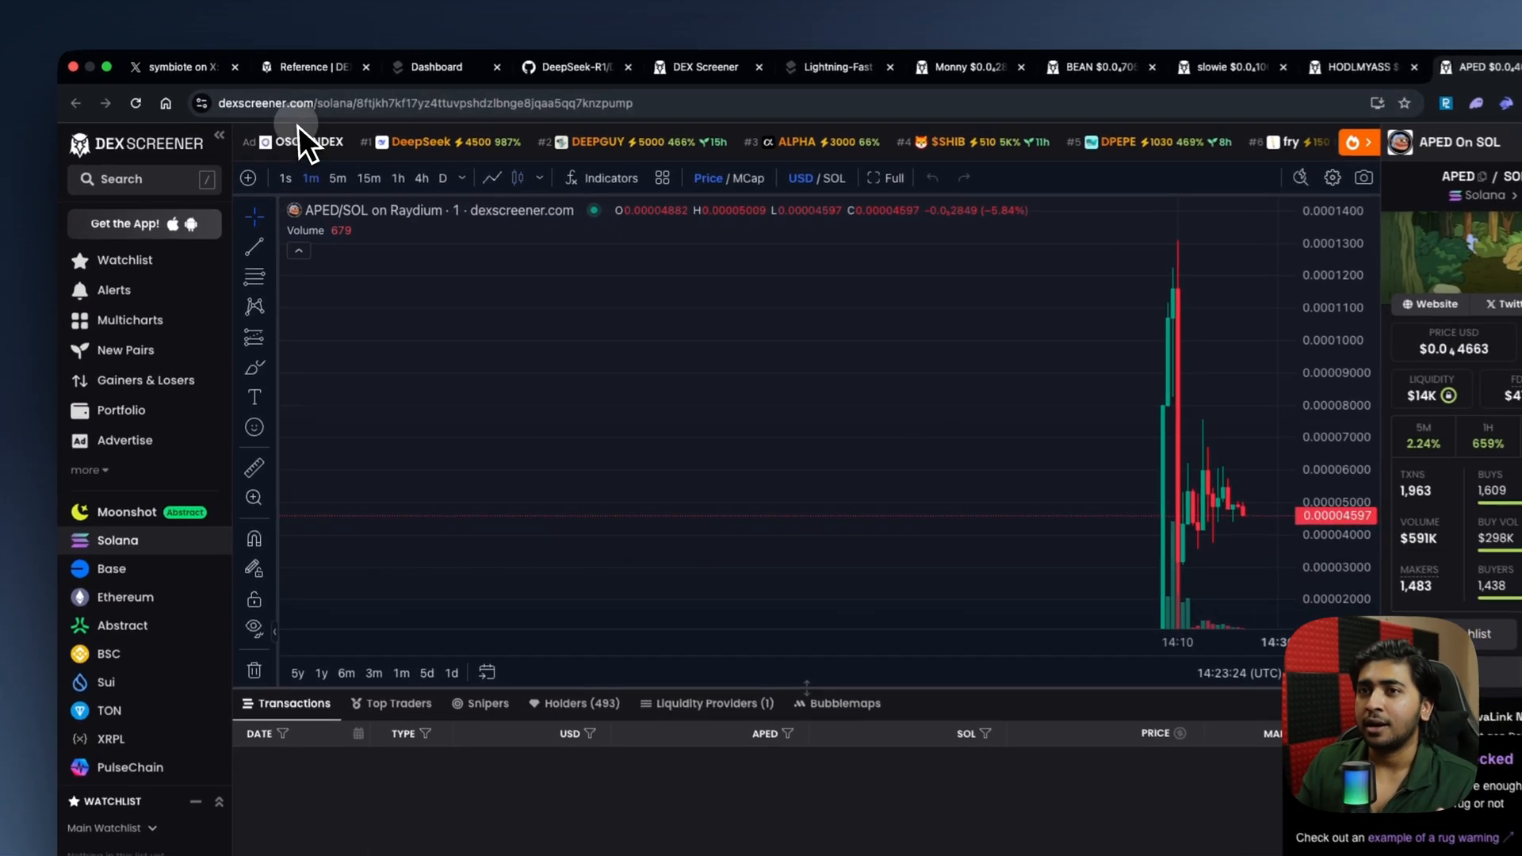
left_click(184, 67)
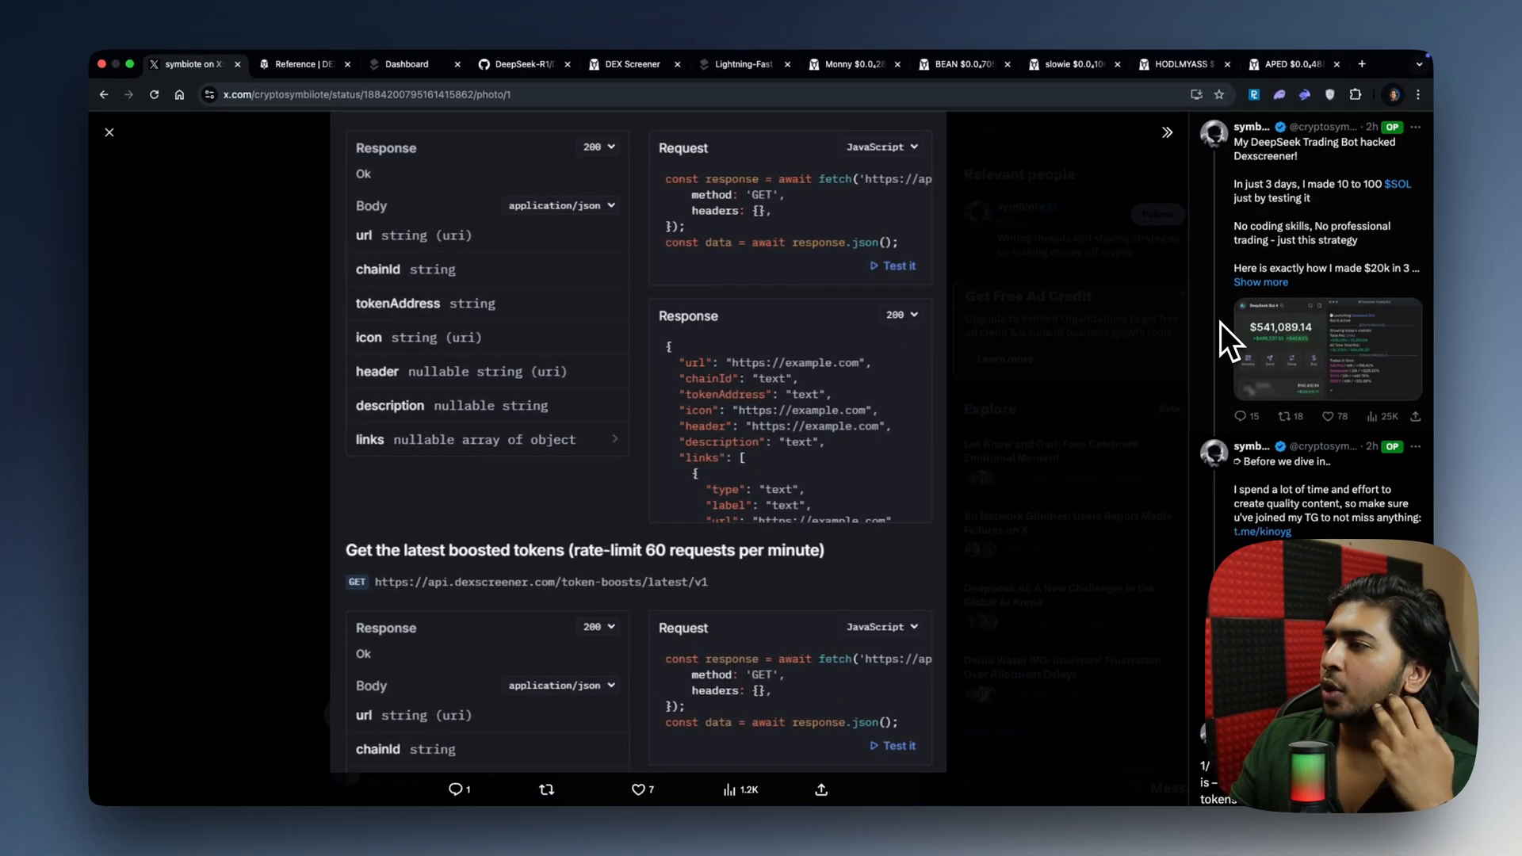
- Return to the X home feed and open the DeepSeek Pump.fun trading bot post
left_click(110, 132)
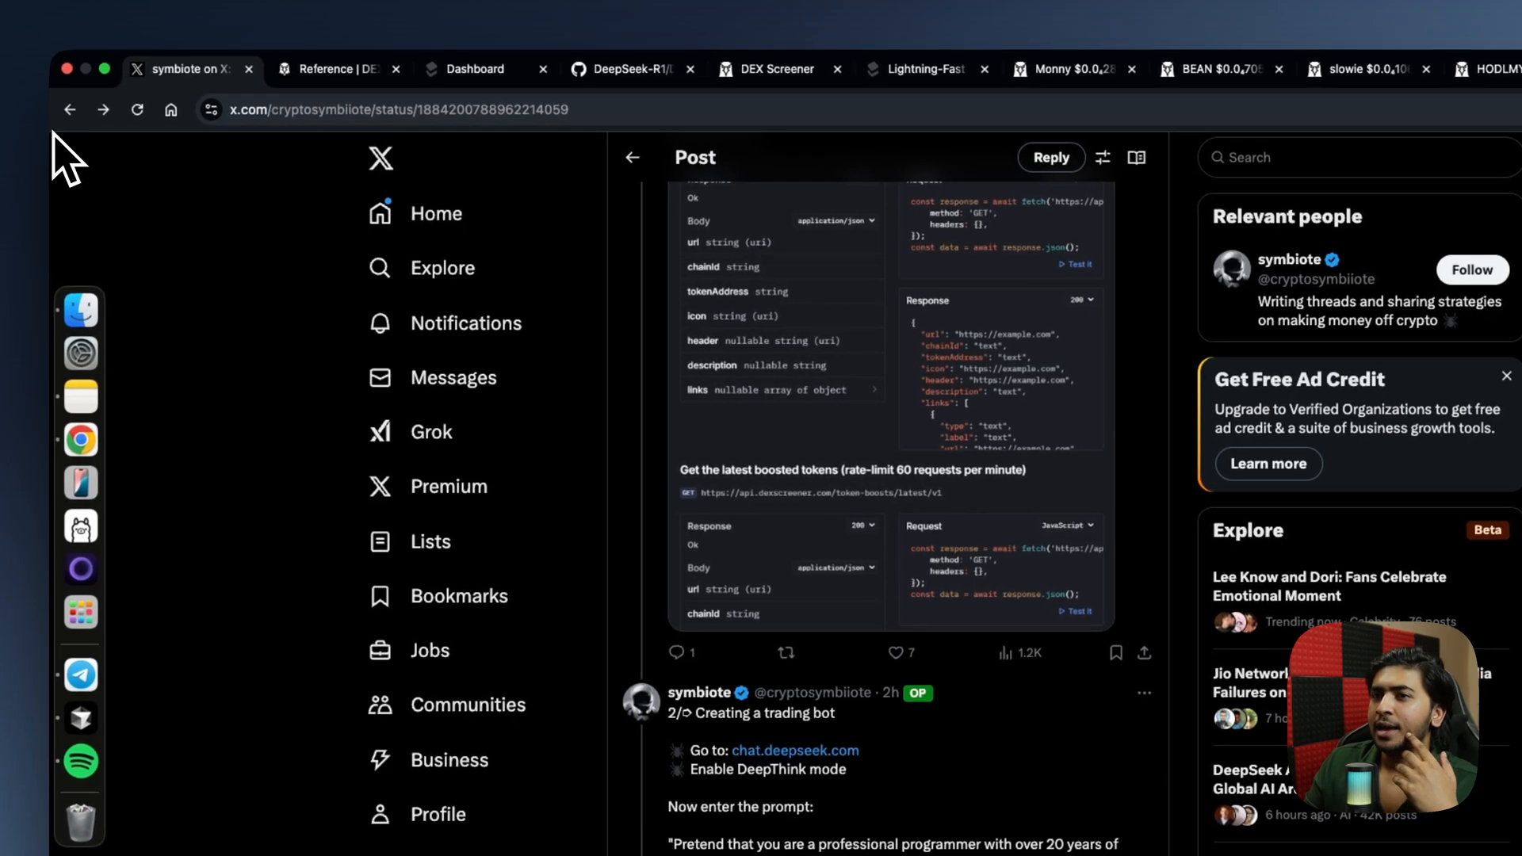
left_click(68, 109)
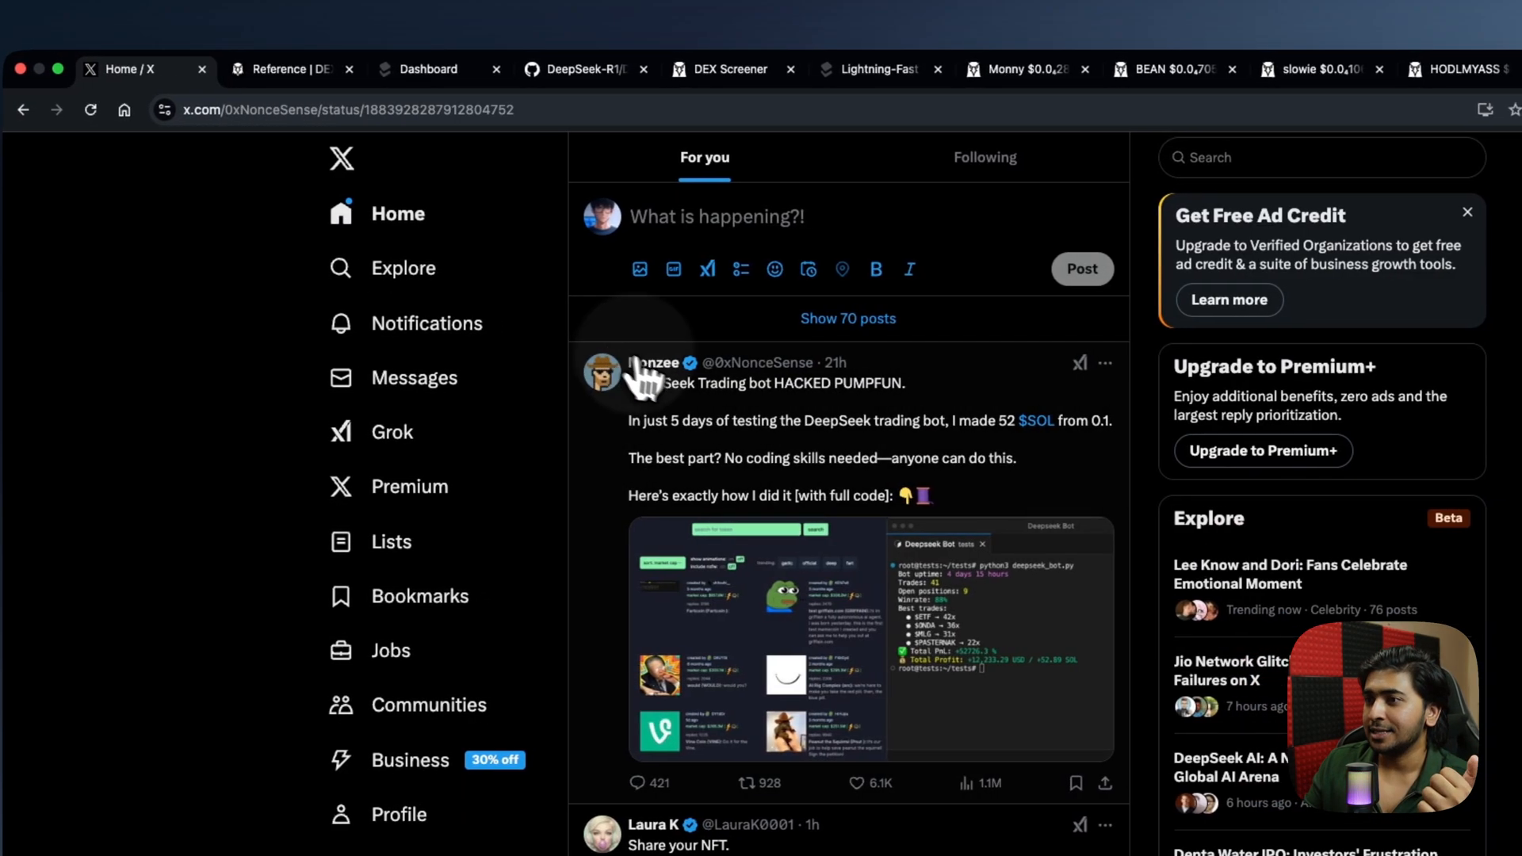
left_click(773, 383)
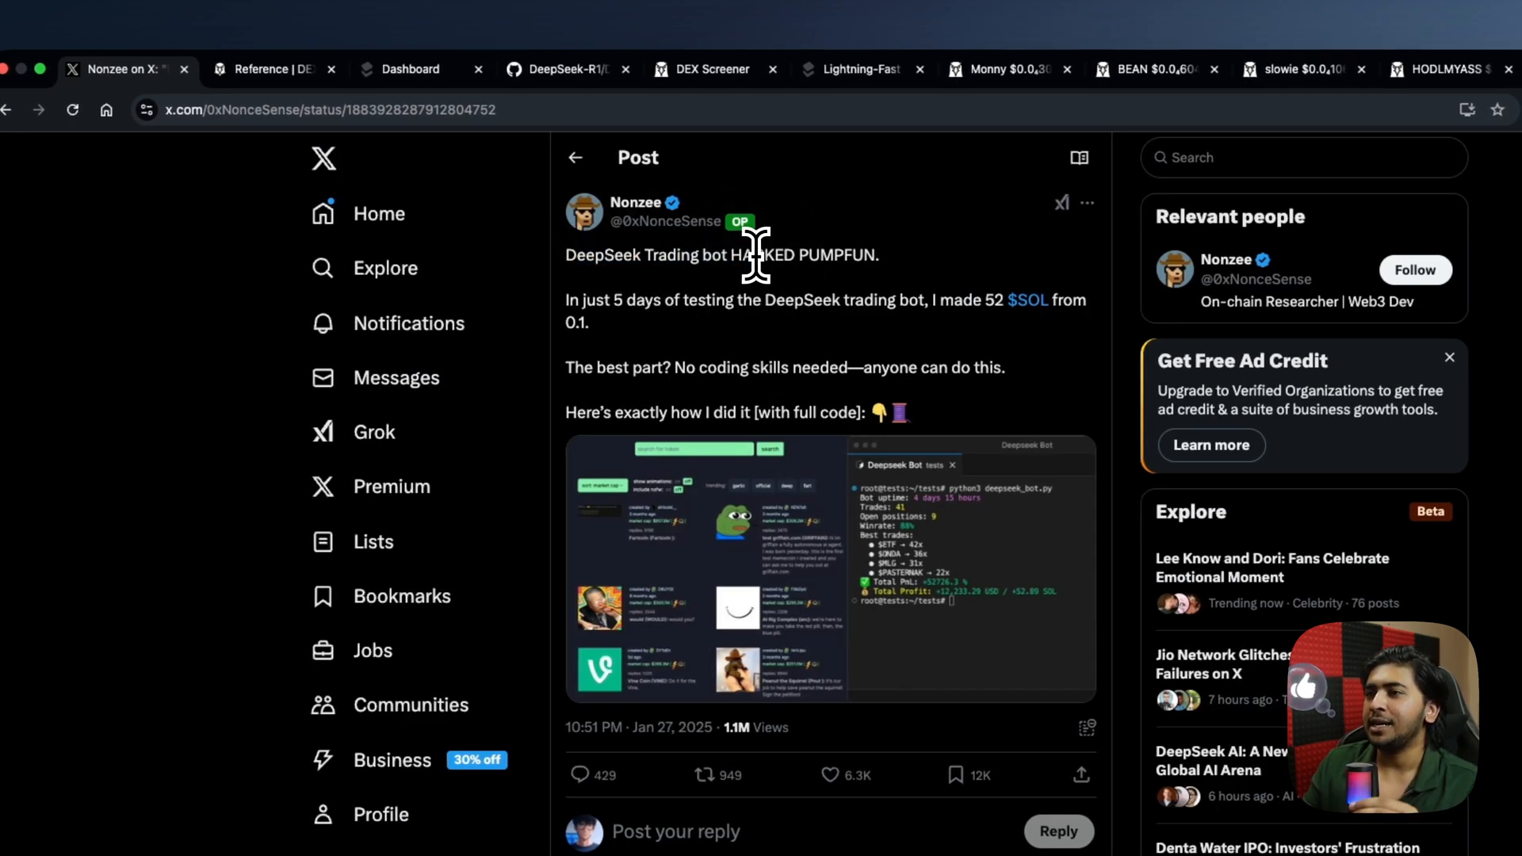
mouse_move(863, 301)
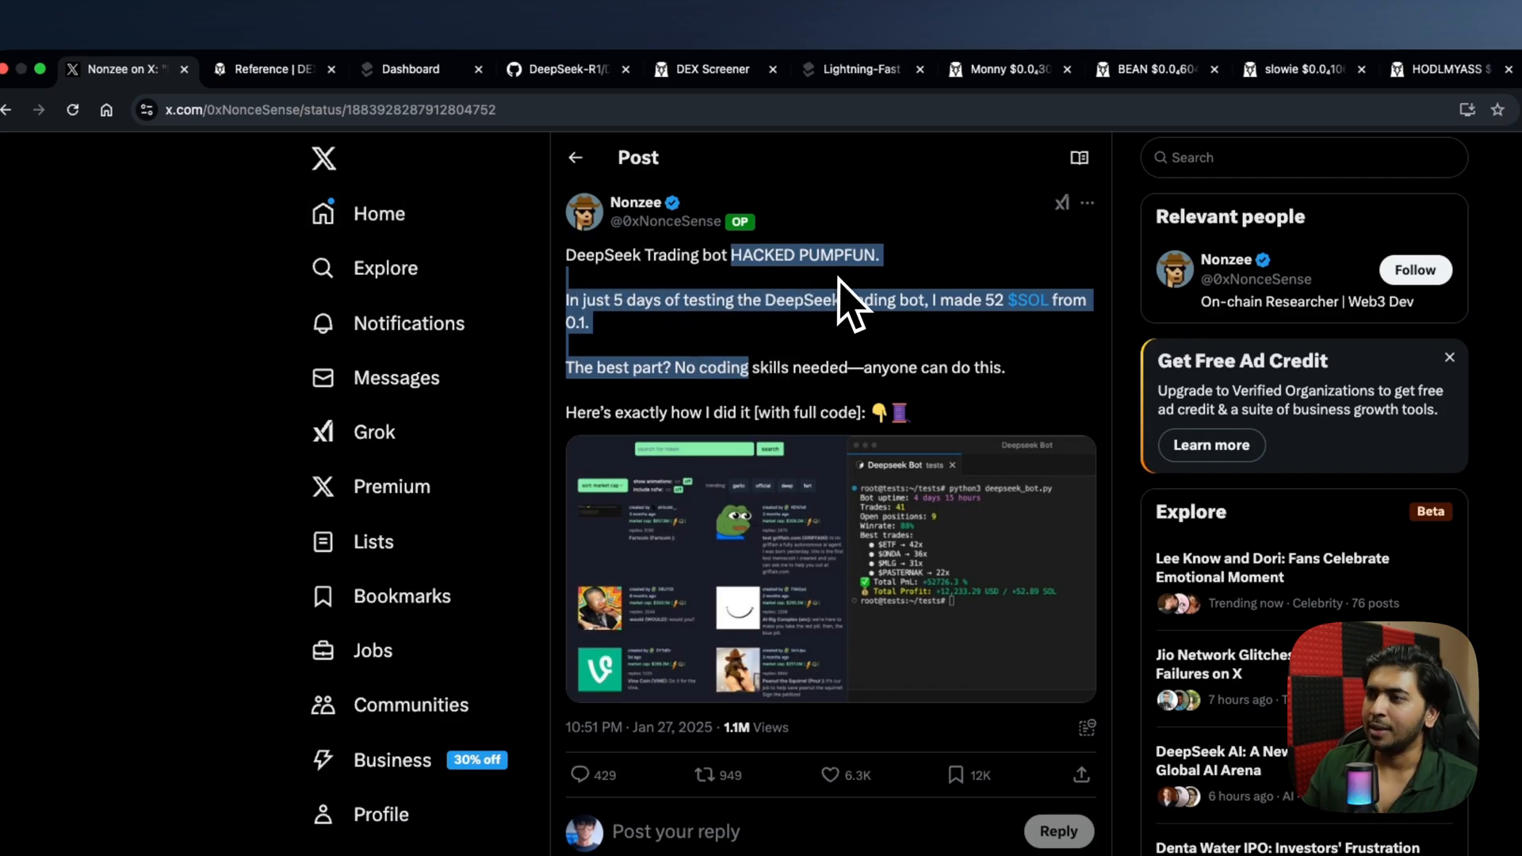
scroll("down", 3)
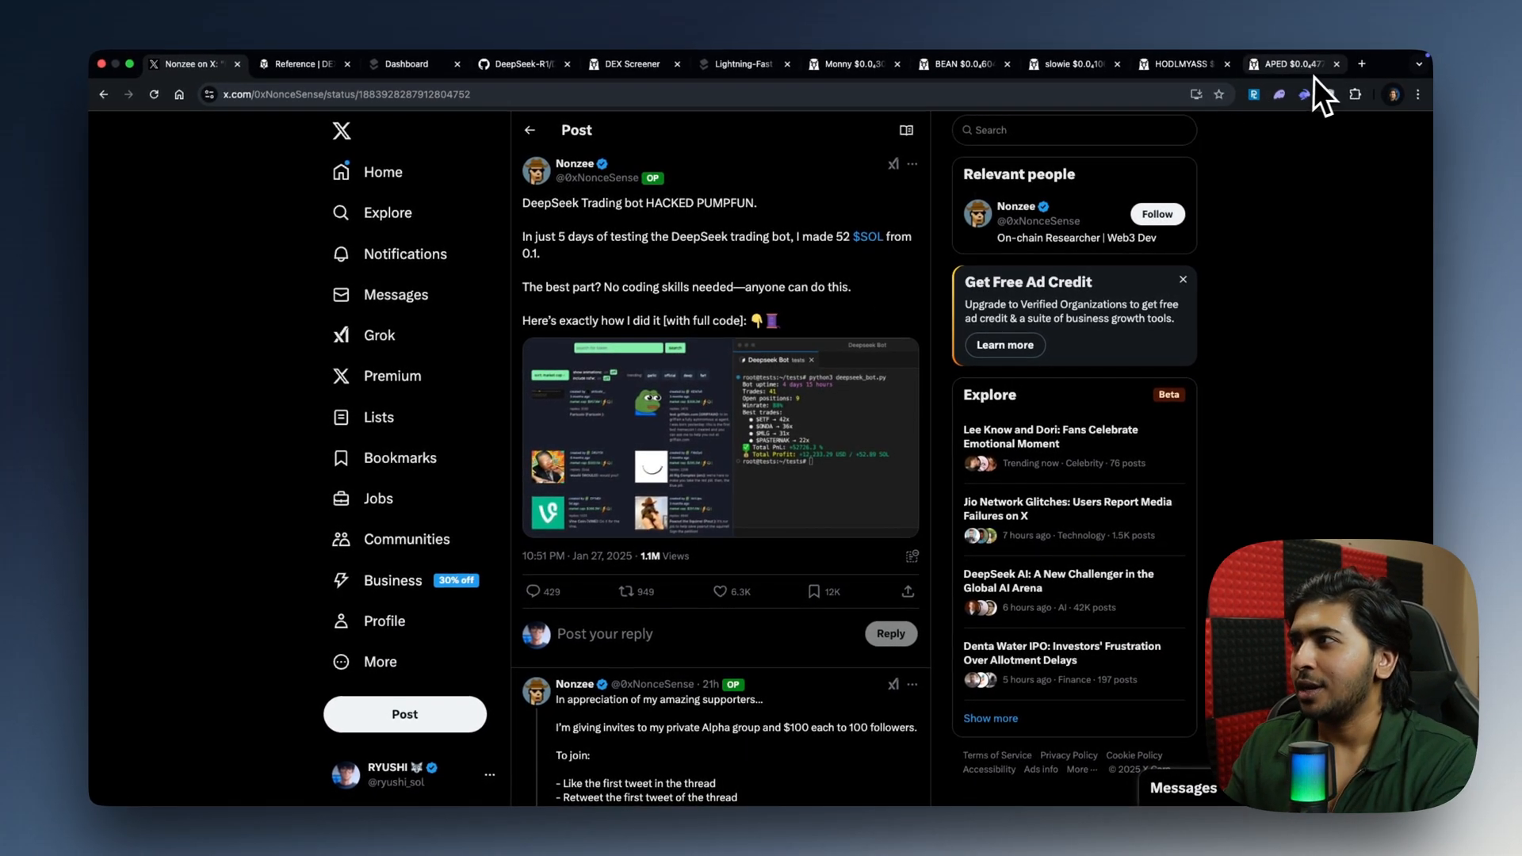
- Open pump.fun's PumpPortal developer docs in a new tab
left_click(1360, 63)
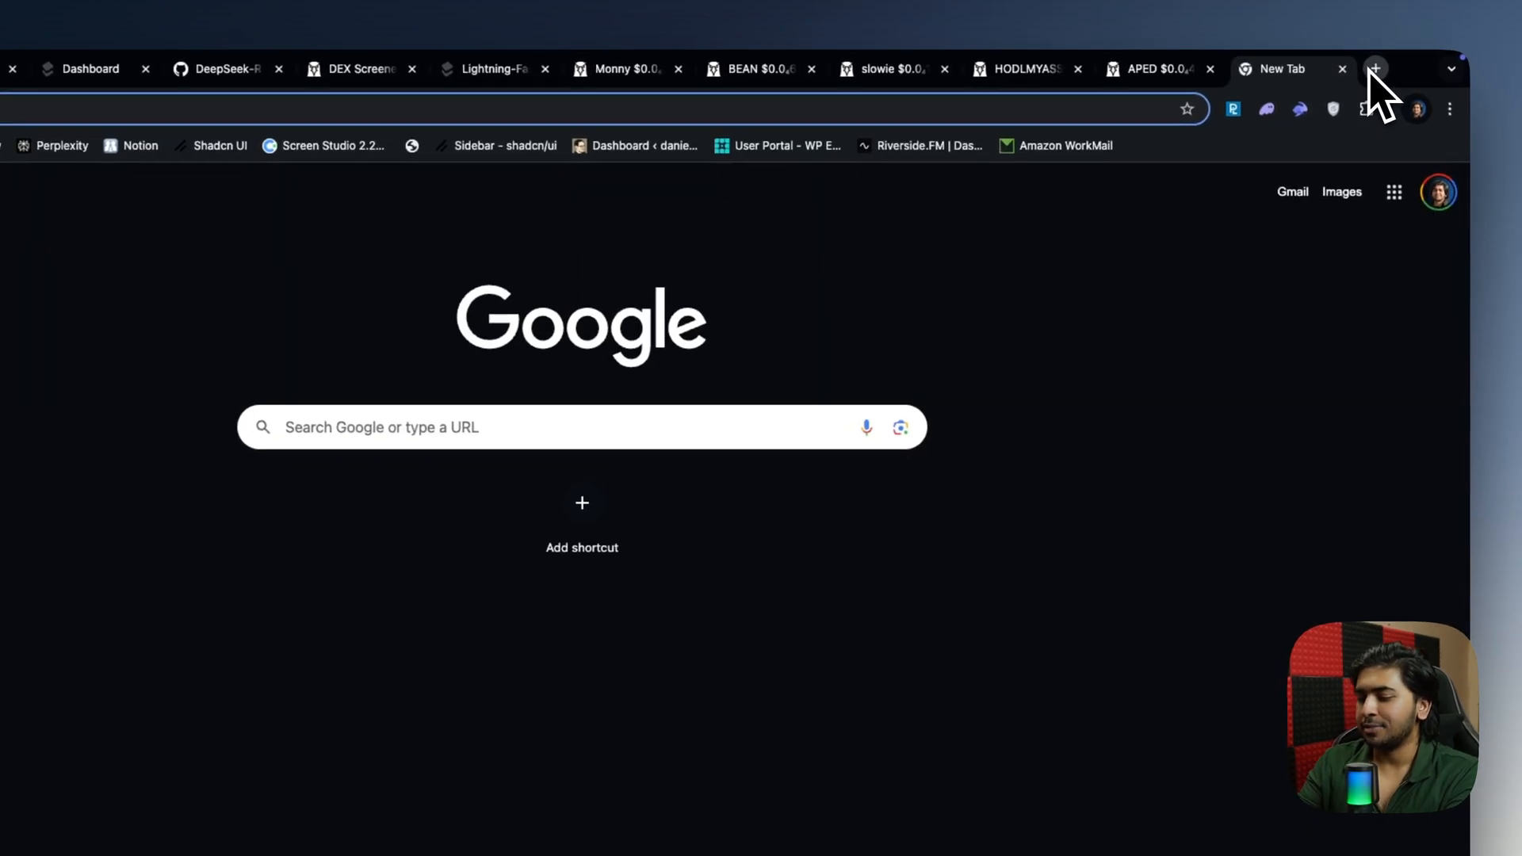
type("pump.fun")
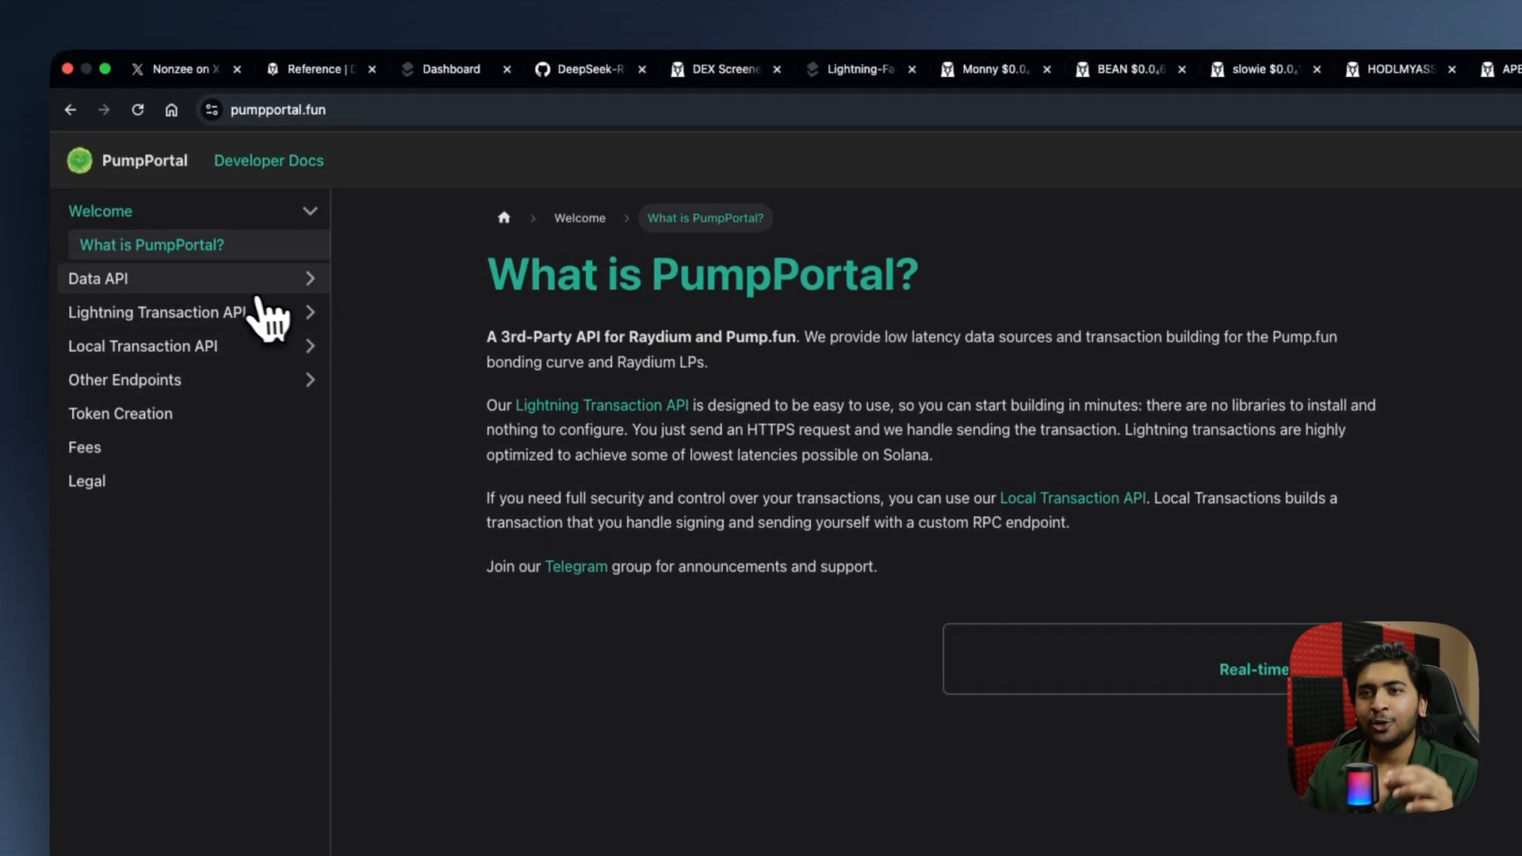
- Open Data API › Real-time Updates and scroll to its JavaScript websocket example
left_click(97, 279)
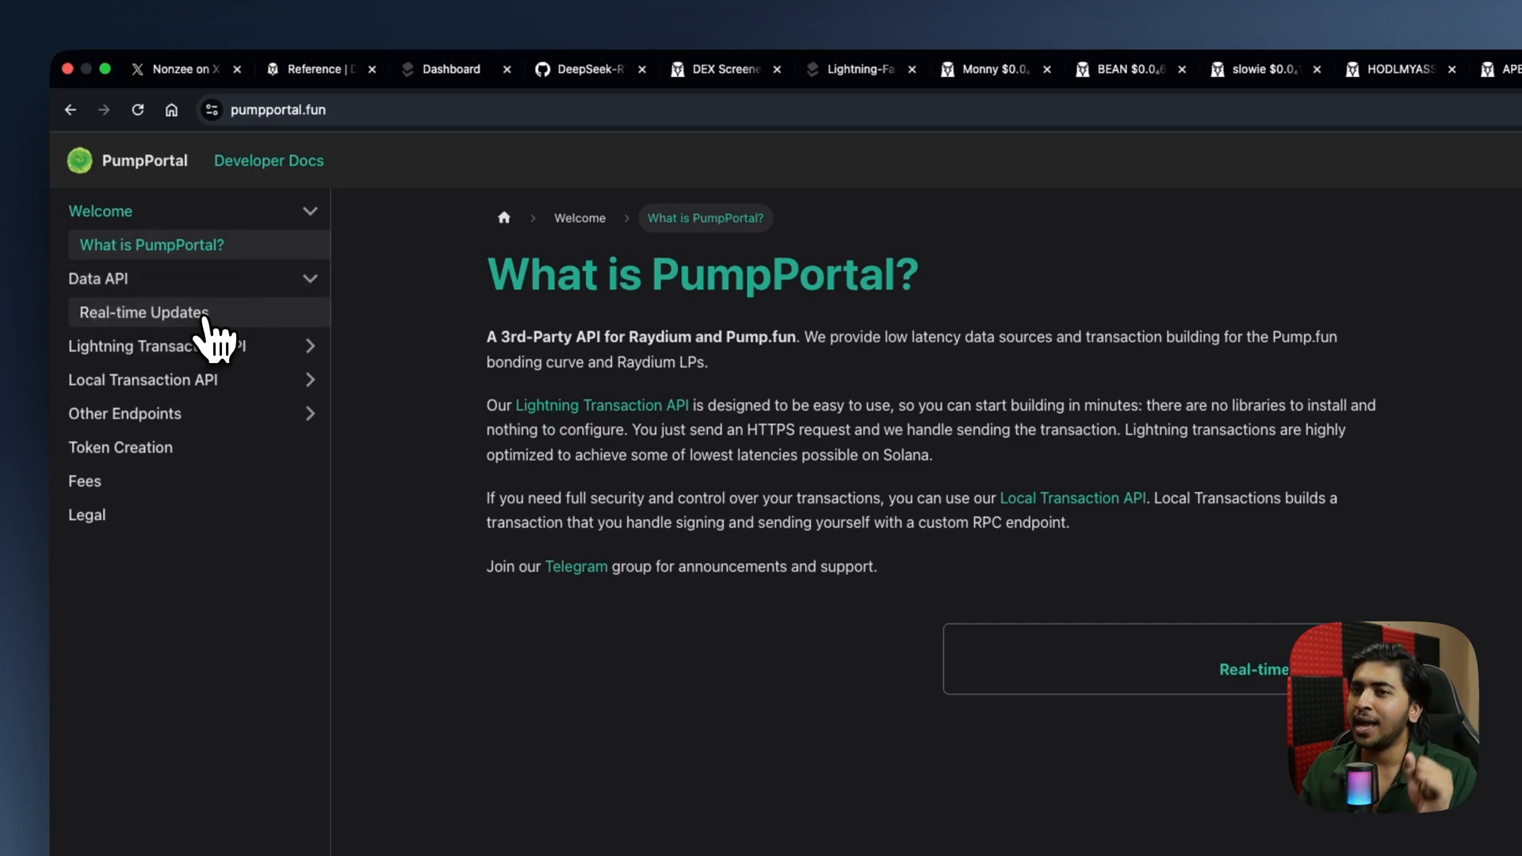
left_click(143, 312)
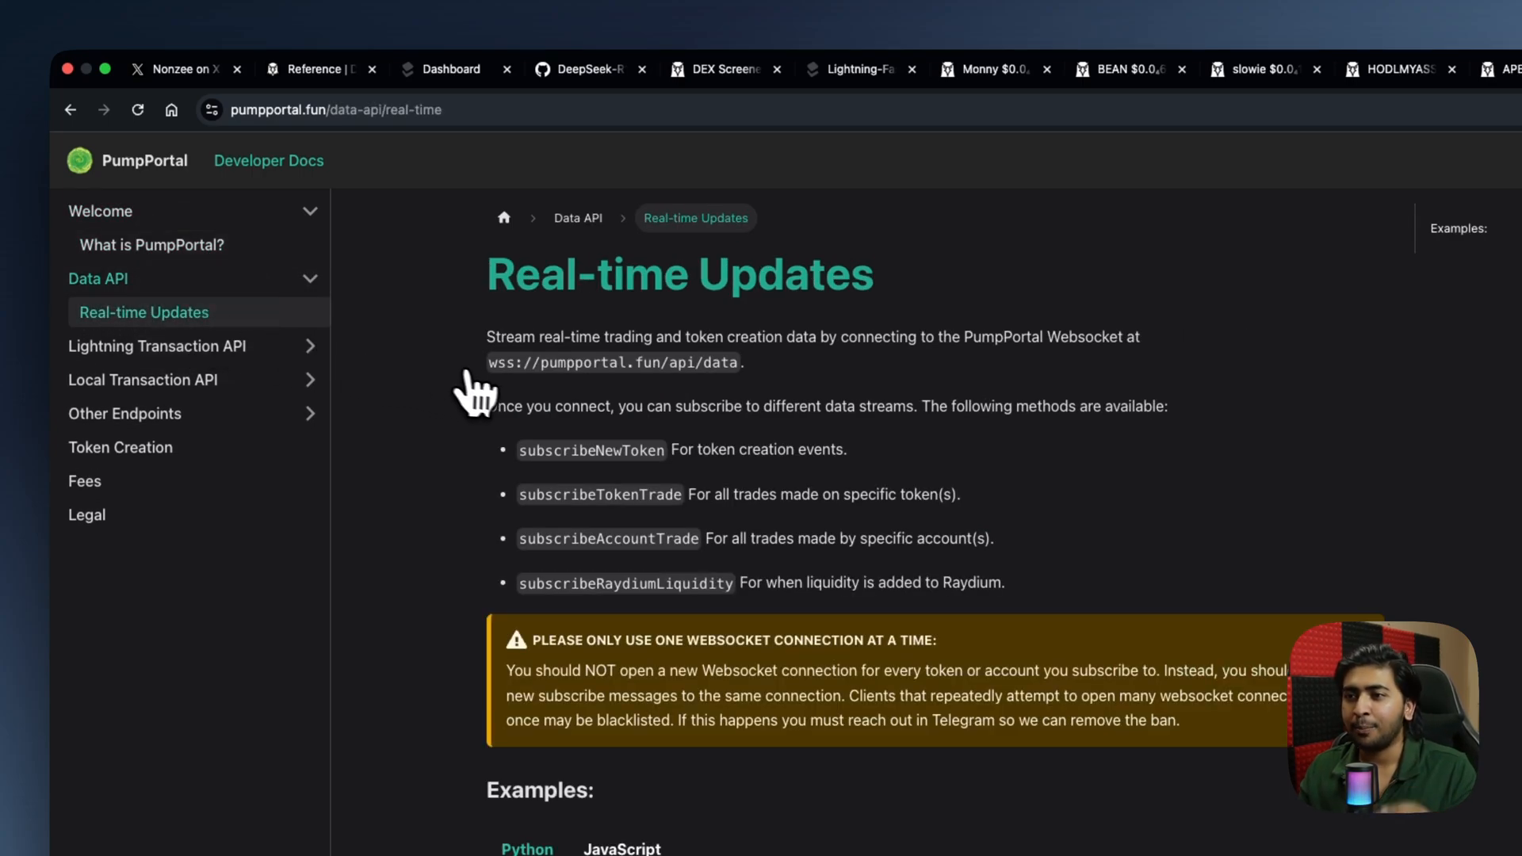
mouse_move(558, 403)
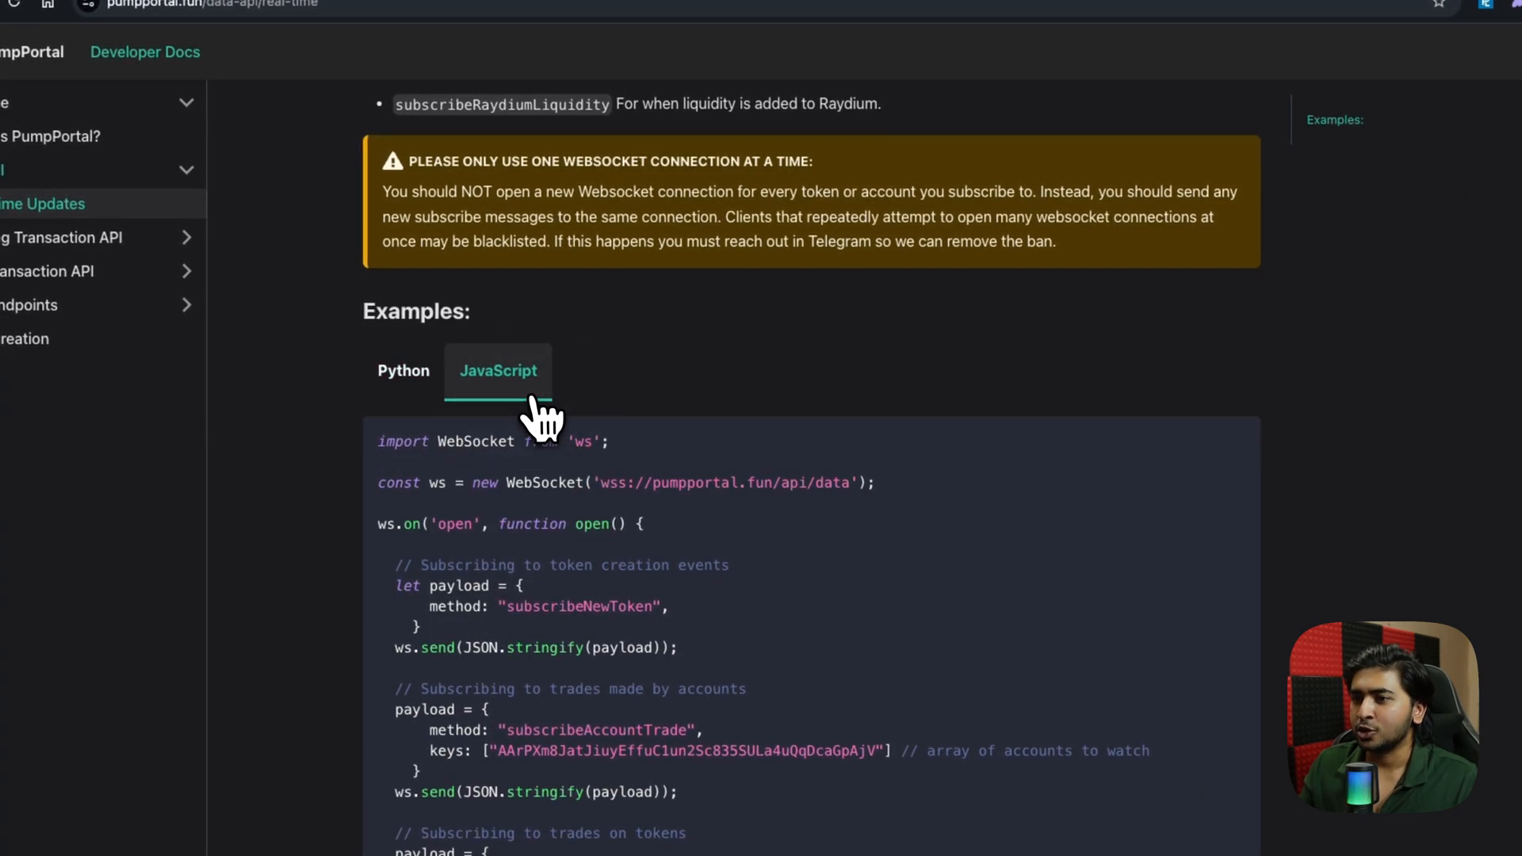
scroll("down", 3)
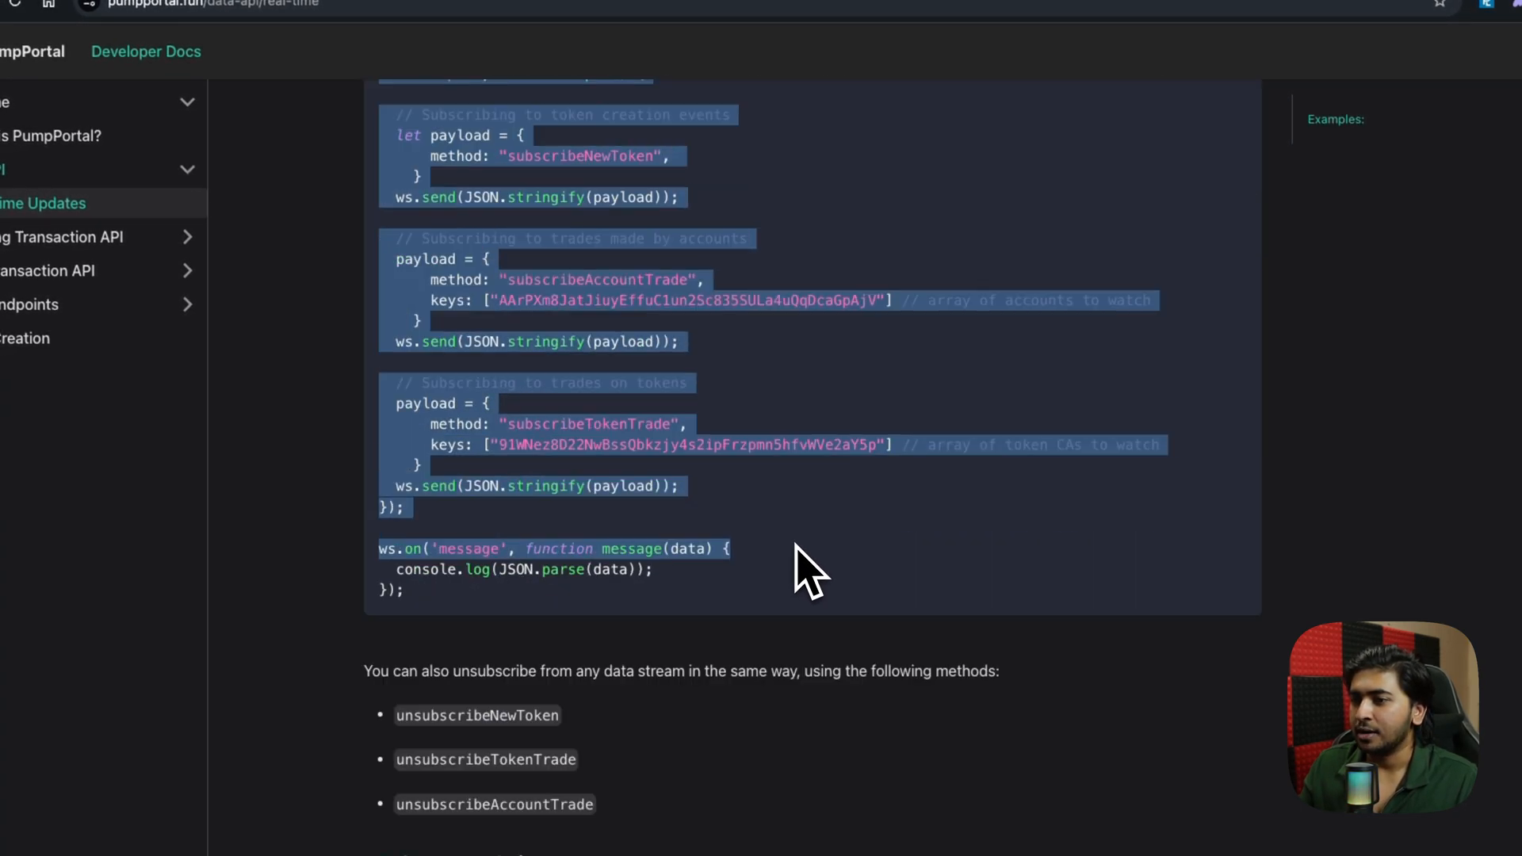
scroll("down", 3)
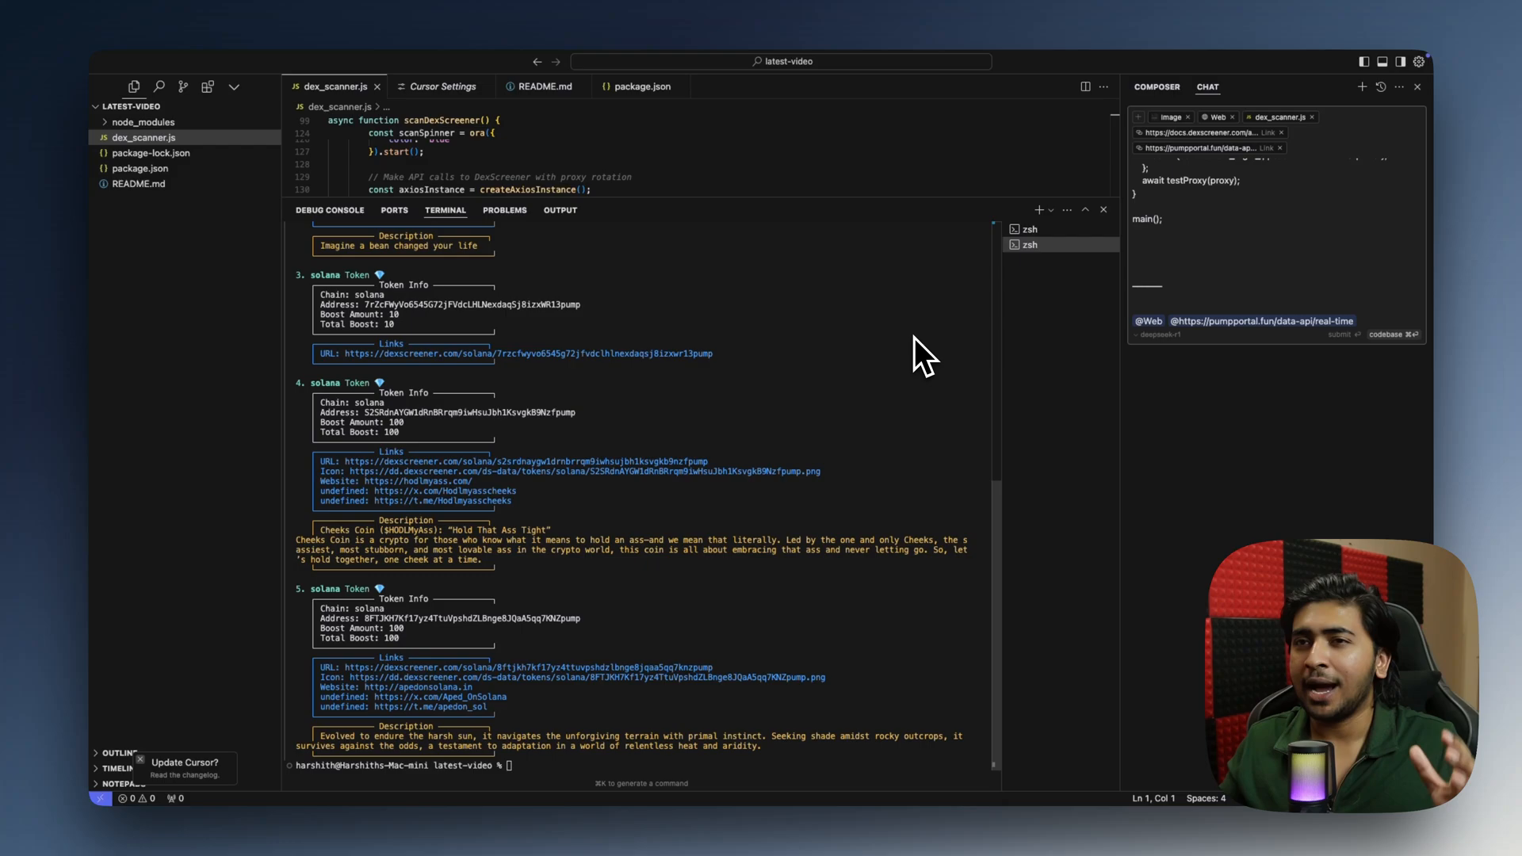
mouse_move(940, 279)
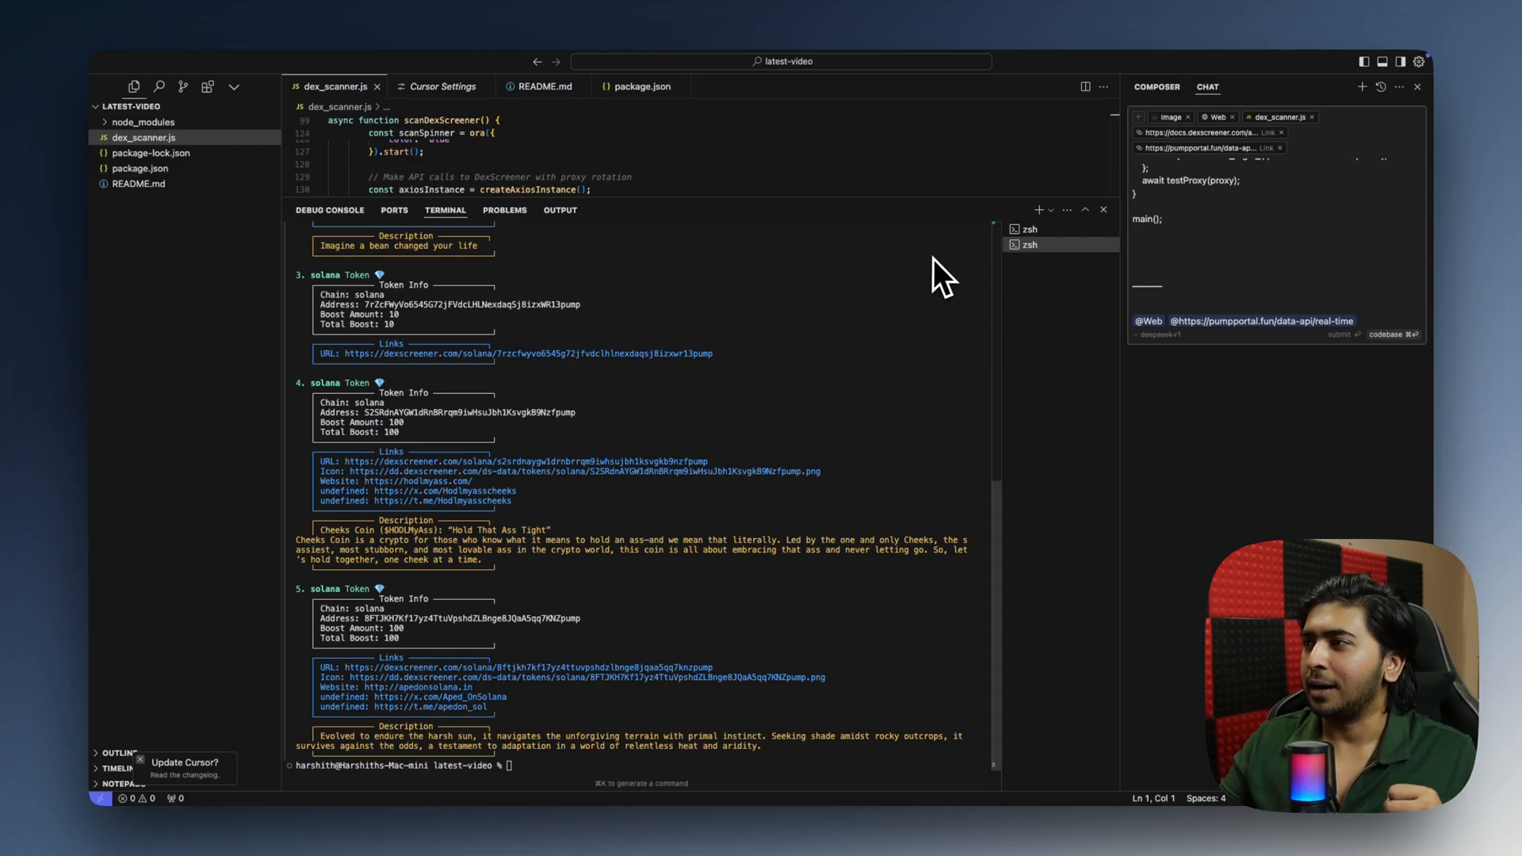